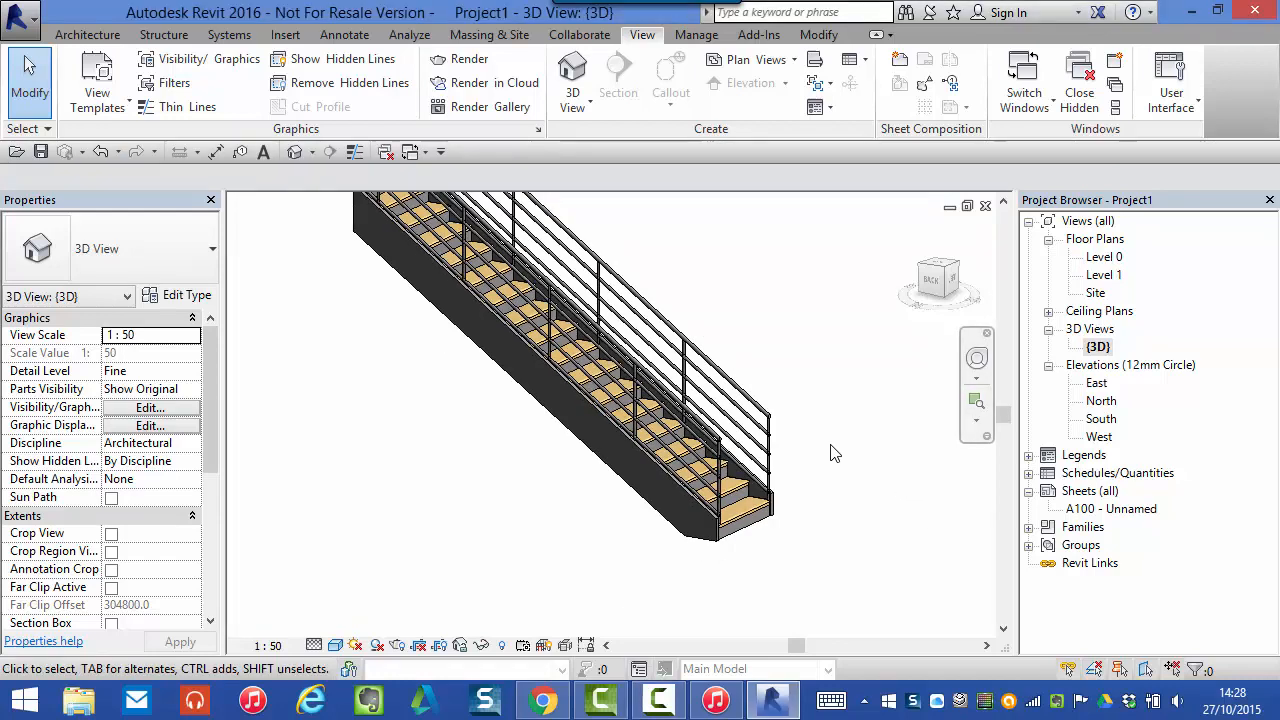
mouse_move(658, 530)
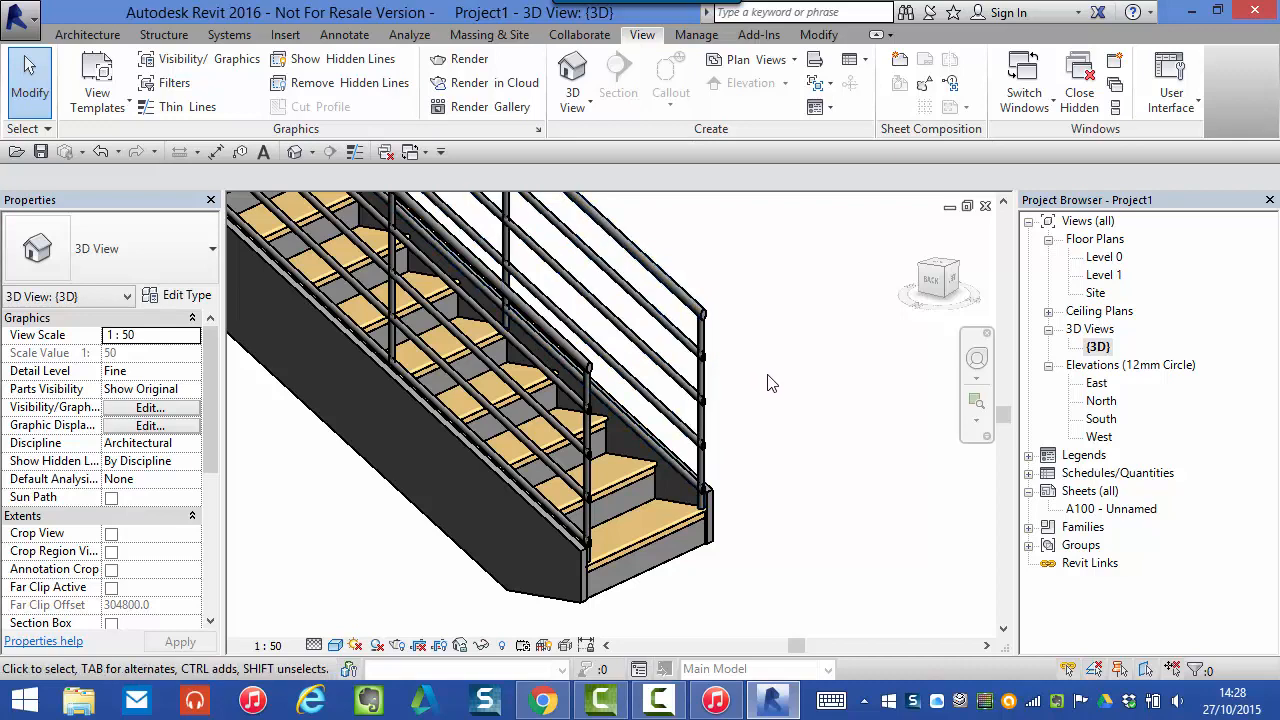
mouse_move(780, 394)
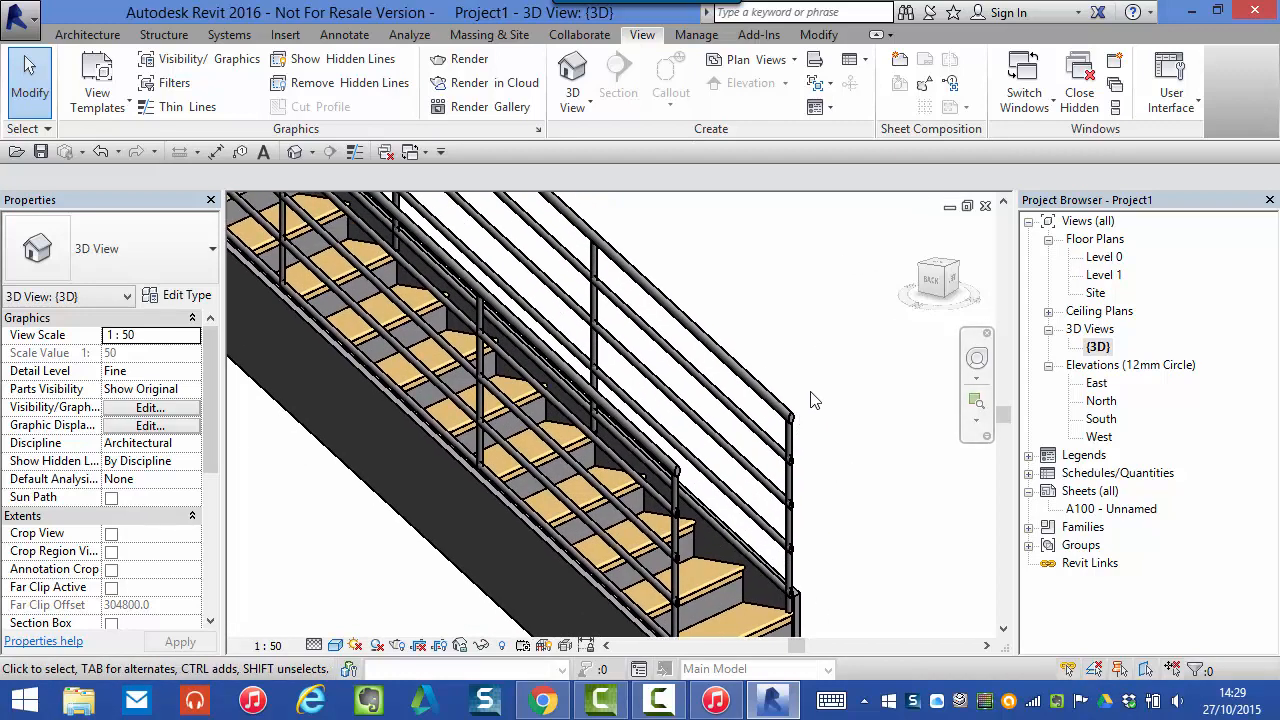
mouse_move(820, 456)
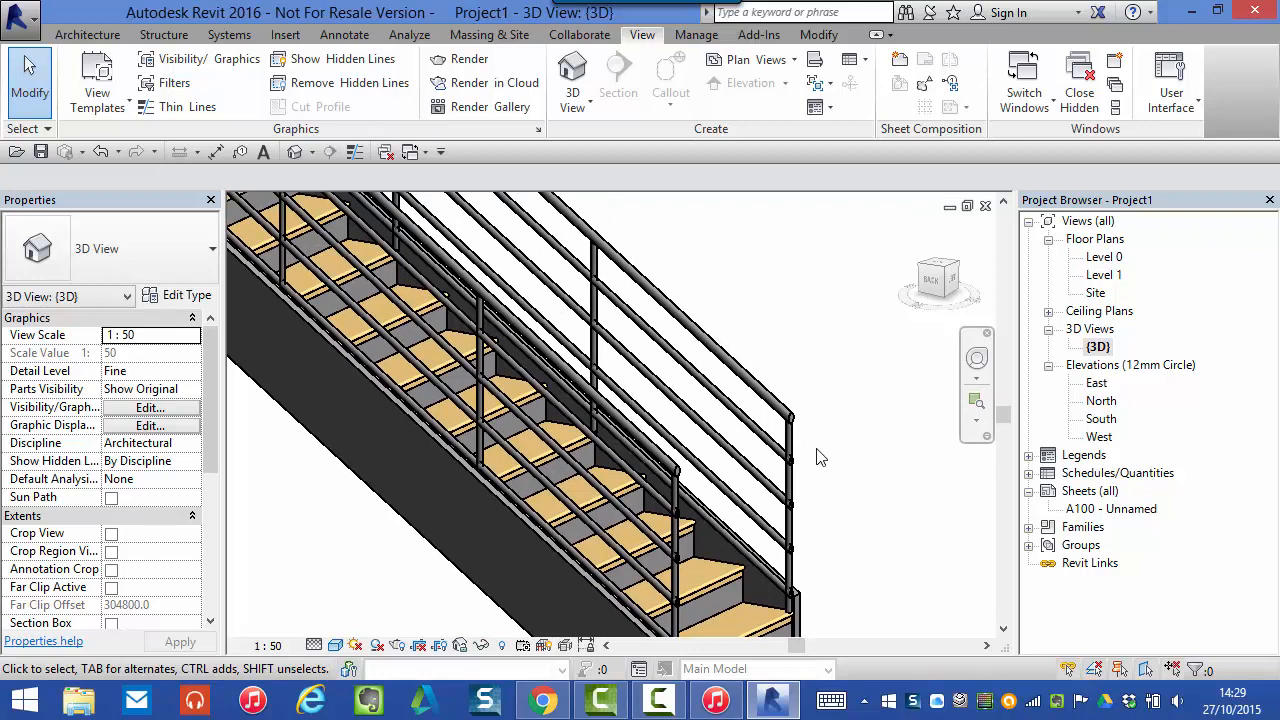
mouse_move(800, 490)
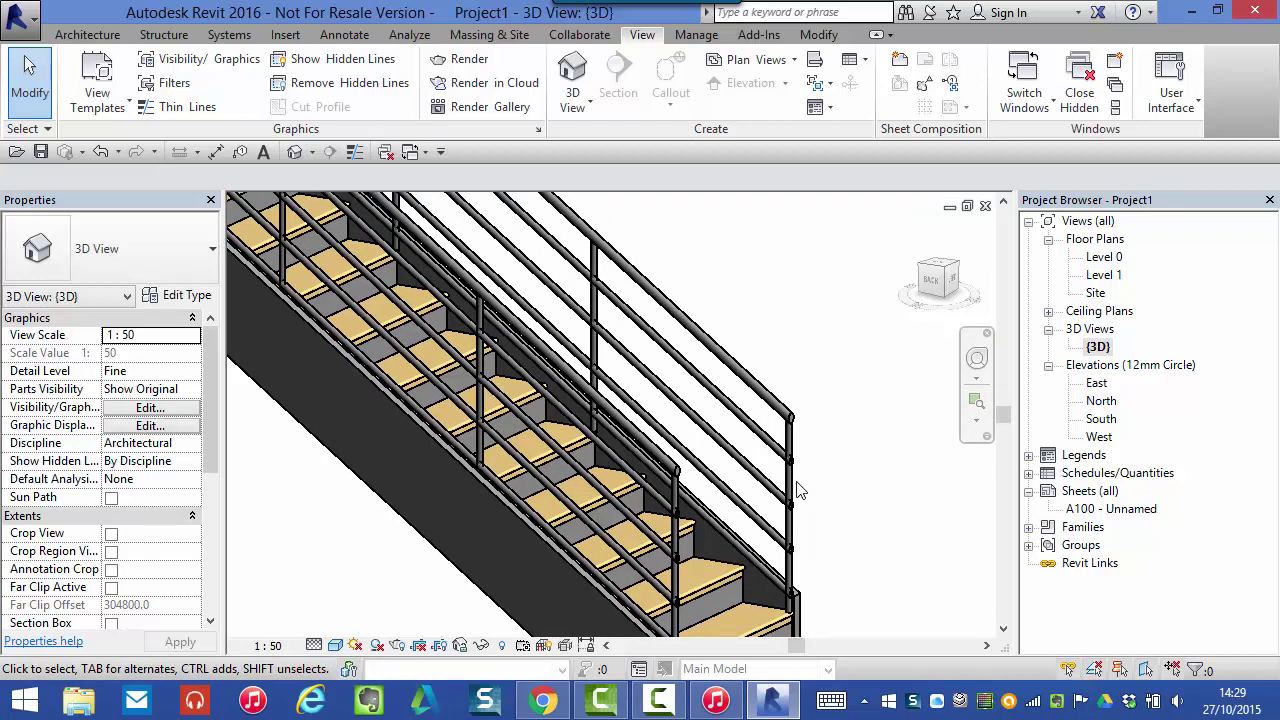
mouse_move(790, 492)
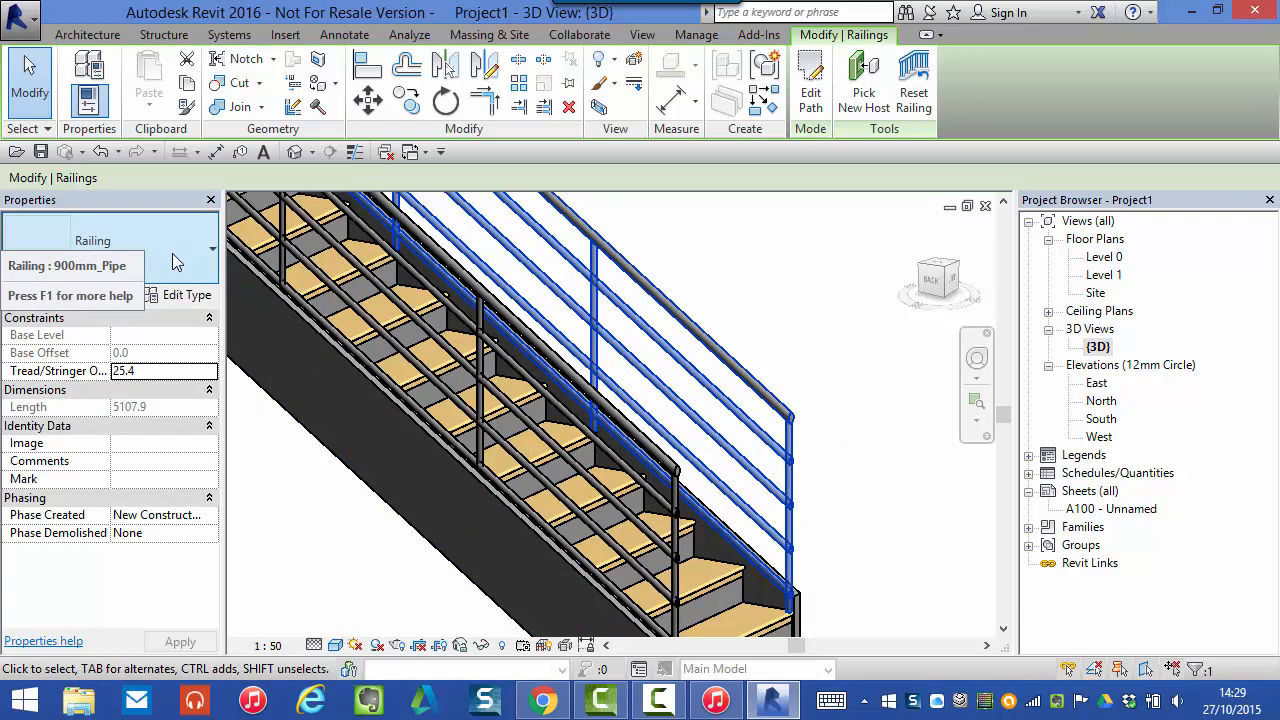
Deselect the railing and select its 40mm Circular top rail alone via Tab cycling
click(186, 296)
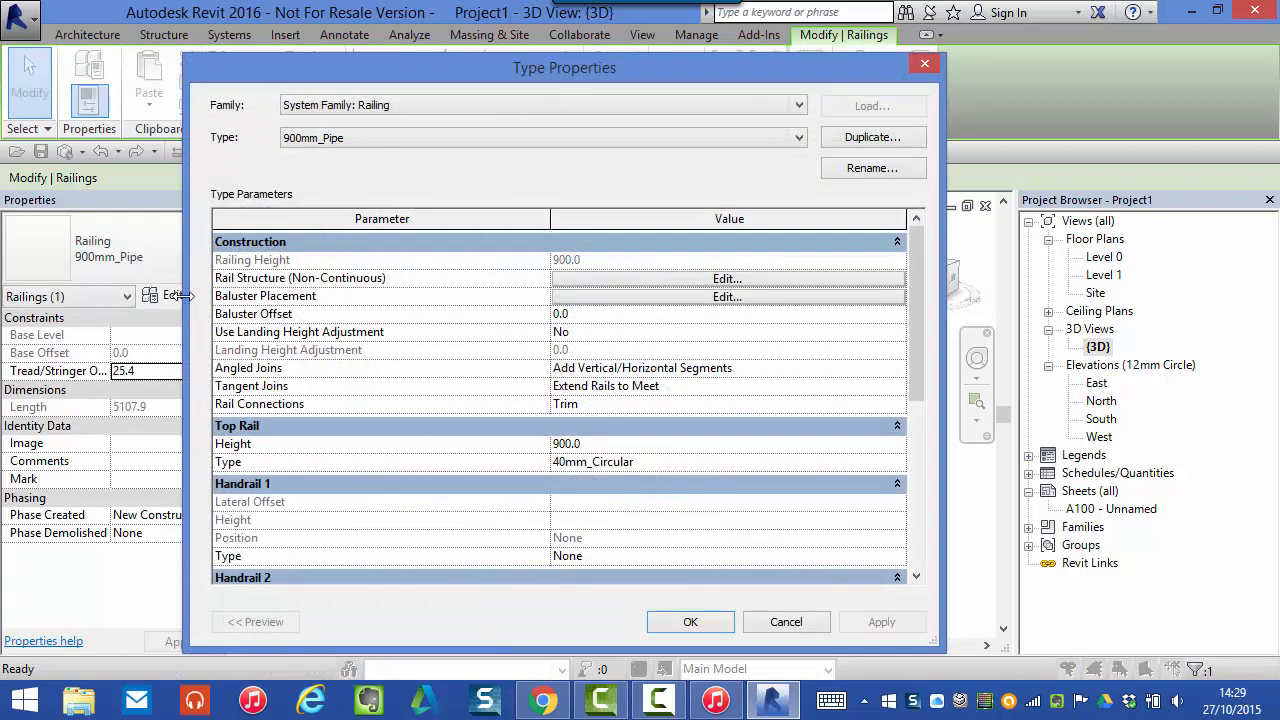
mouse_move(750, 350)
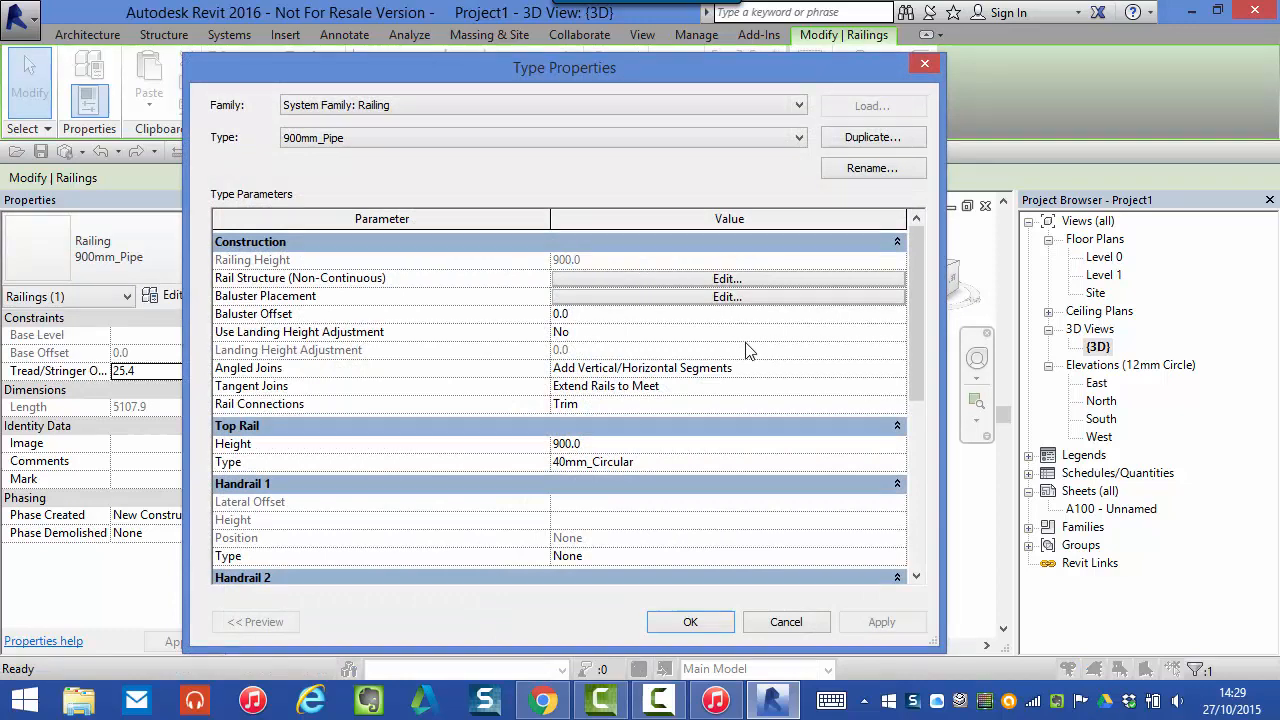
mouse_move(614, 324)
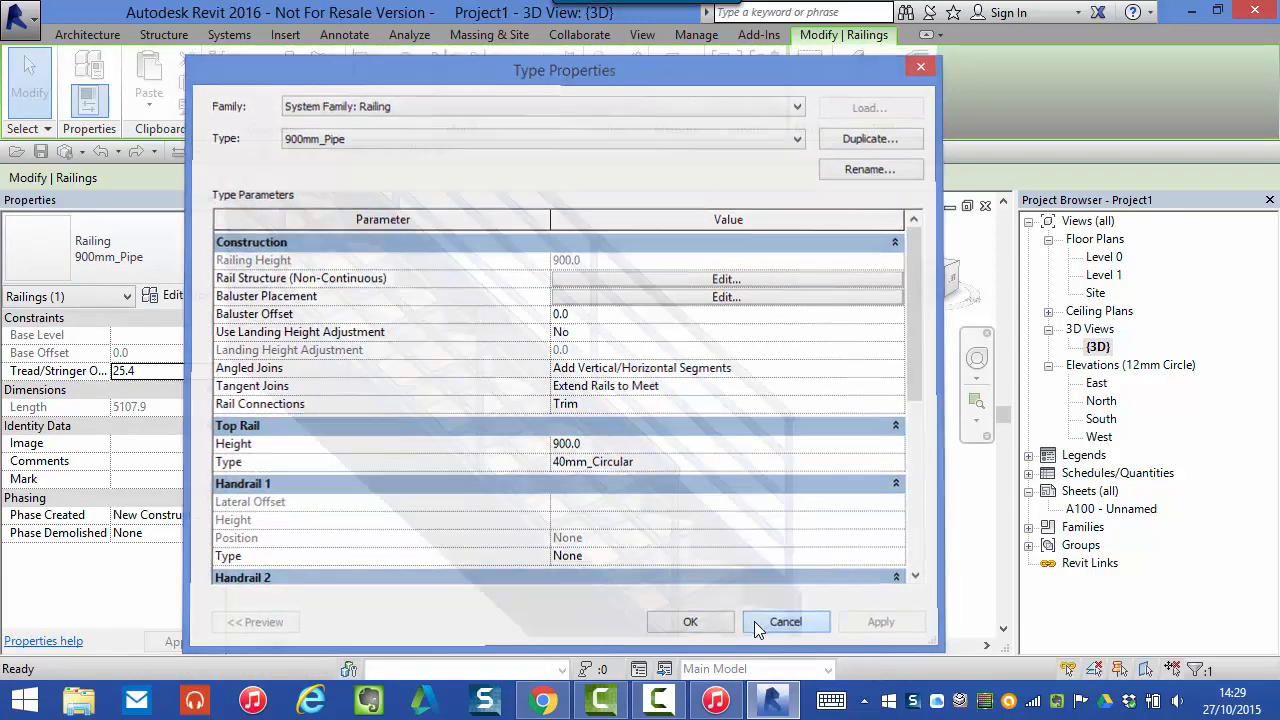
click(786, 620)
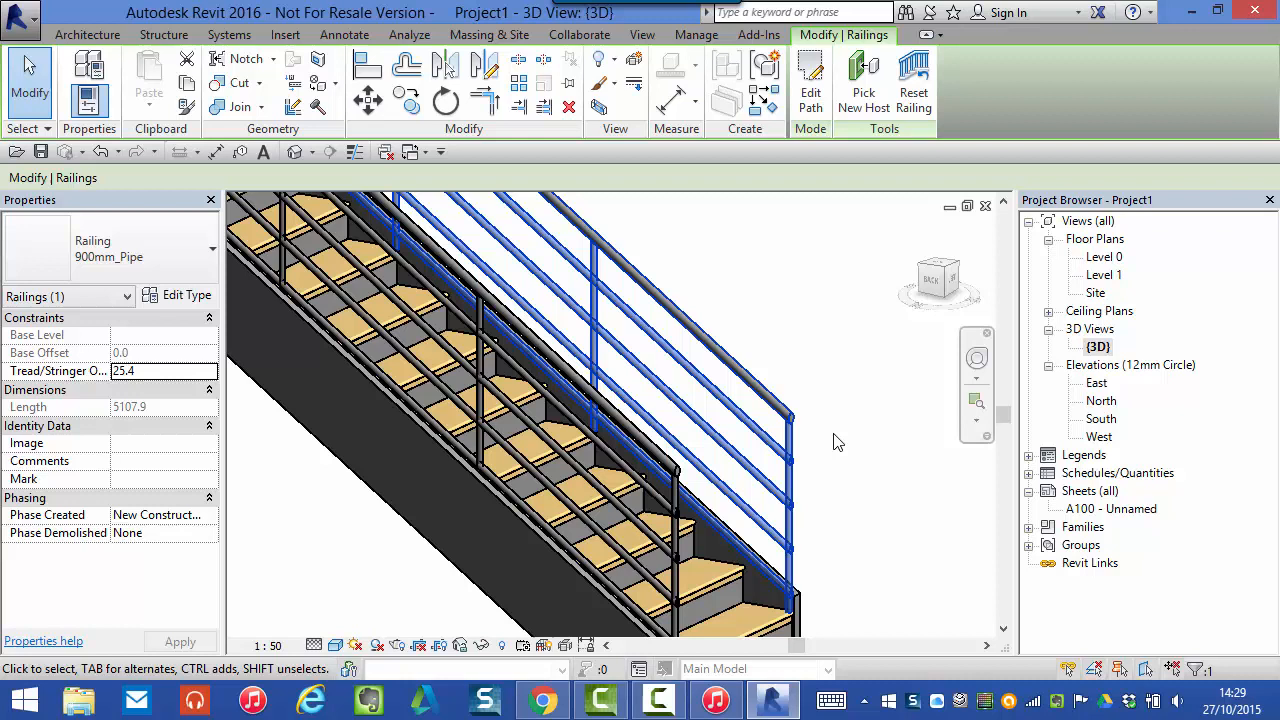
mouse_move(828, 540)
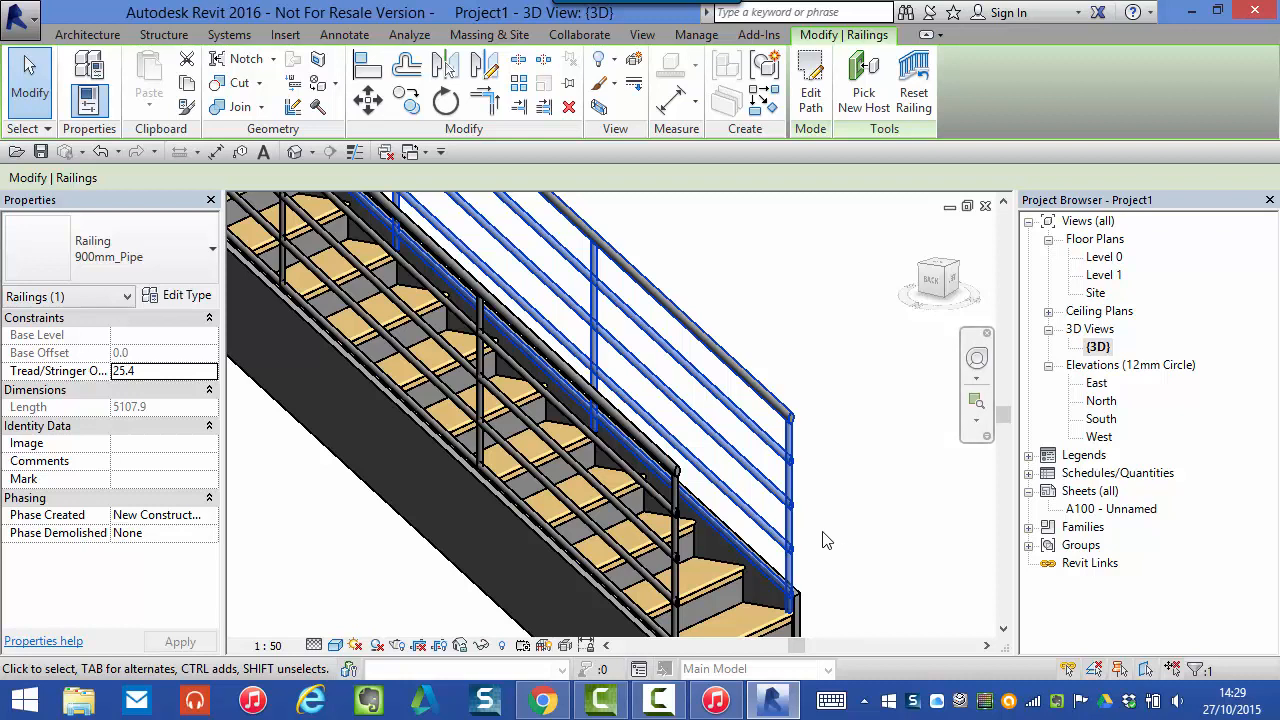
click(642, 34)
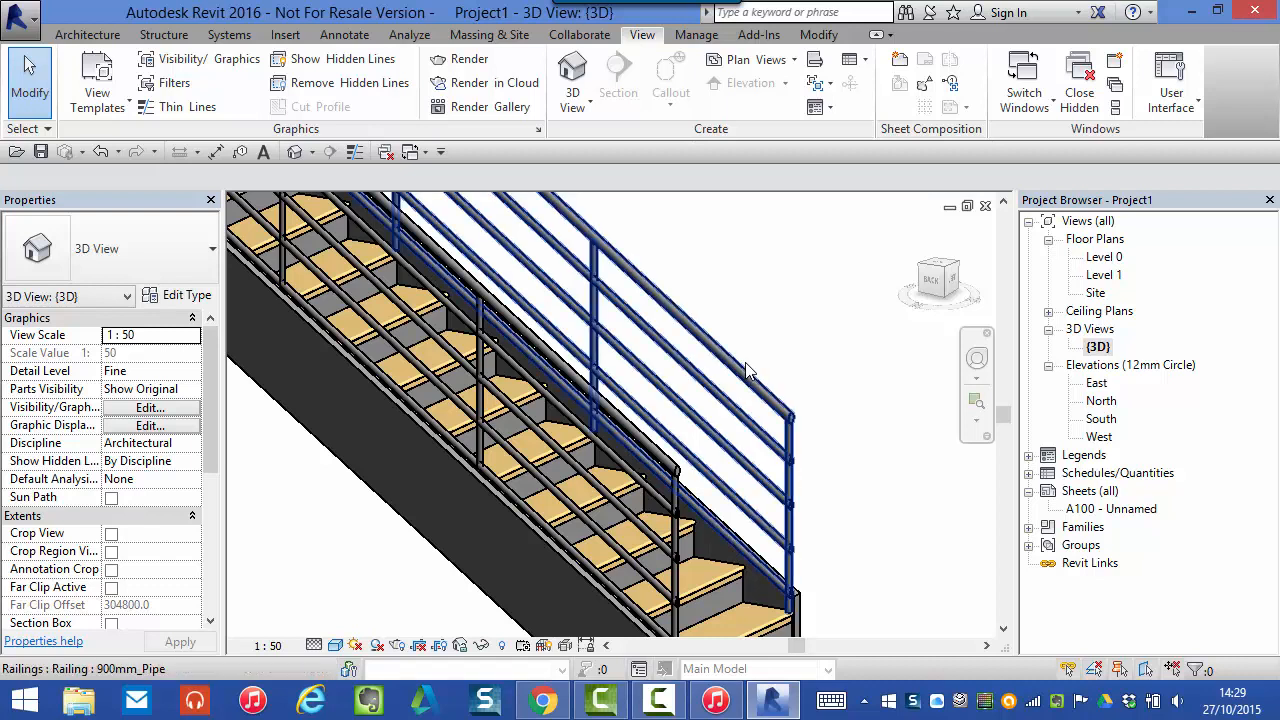
mouse_move(750, 384)
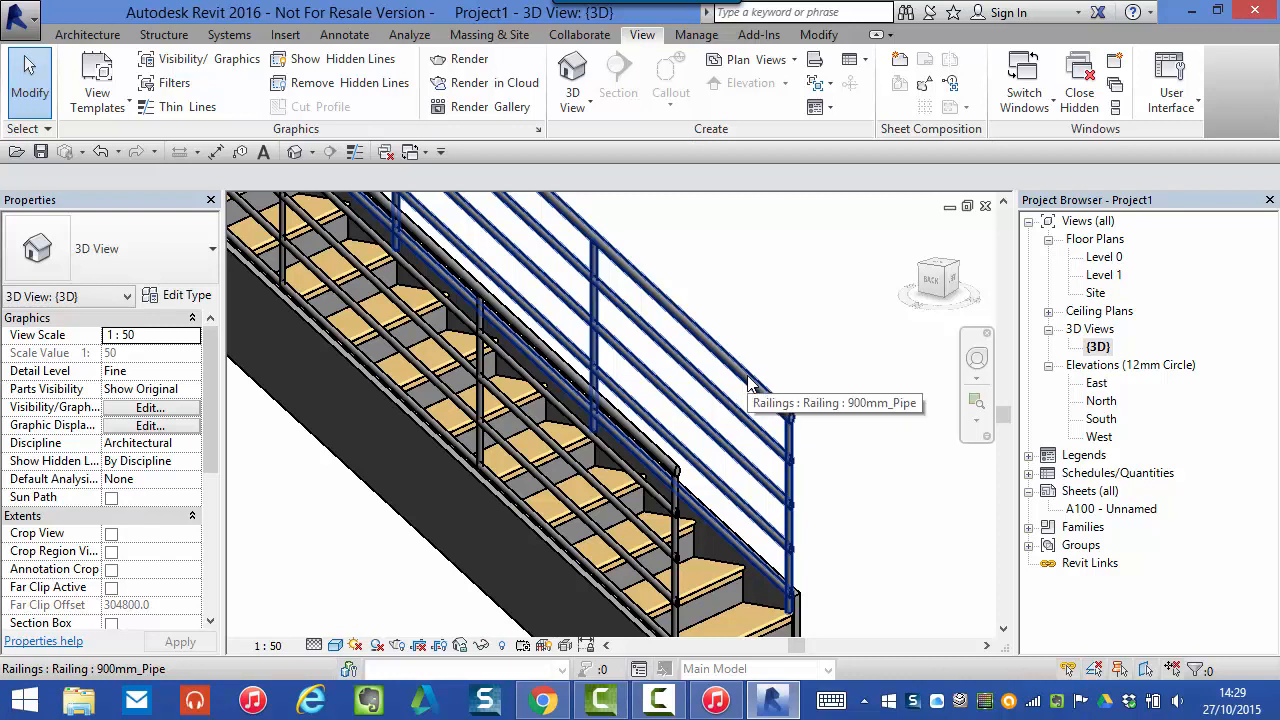
mouse_move(756, 388)
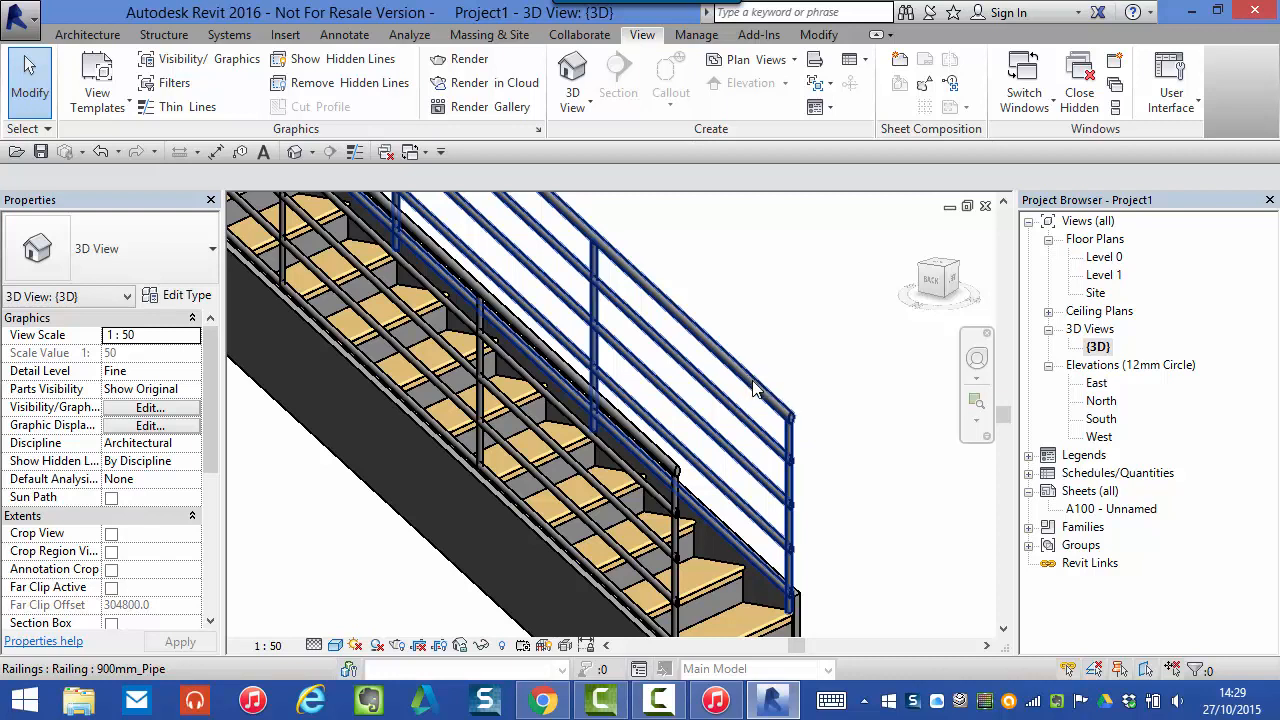
mouse_move(754, 390)
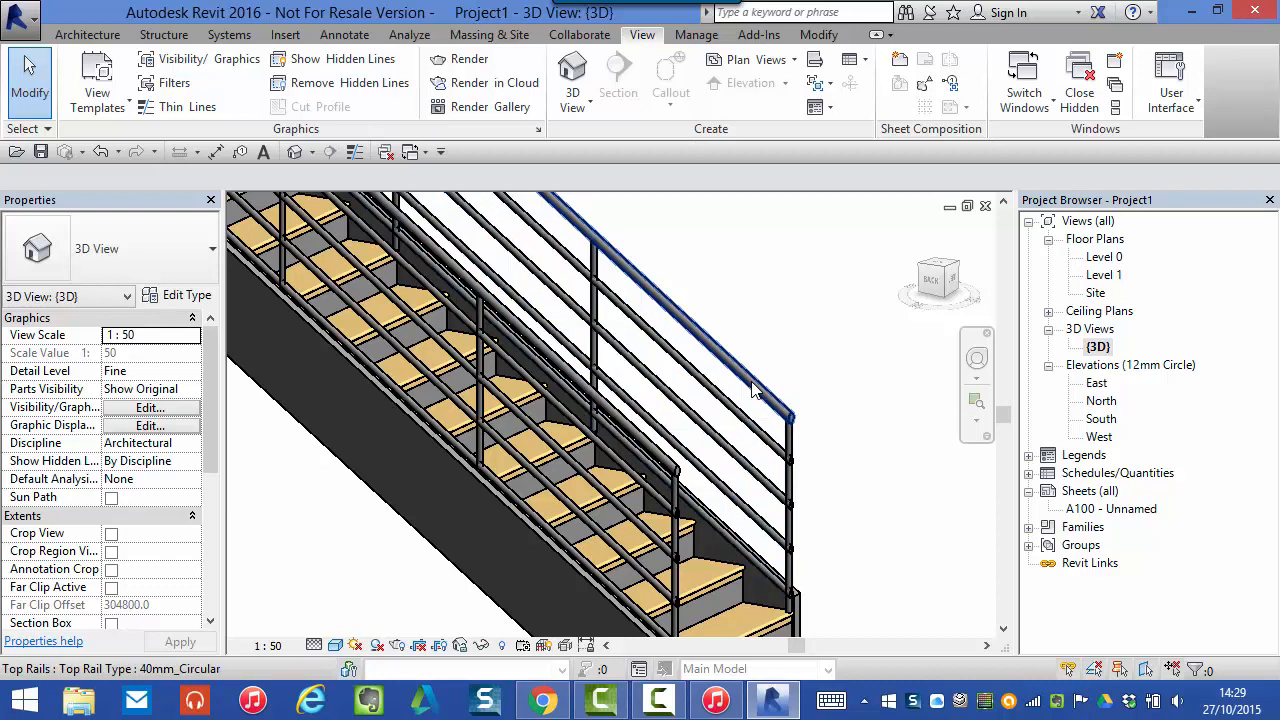
mouse_move(754, 390)
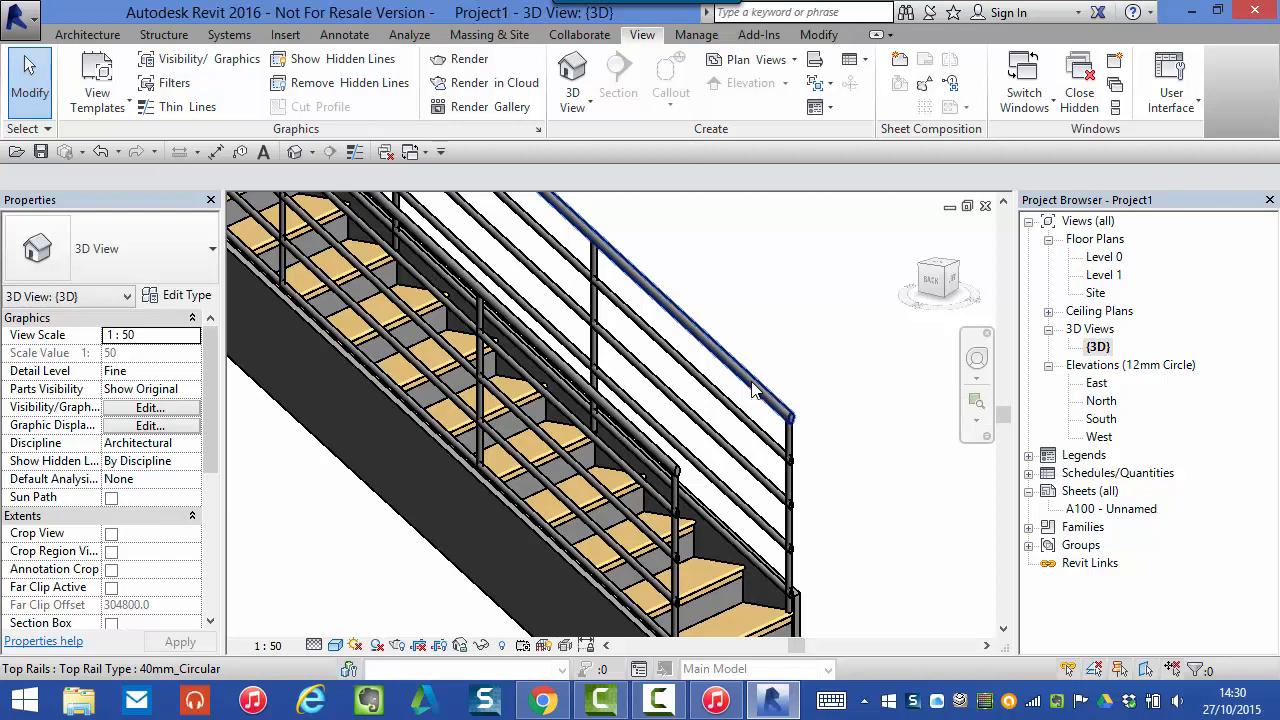
click(744, 384)
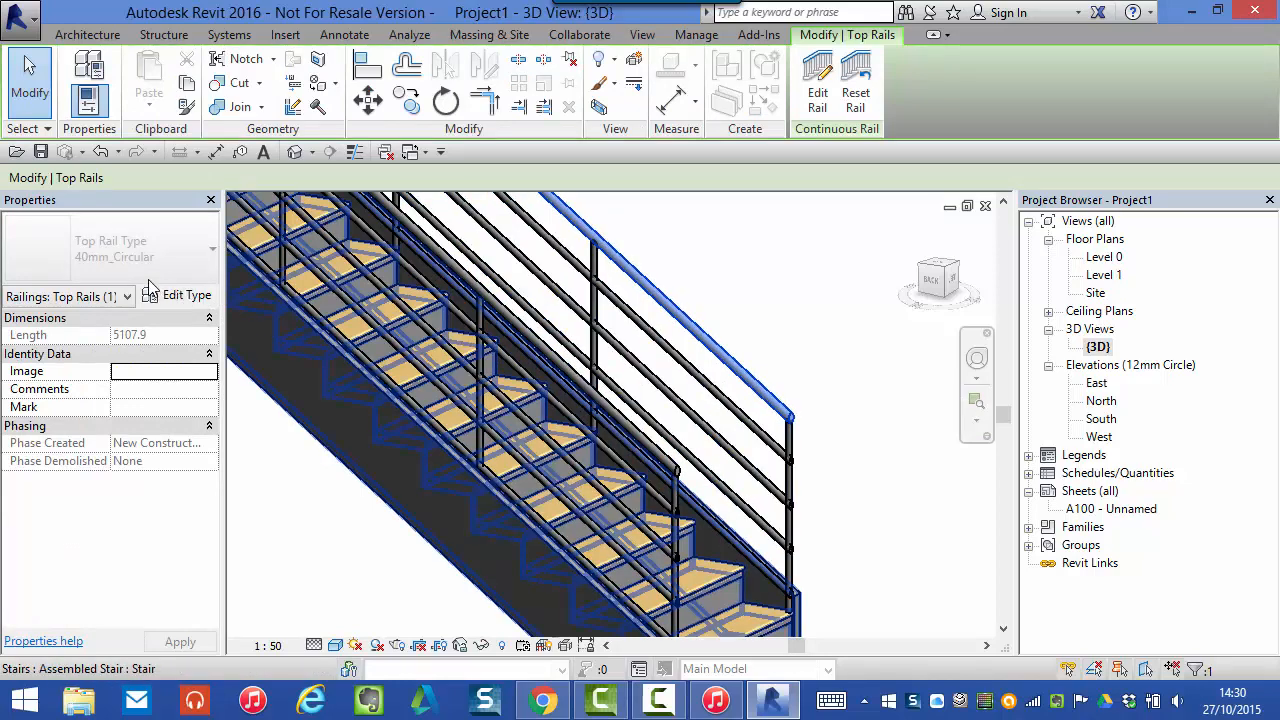
mouse_move(70, 256)
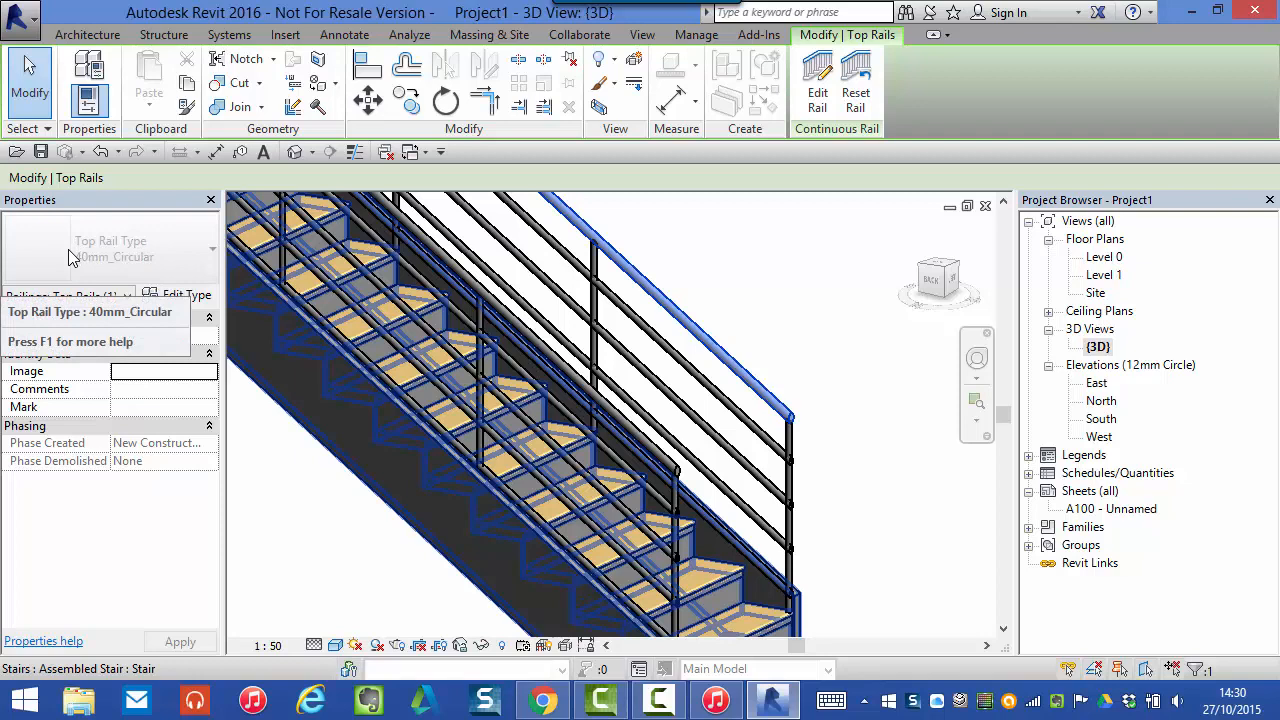
mouse_move(118, 252)
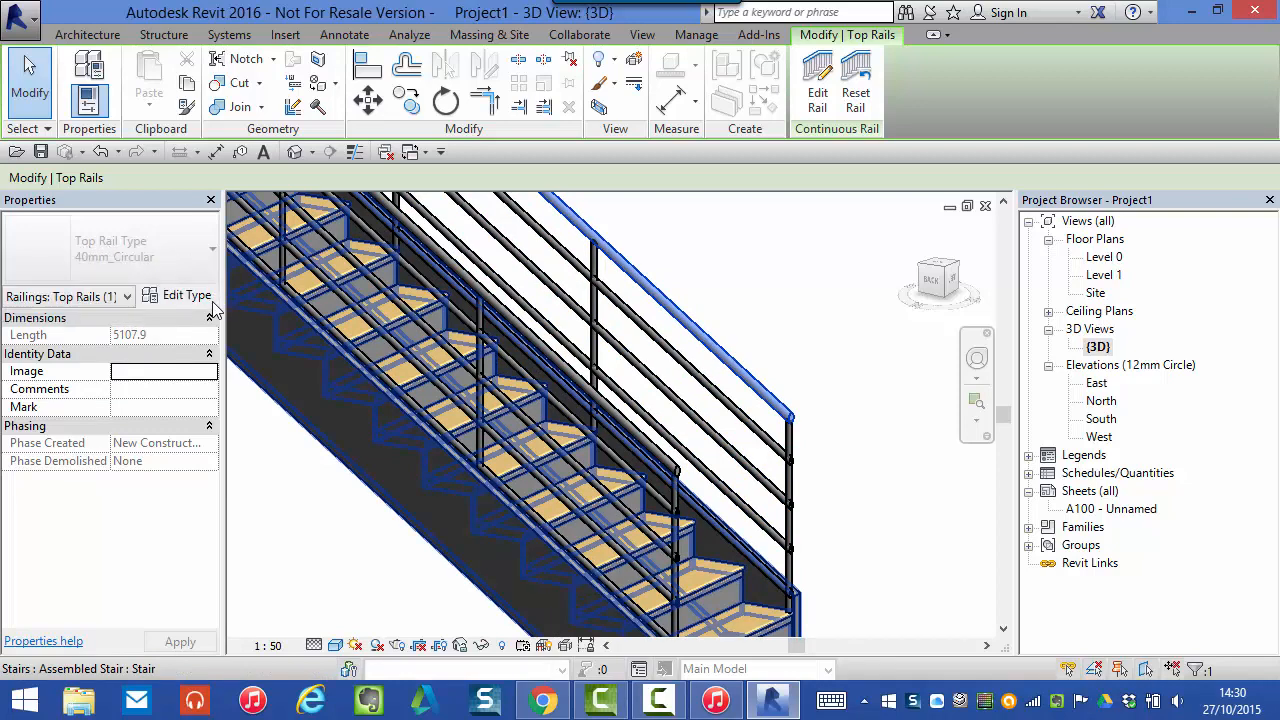
mouse_move(188, 300)
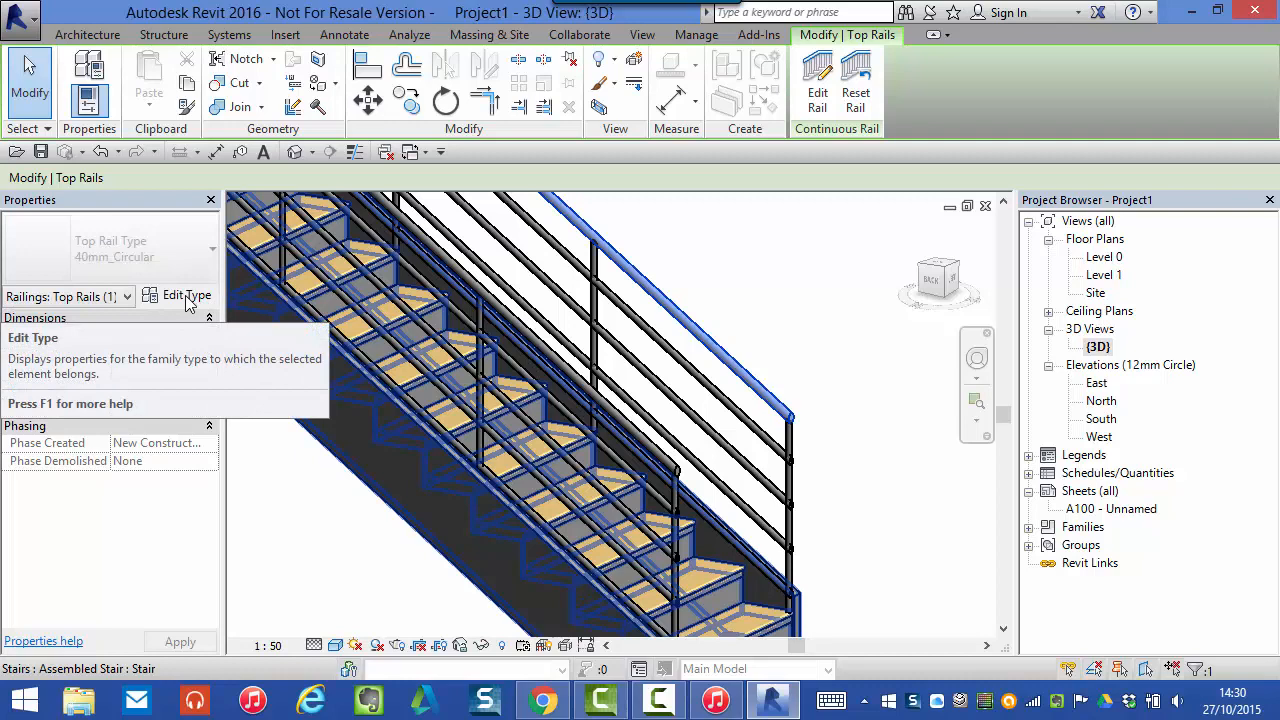
Bring up the Type Properties of the 40mm_Circular top rail
click(186, 296)
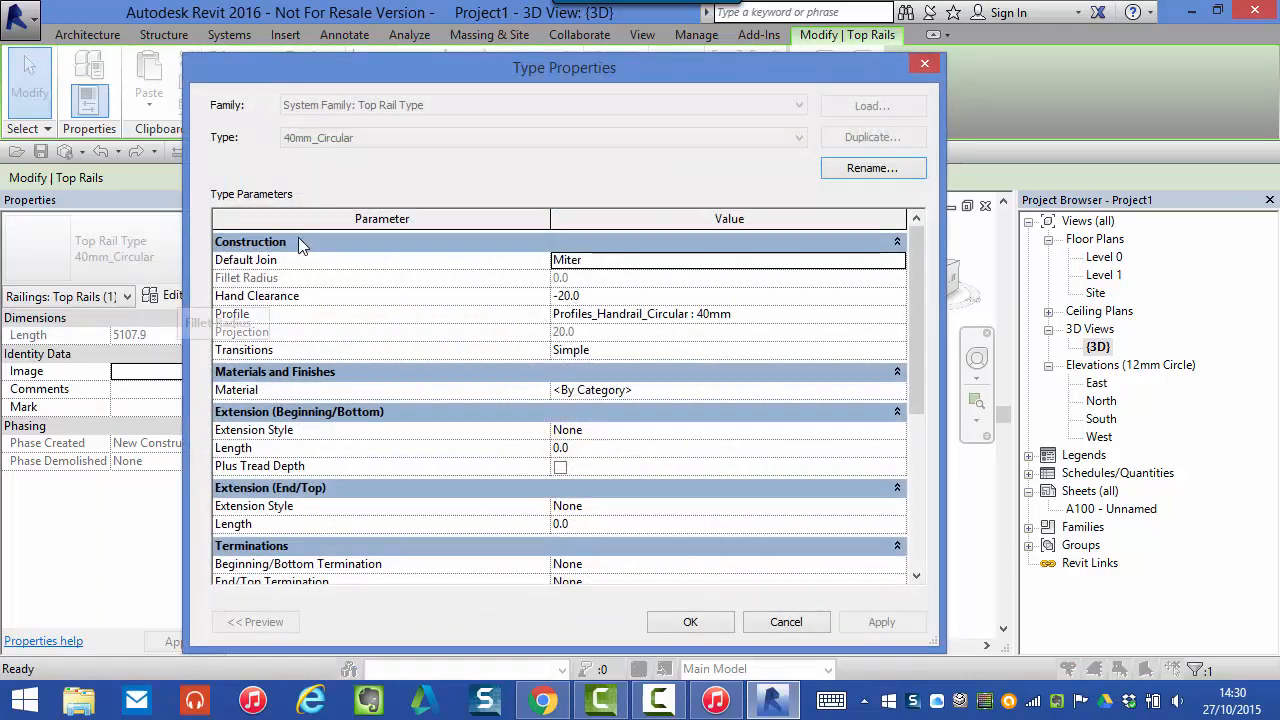
mouse_move(542, 584)
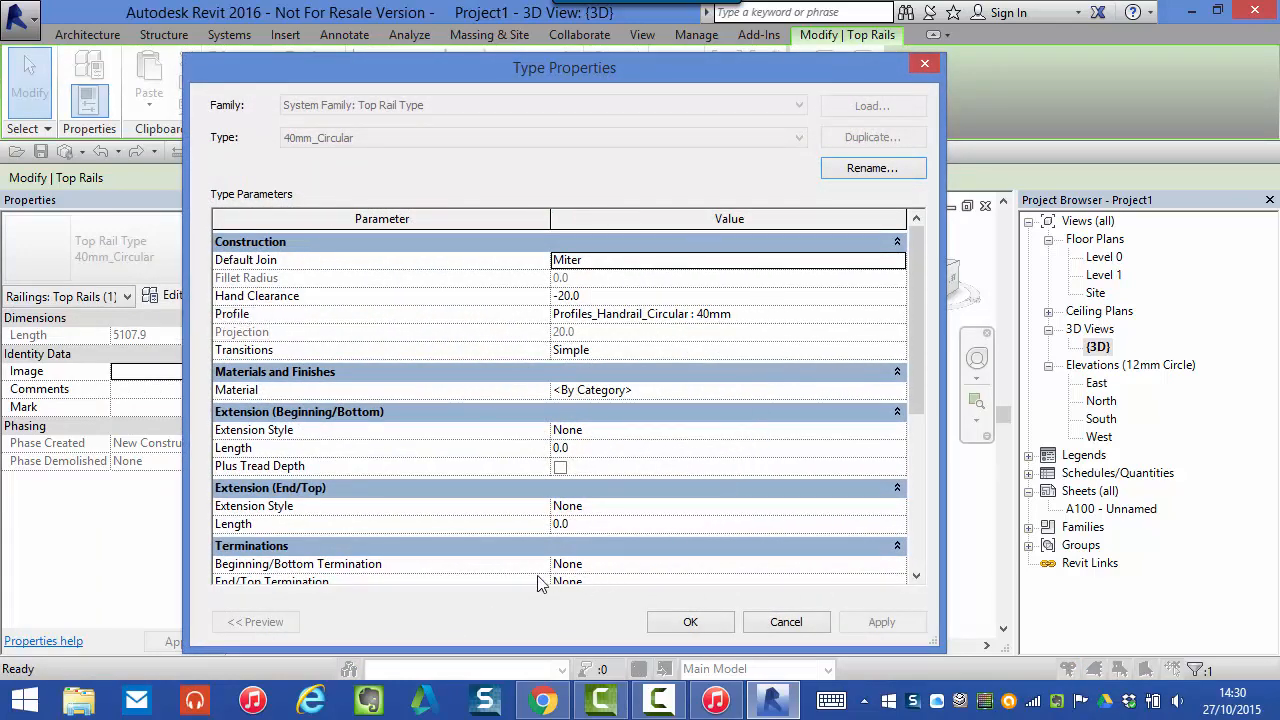
mouse_move(392, 464)
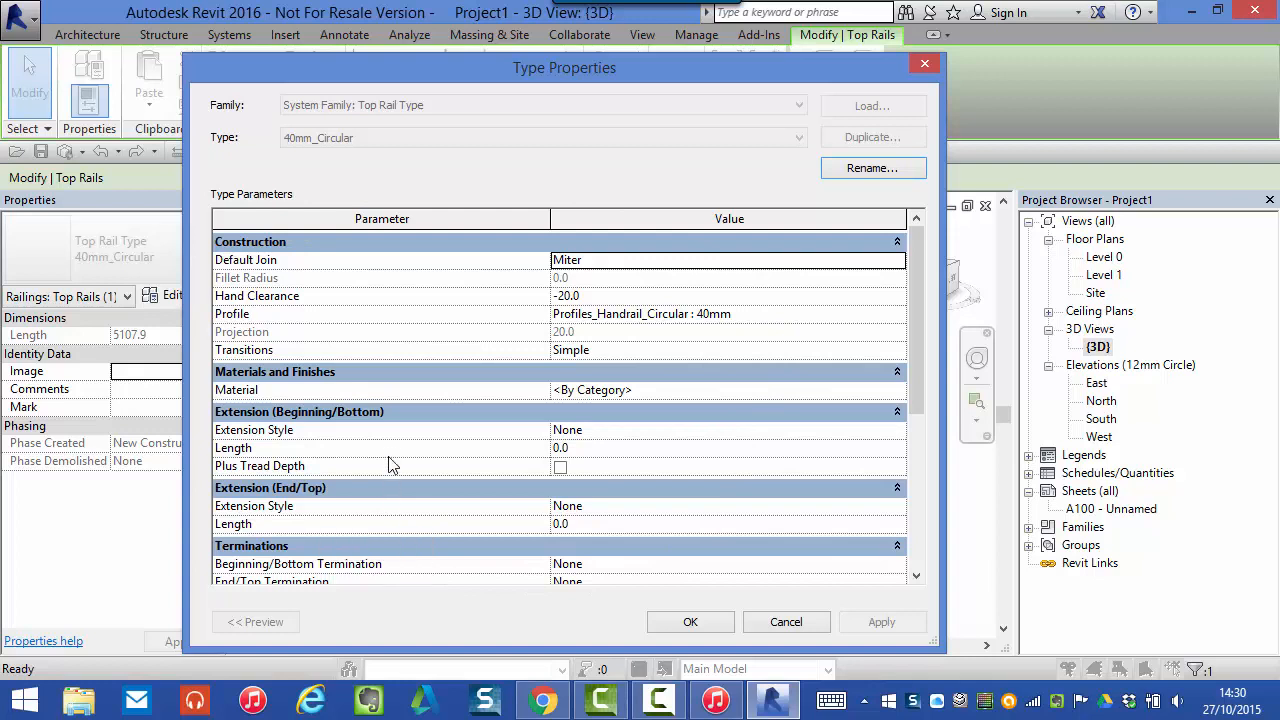
mouse_move(350, 232)
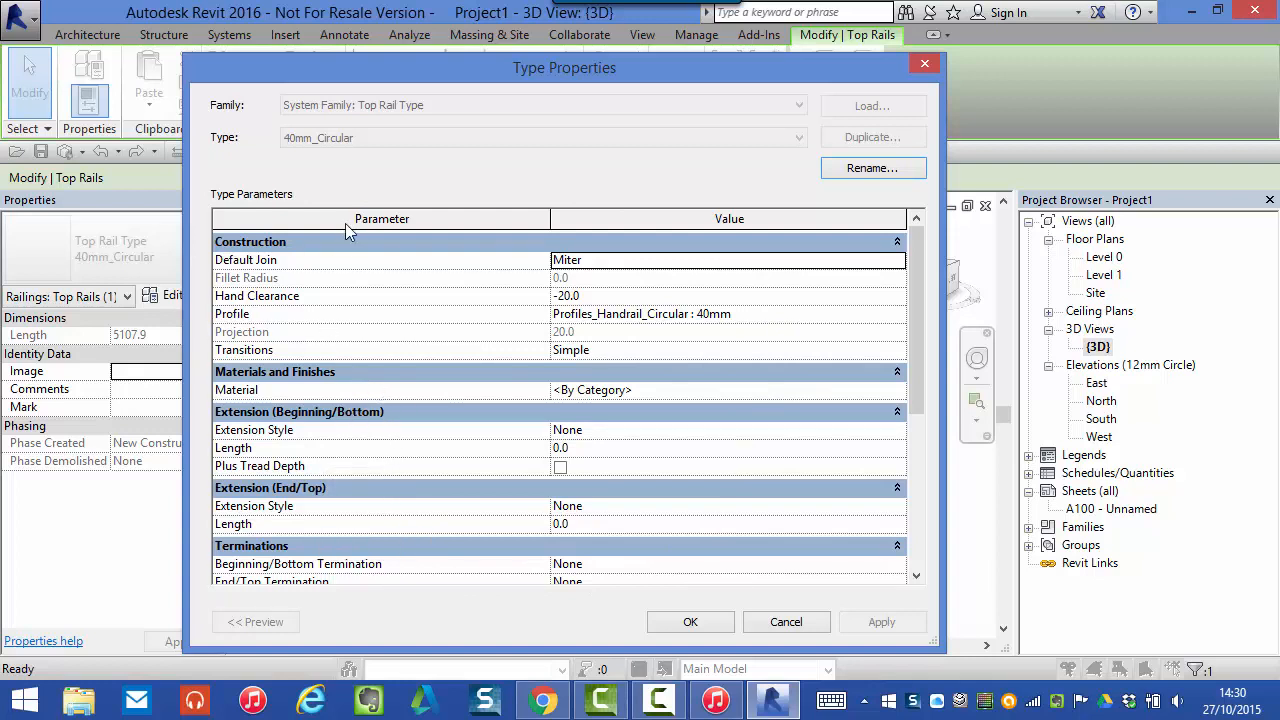
mouse_move(310, 448)
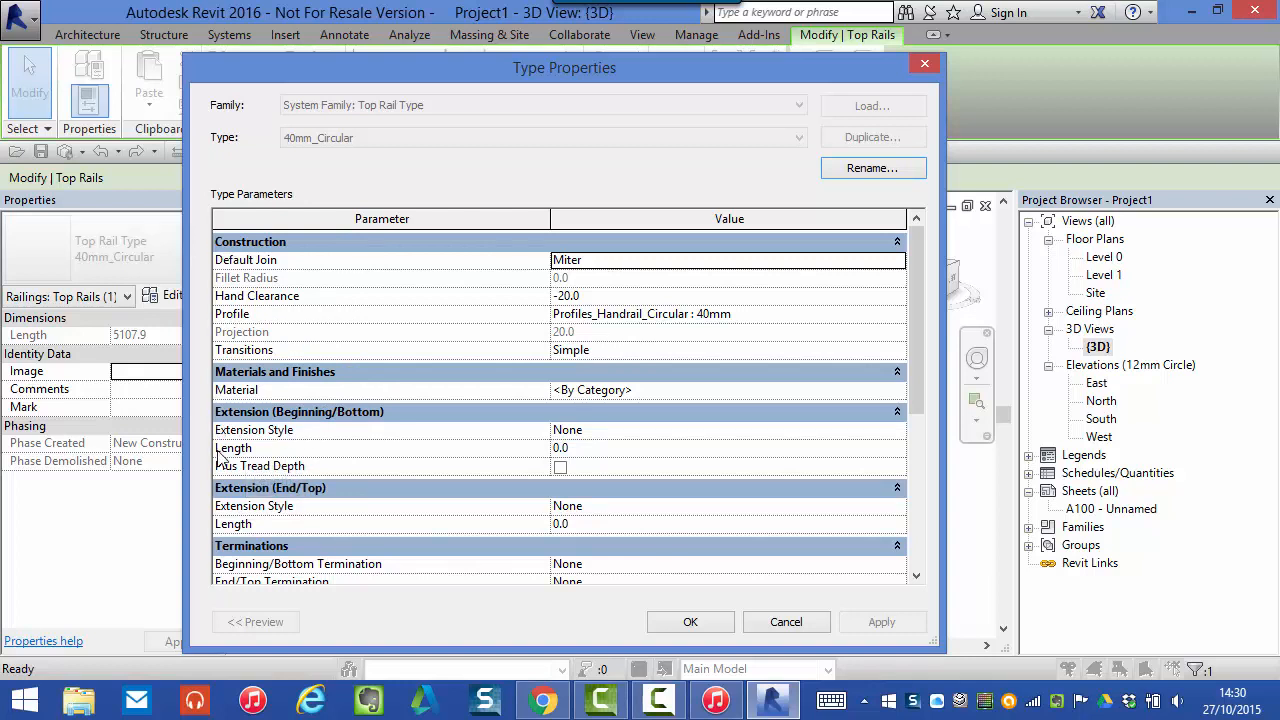
mouse_move(276, 428)
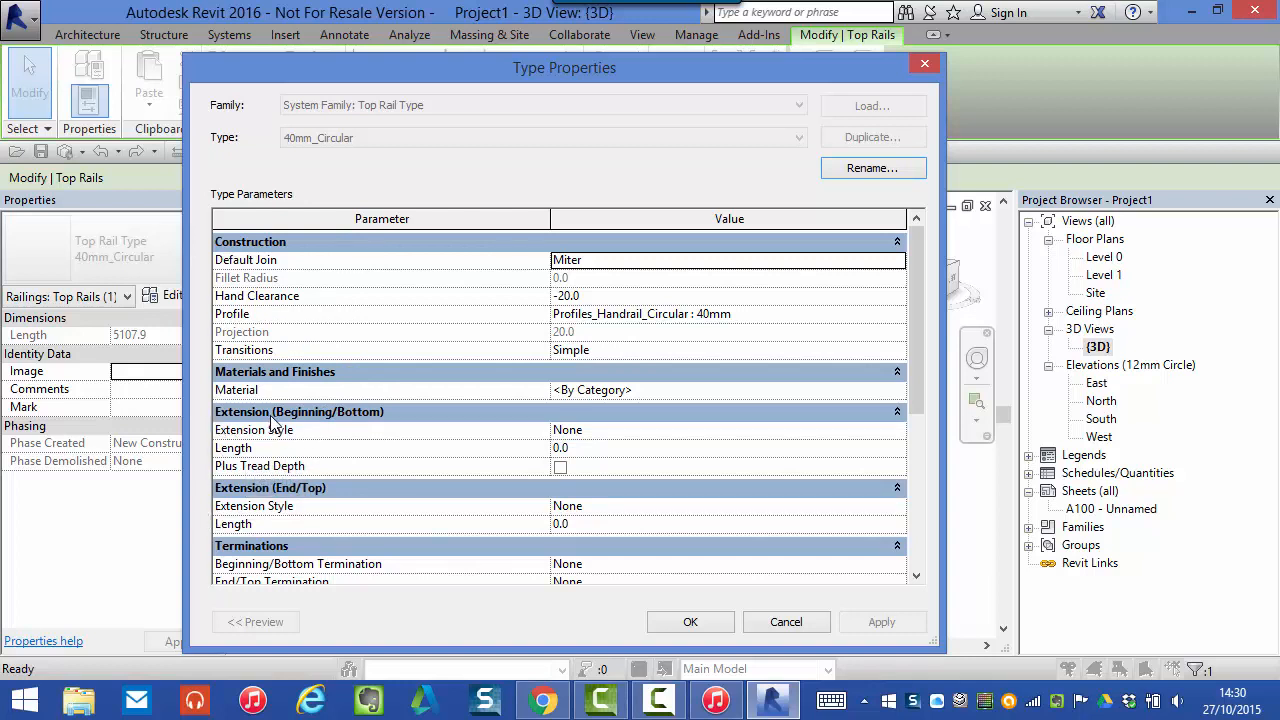
mouse_move(200, 496)
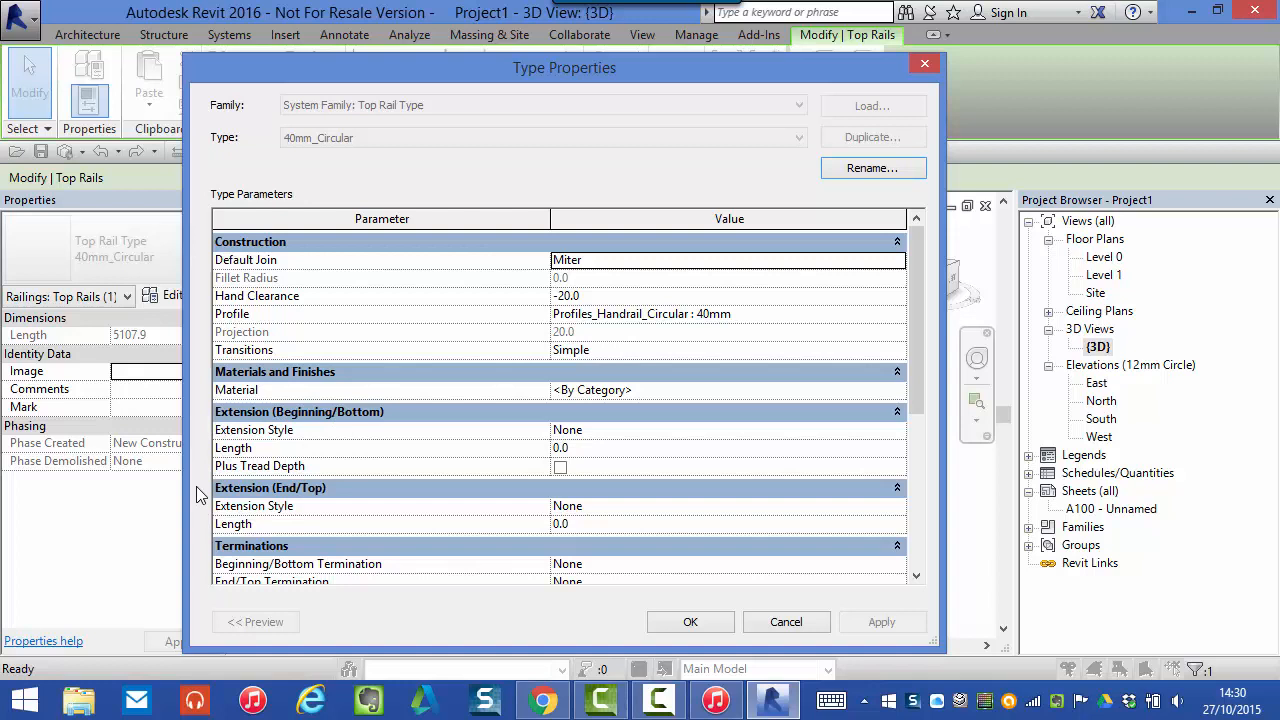
mouse_move(334, 488)
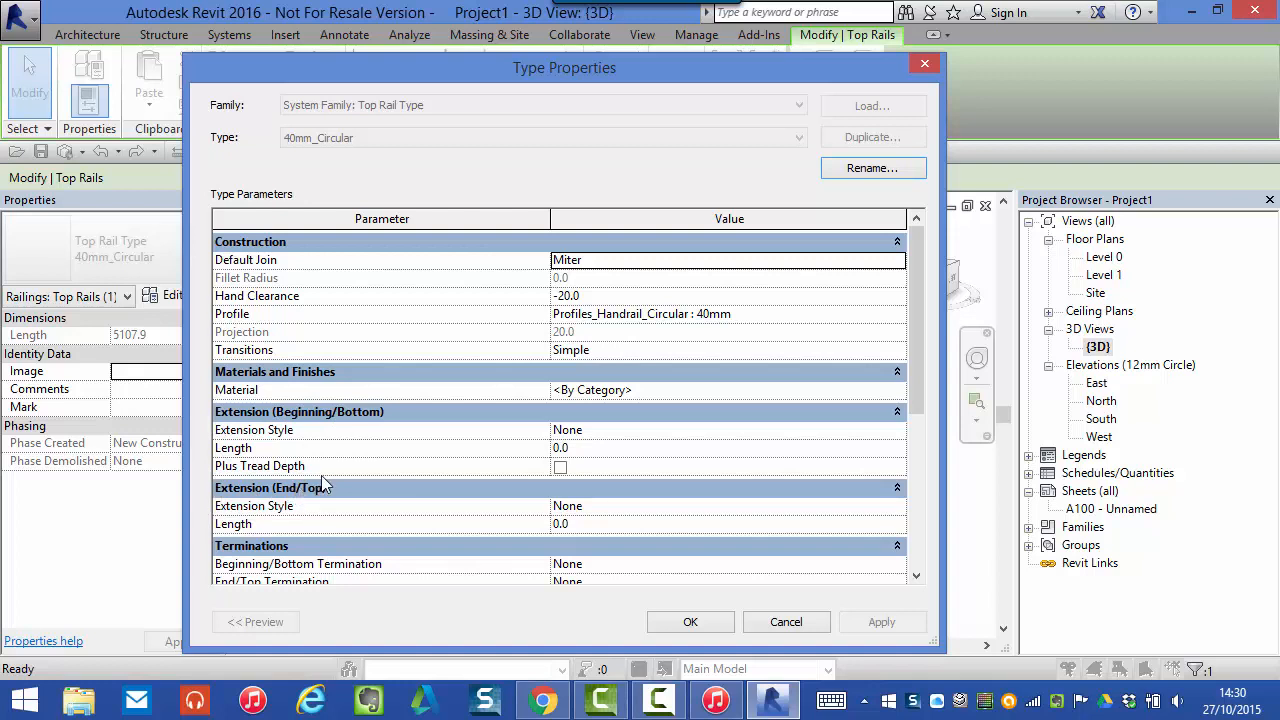
mouse_move(344, 462)
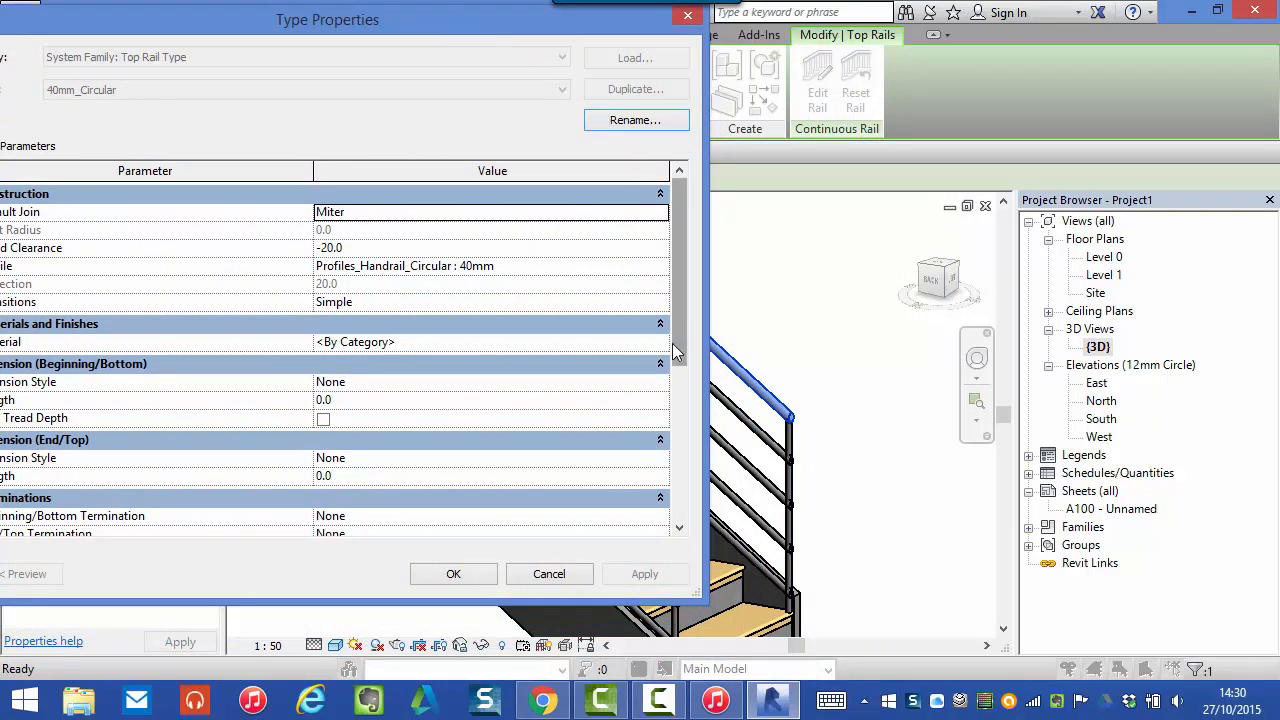
mouse_move(720, 340)
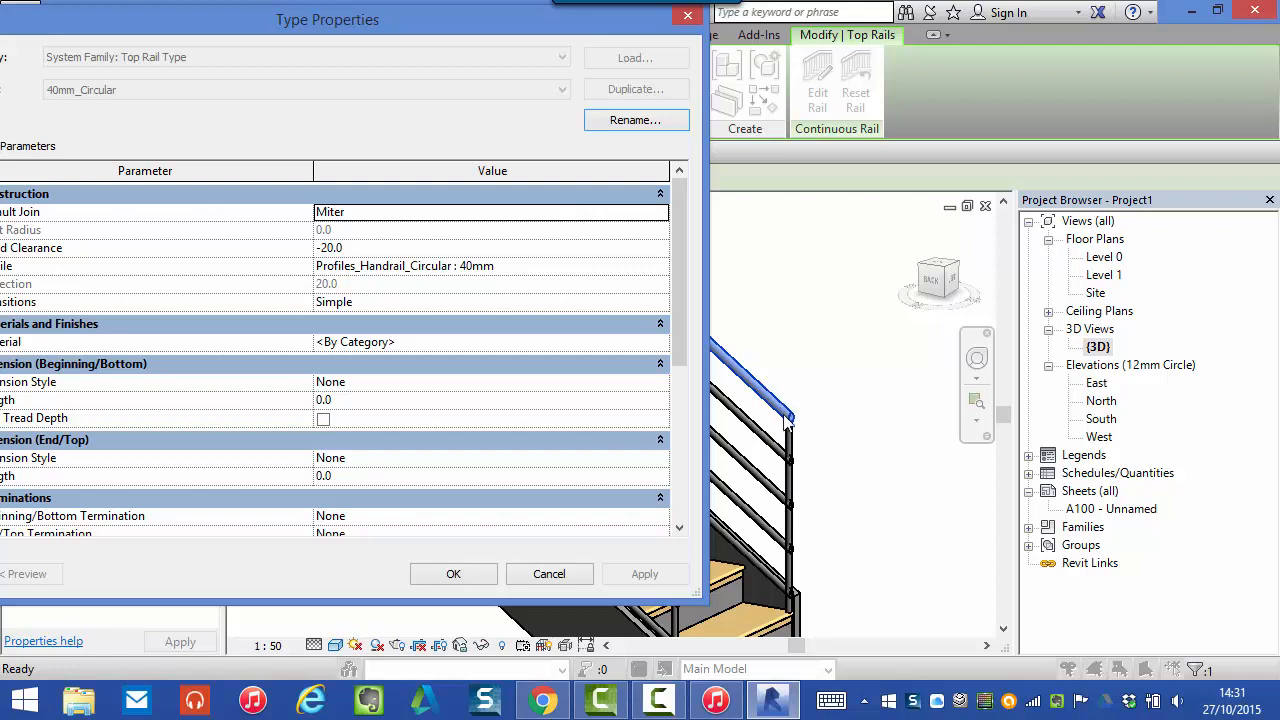
Set the bottom extension style to Wall and apply it to the rail
drag(328, 20, 338, 20)
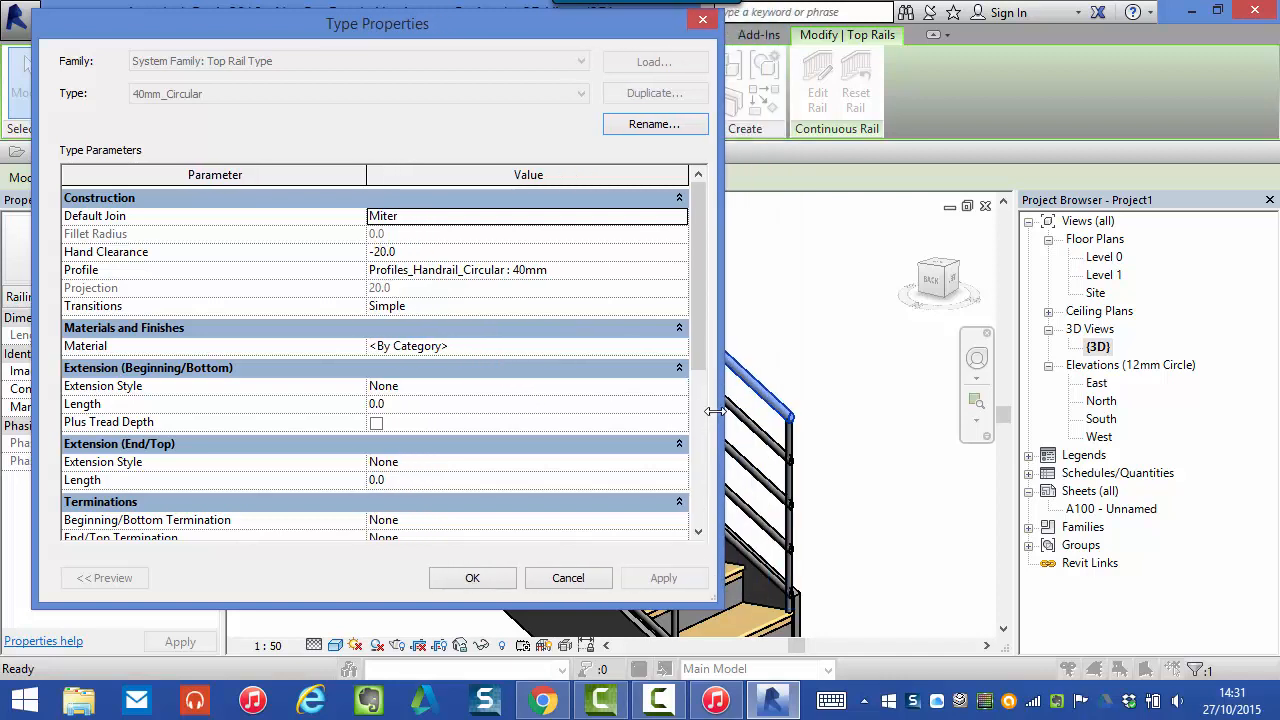
drag(376, 24, 320, 24)
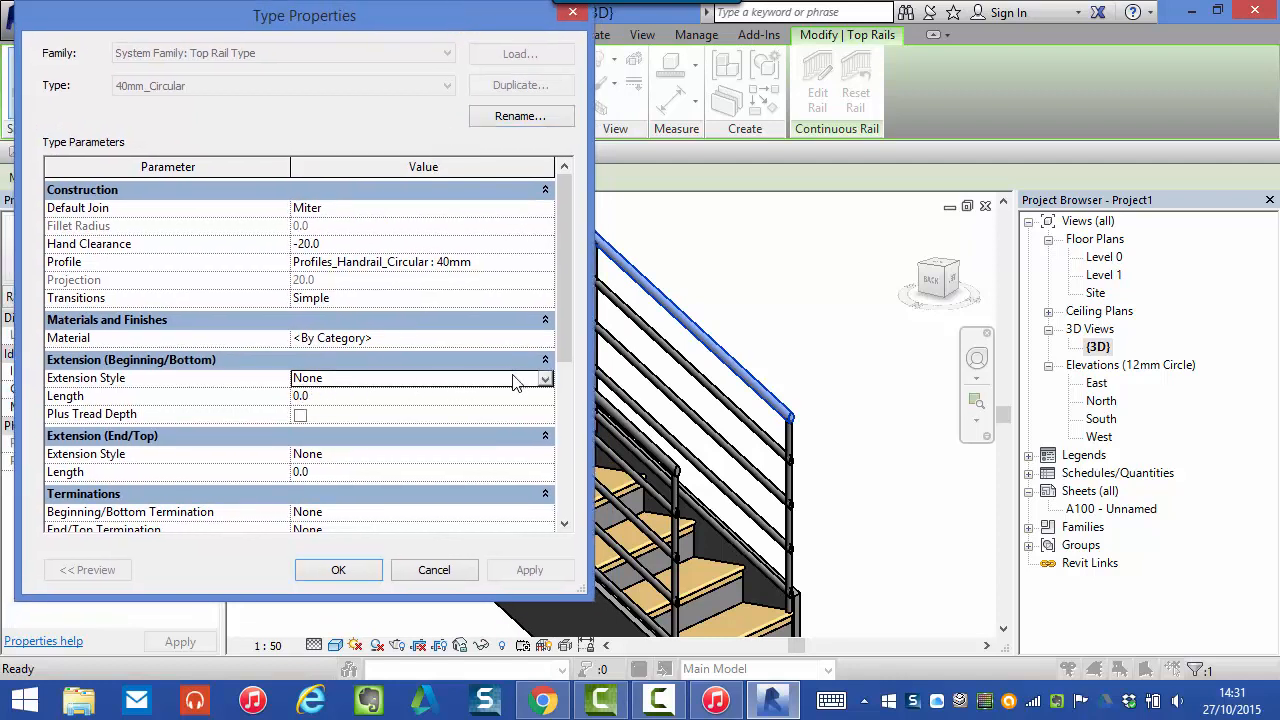
click(544, 378)
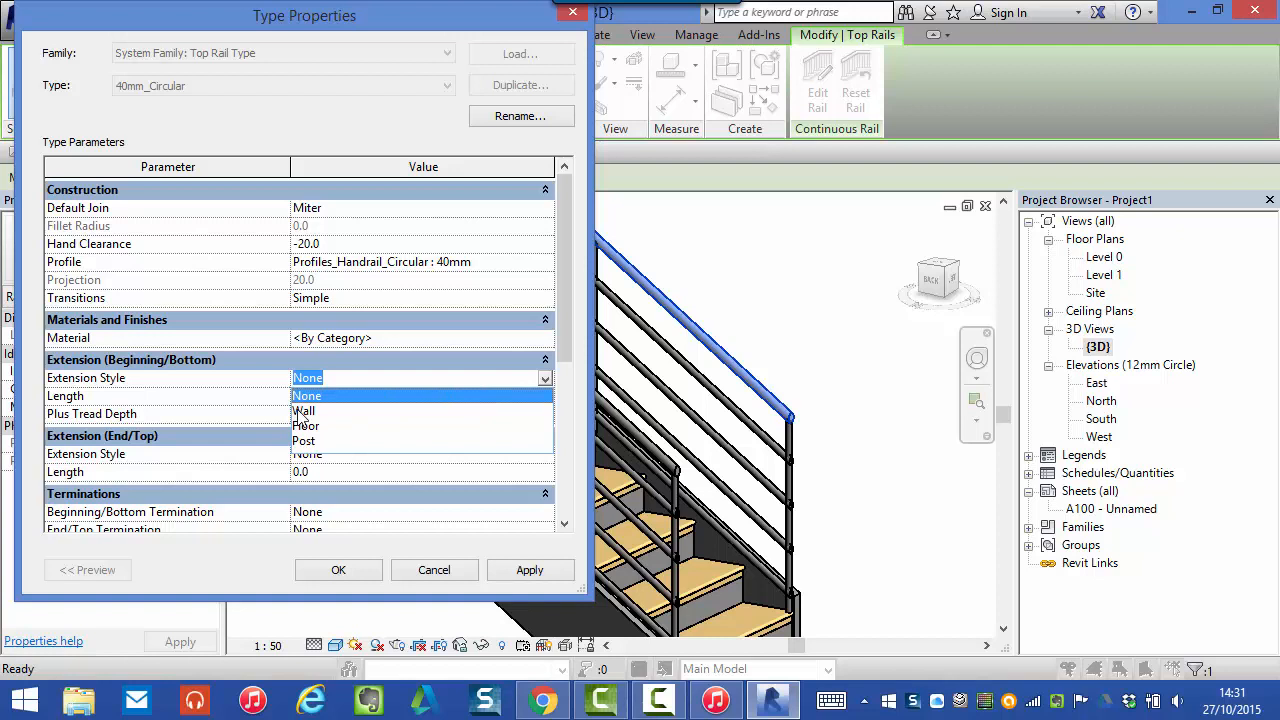
click(304, 412)
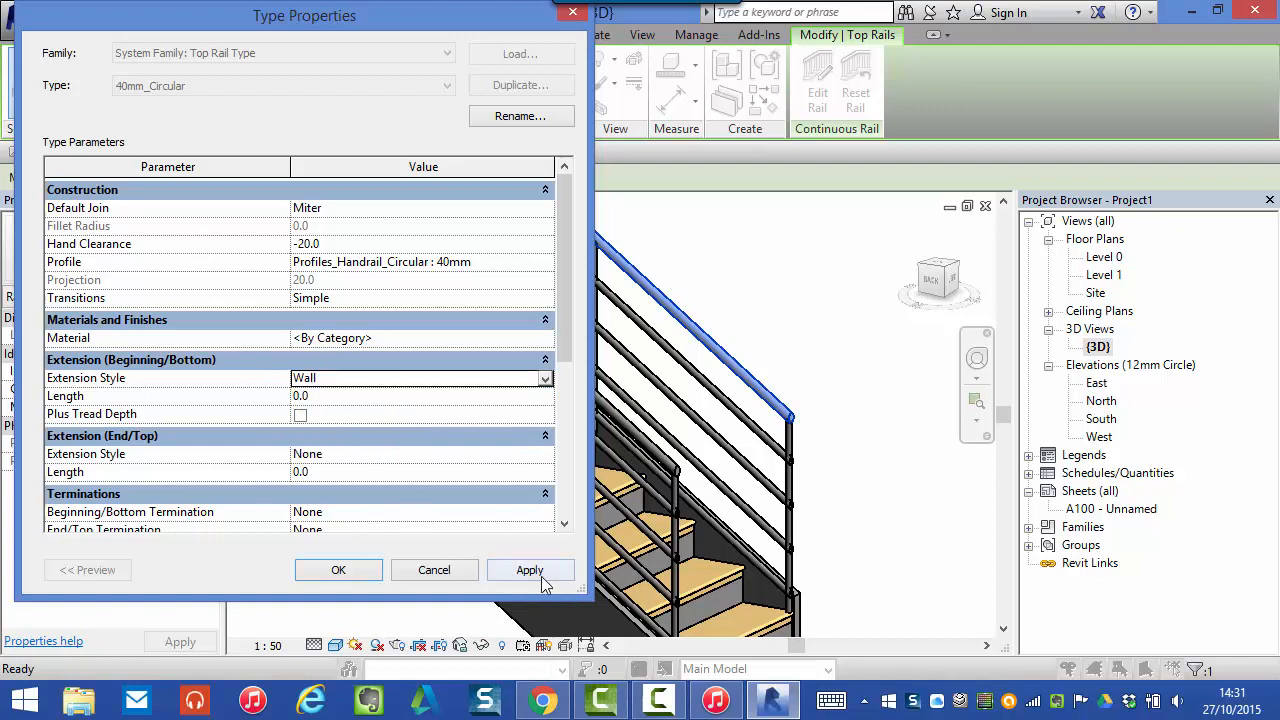
click(528, 570)
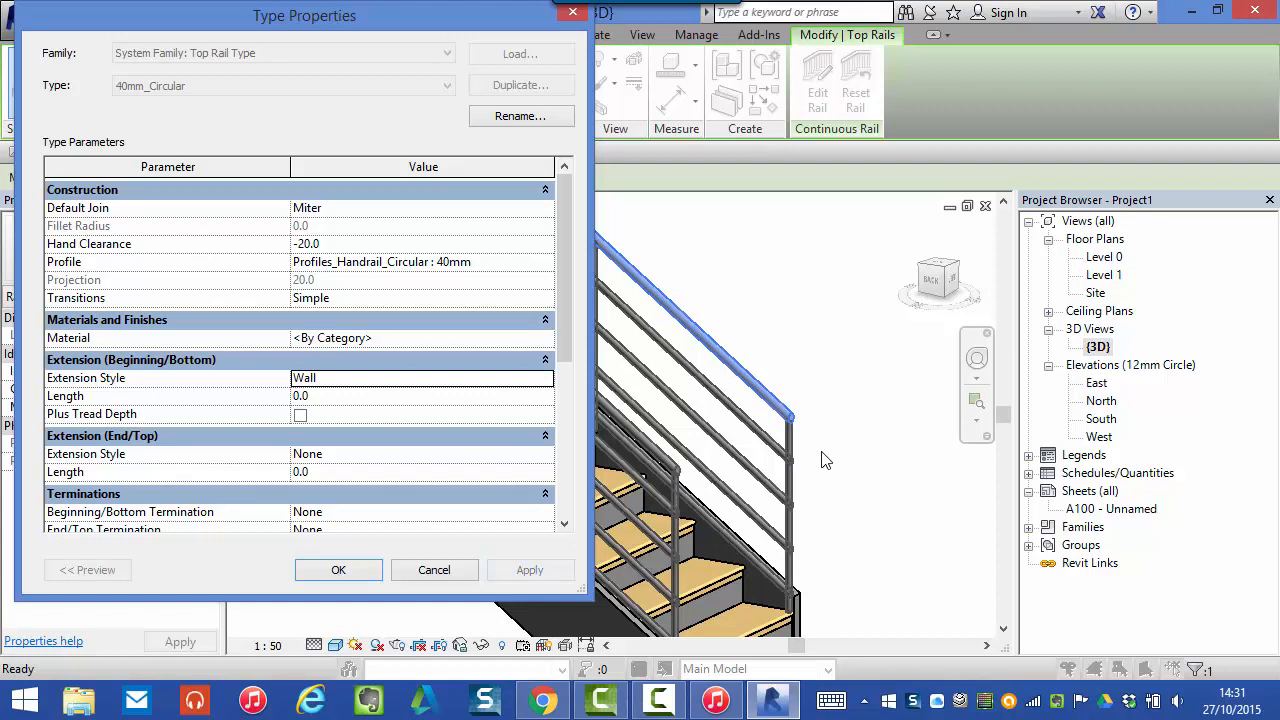
mouse_move(66, 396)
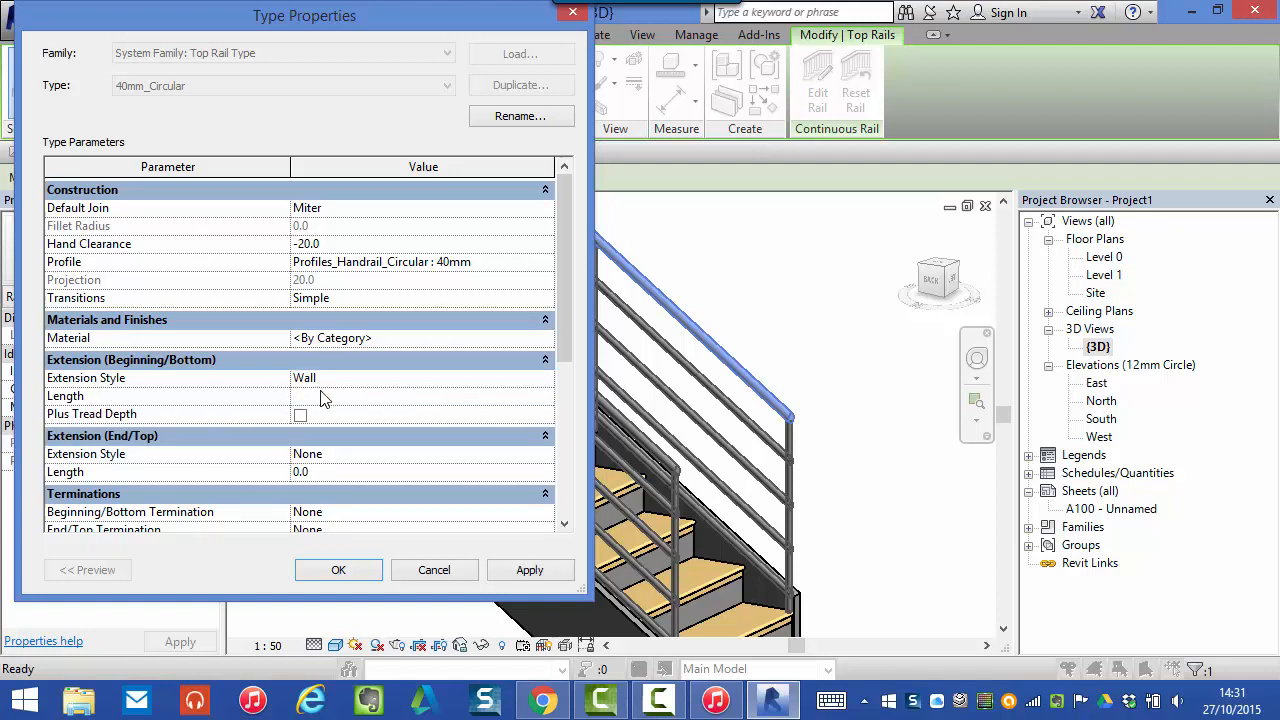
Apply a 300 bottom extension length, then switch its style to Floor
text(300.0)
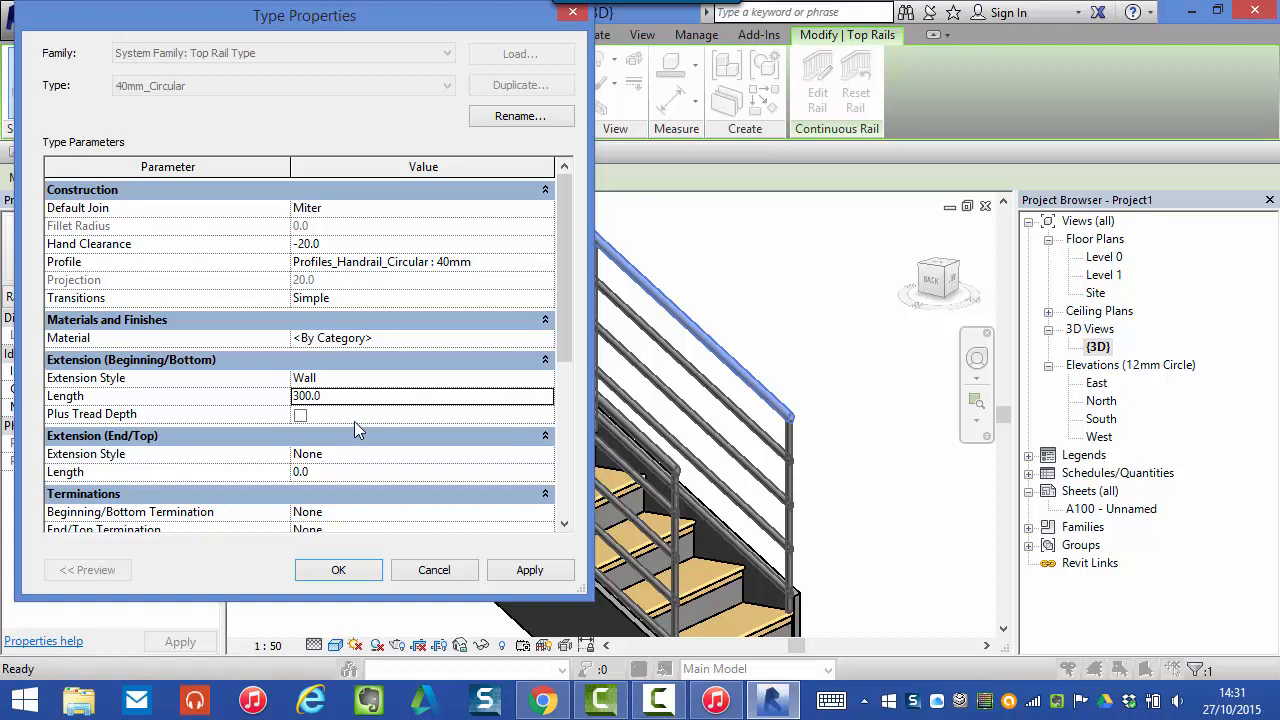
click(528, 568)
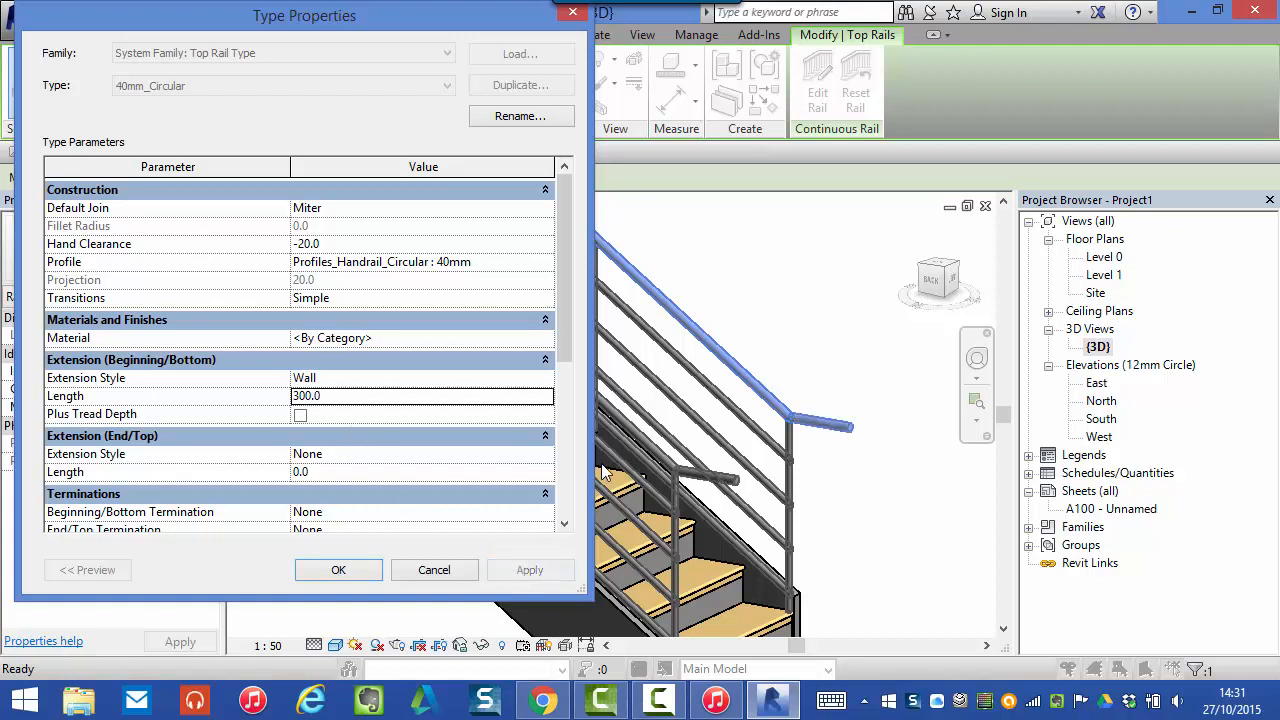
mouse_move(152, 398)
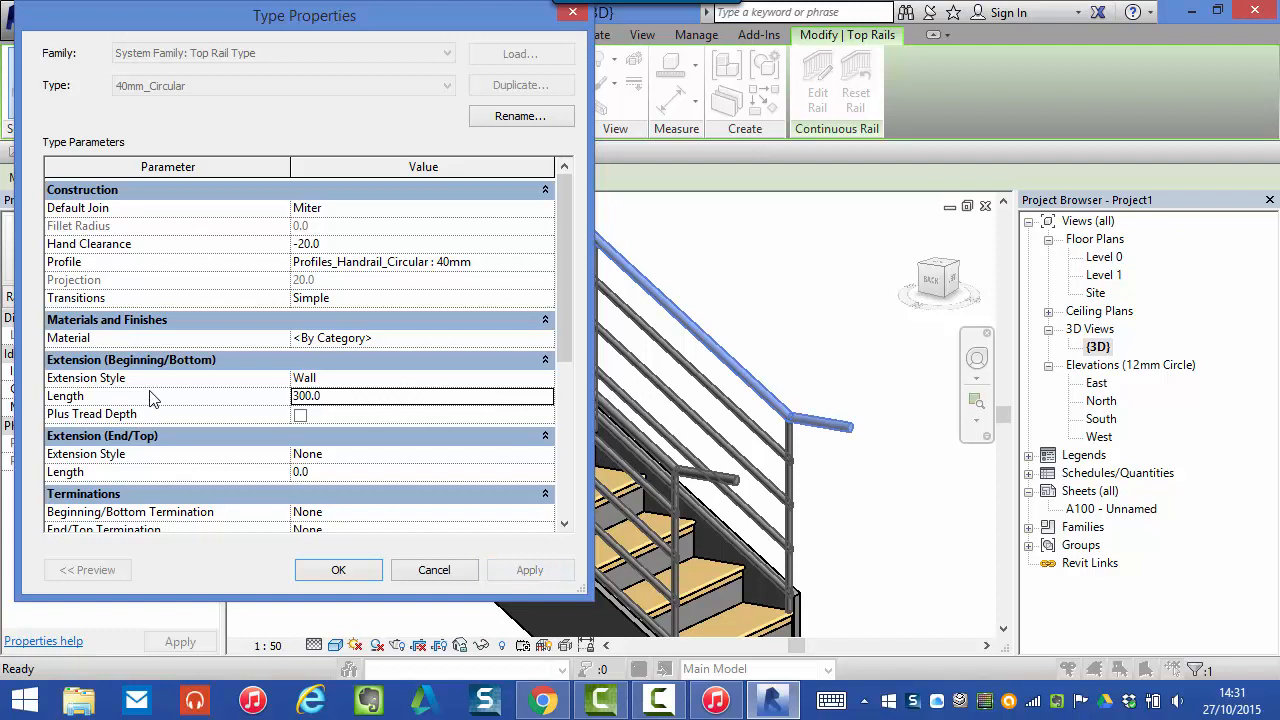
mouse_move(838, 388)
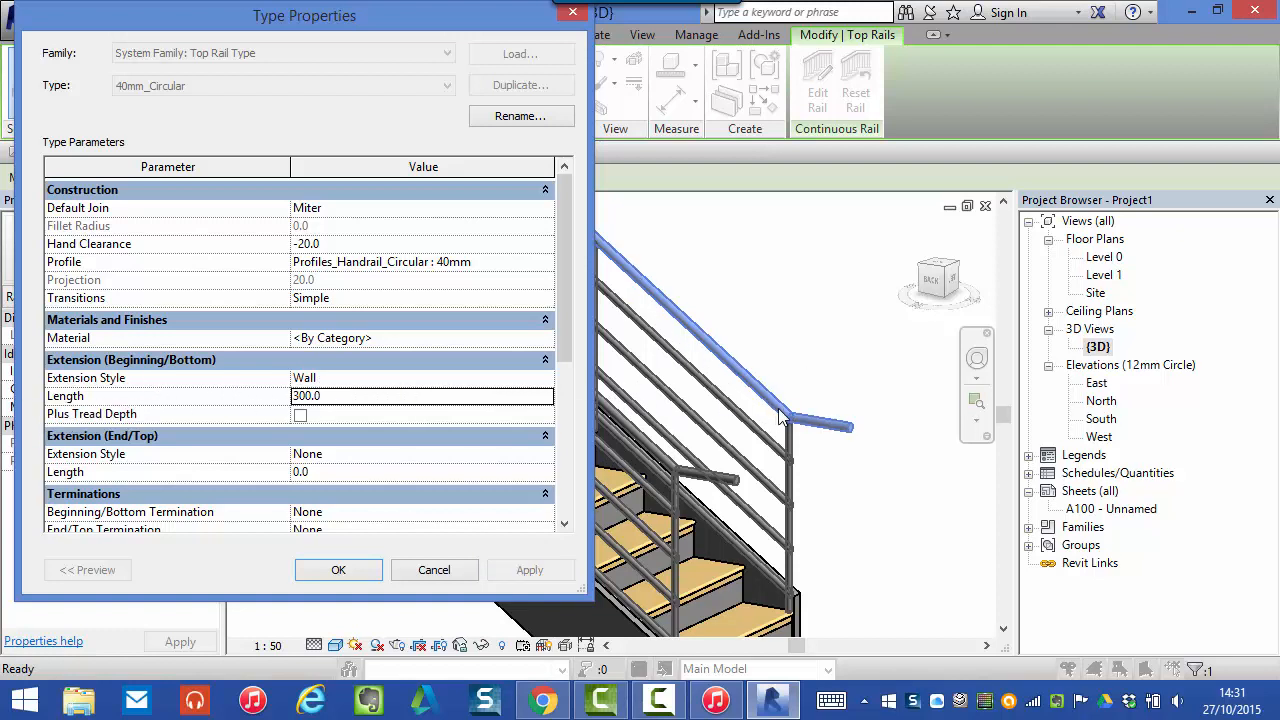
mouse_move(852, 432)
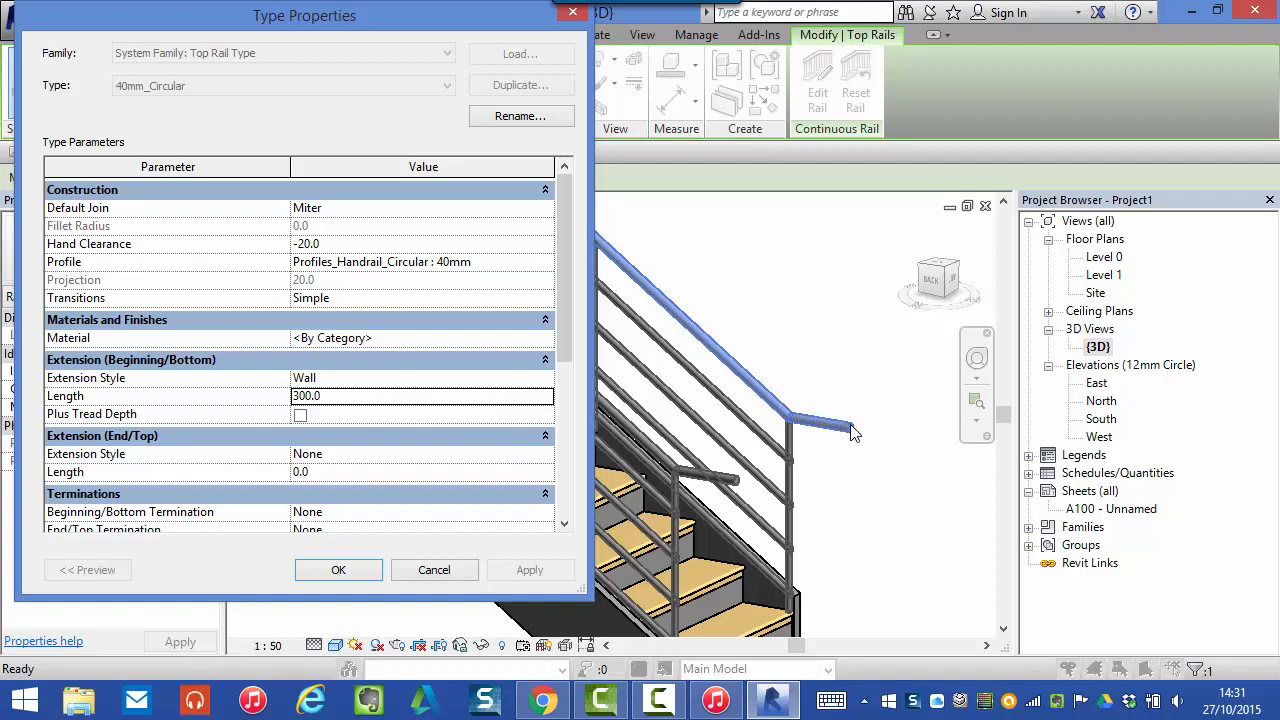
mouse_move(836, 432)
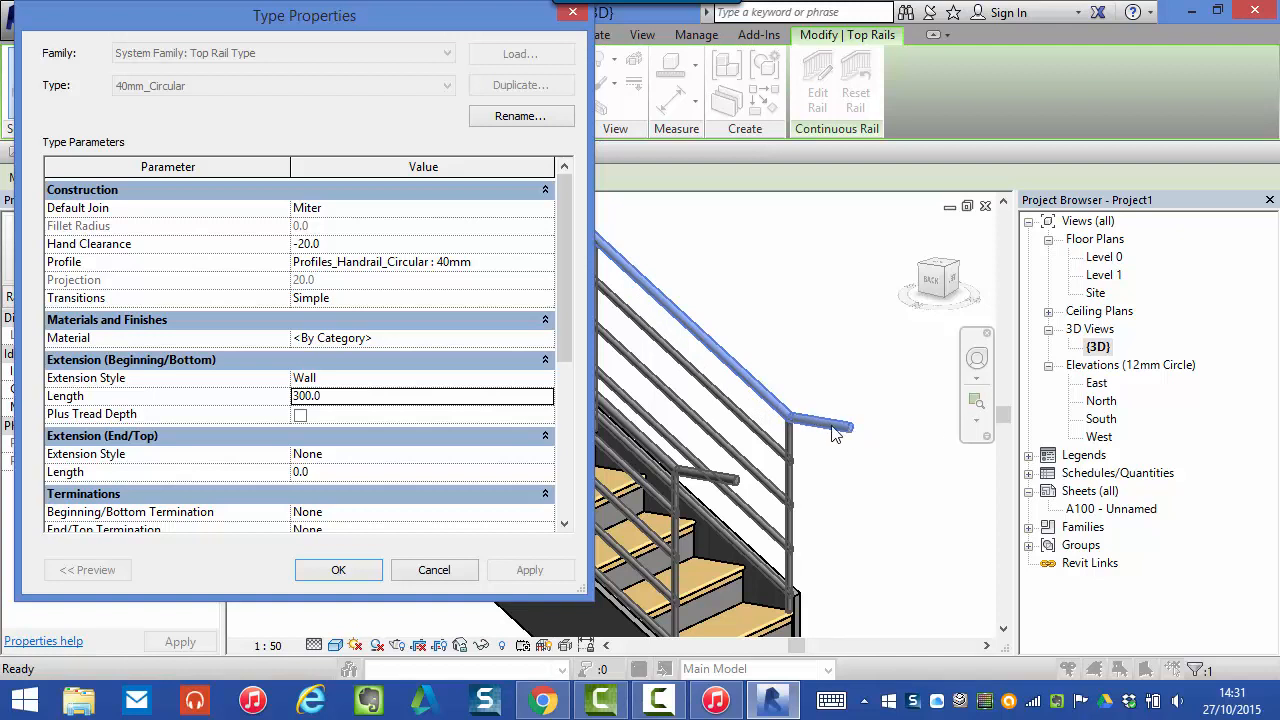
mouse_move(764, 400)
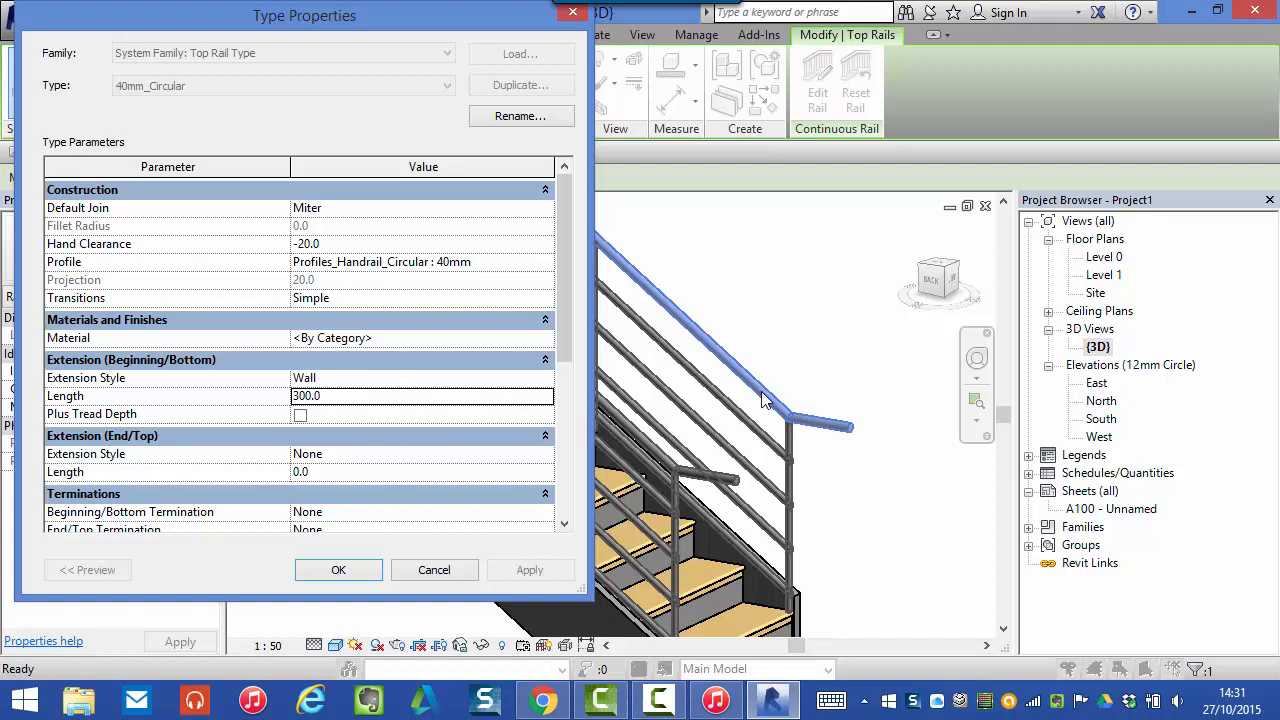
mouse_move(404, 388)
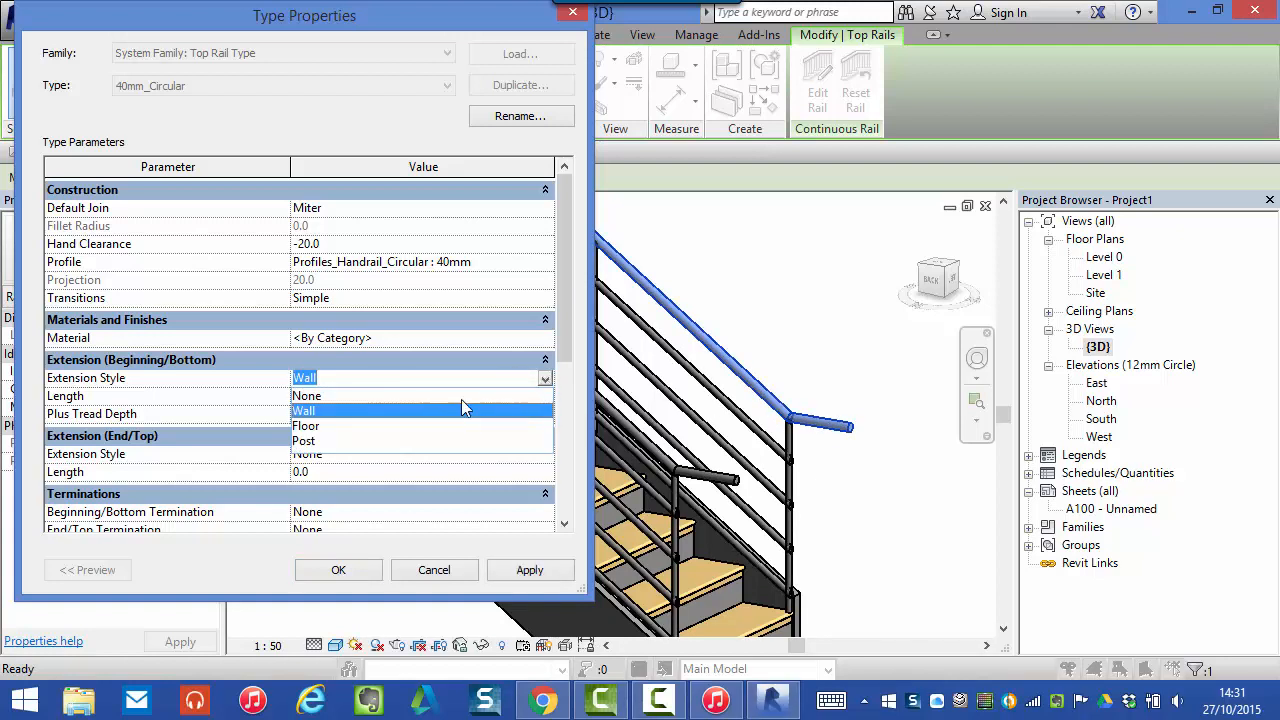
click(304, 426)
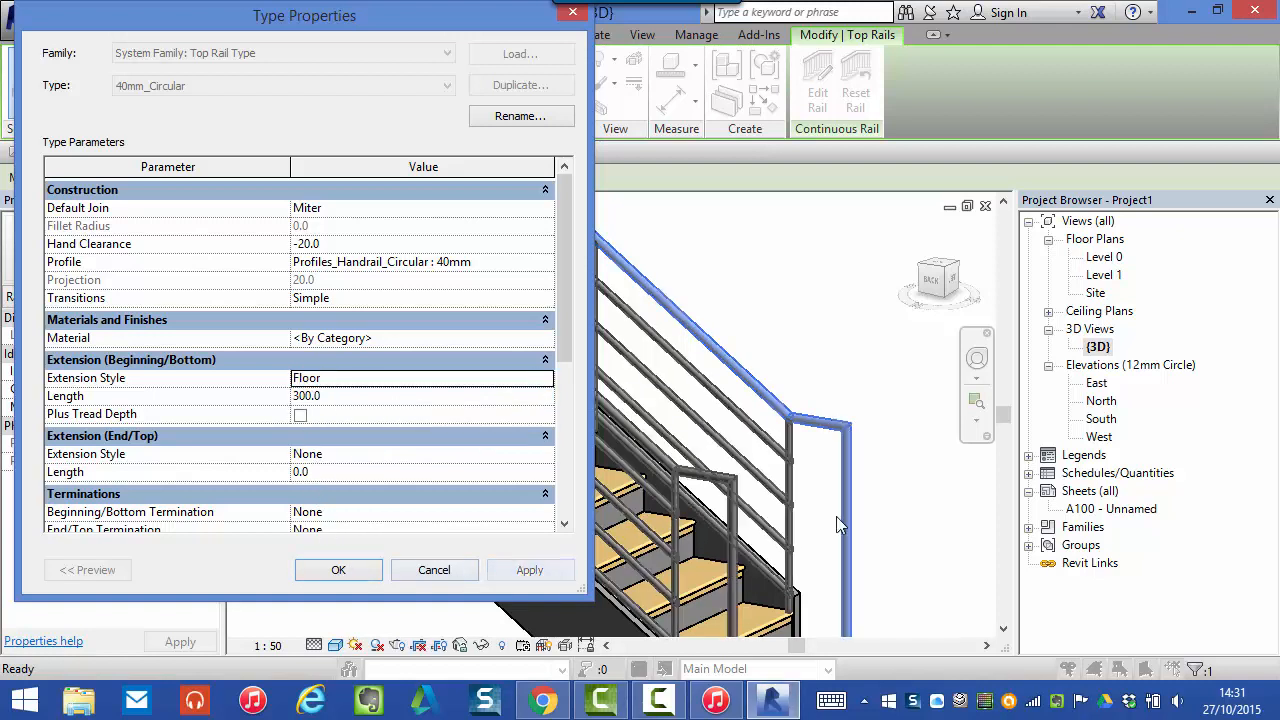
mouse_move(408, 570)
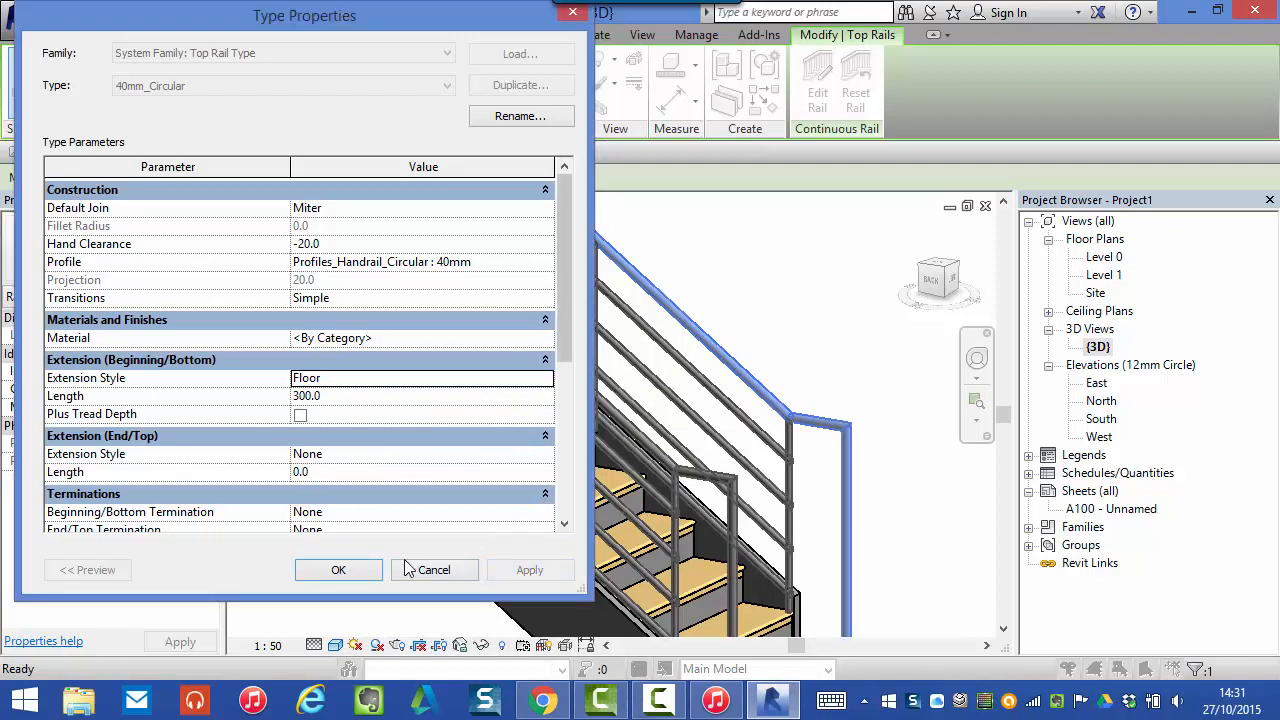
Confirm the type changes, keeping the 300 Floor-style bottom extension
click(338, 568)
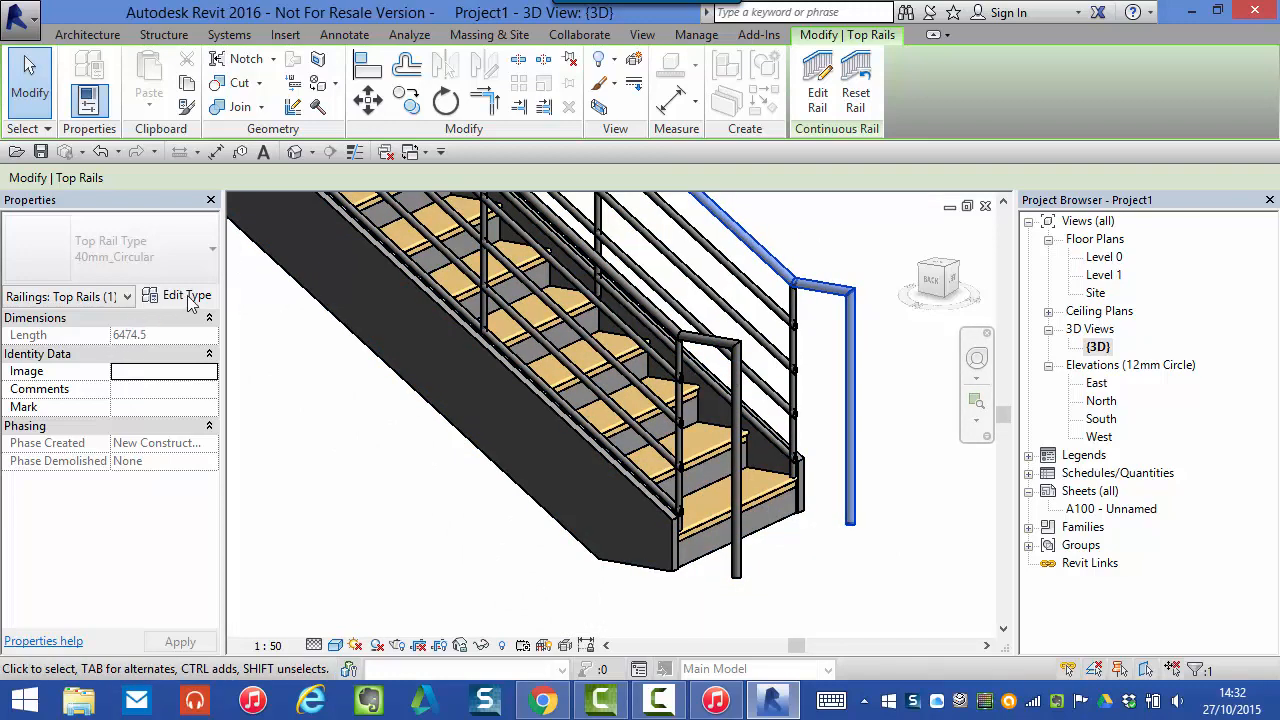
Reopen the type settings, set the bottom extension style to Post and apply
click(186, 296)
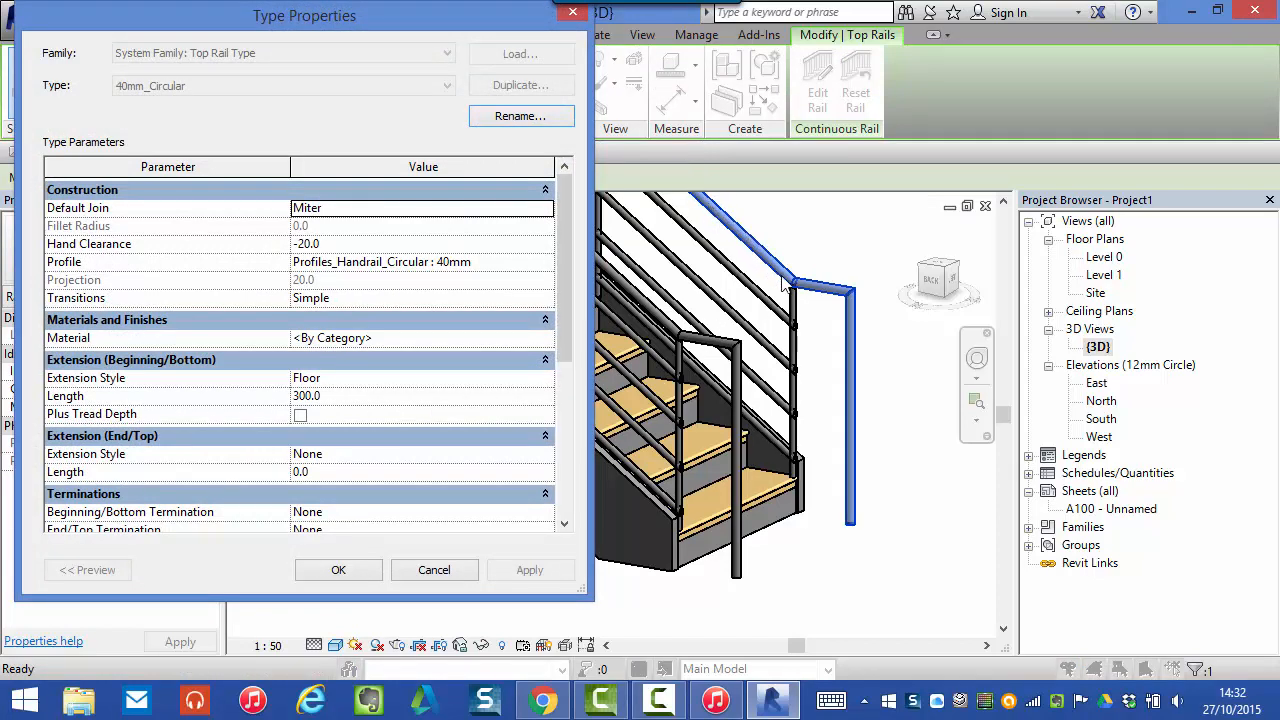
mouse_move(848, 380)
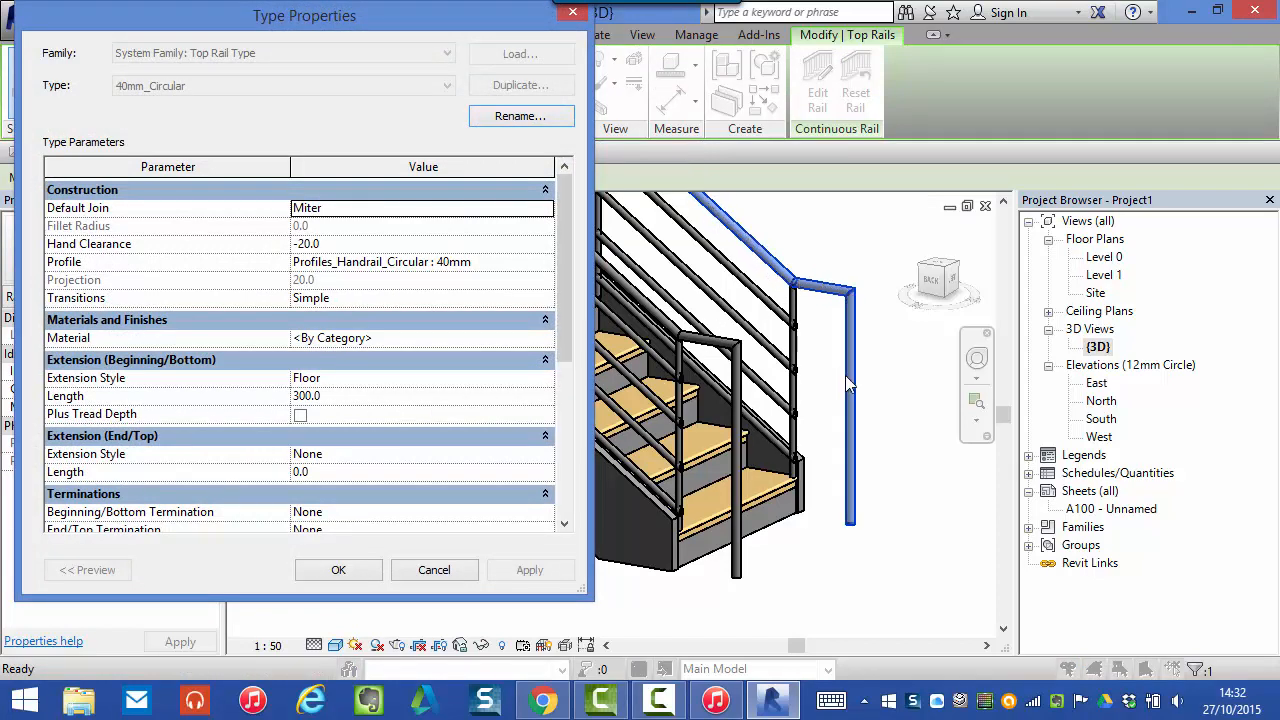
mouse_move(604, 454)
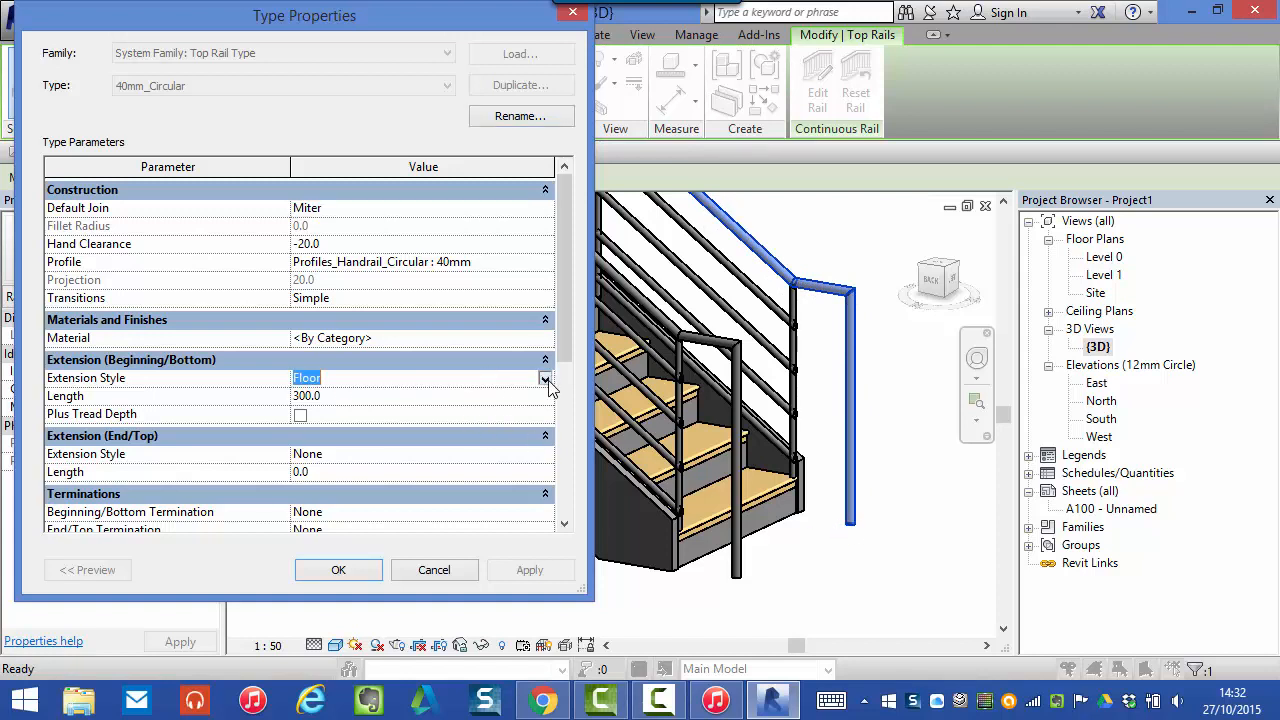
click(544, 378)
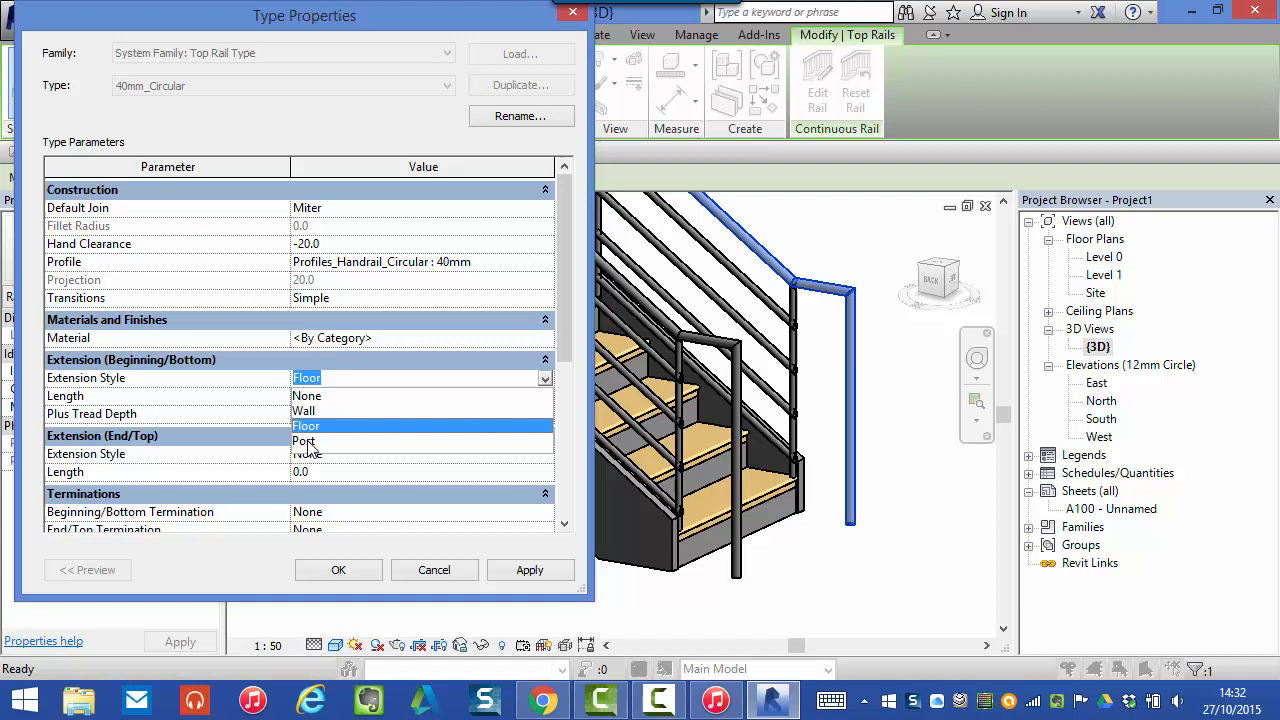
click(304, 442)
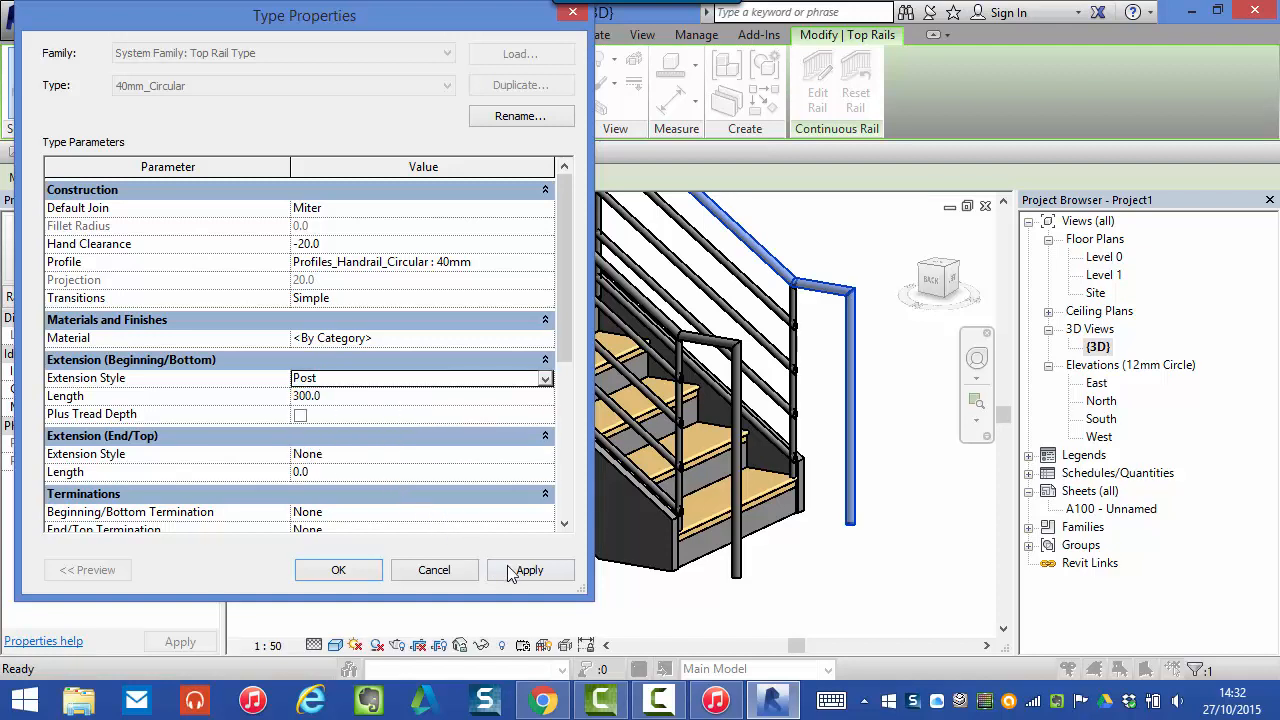
click(530, 570)
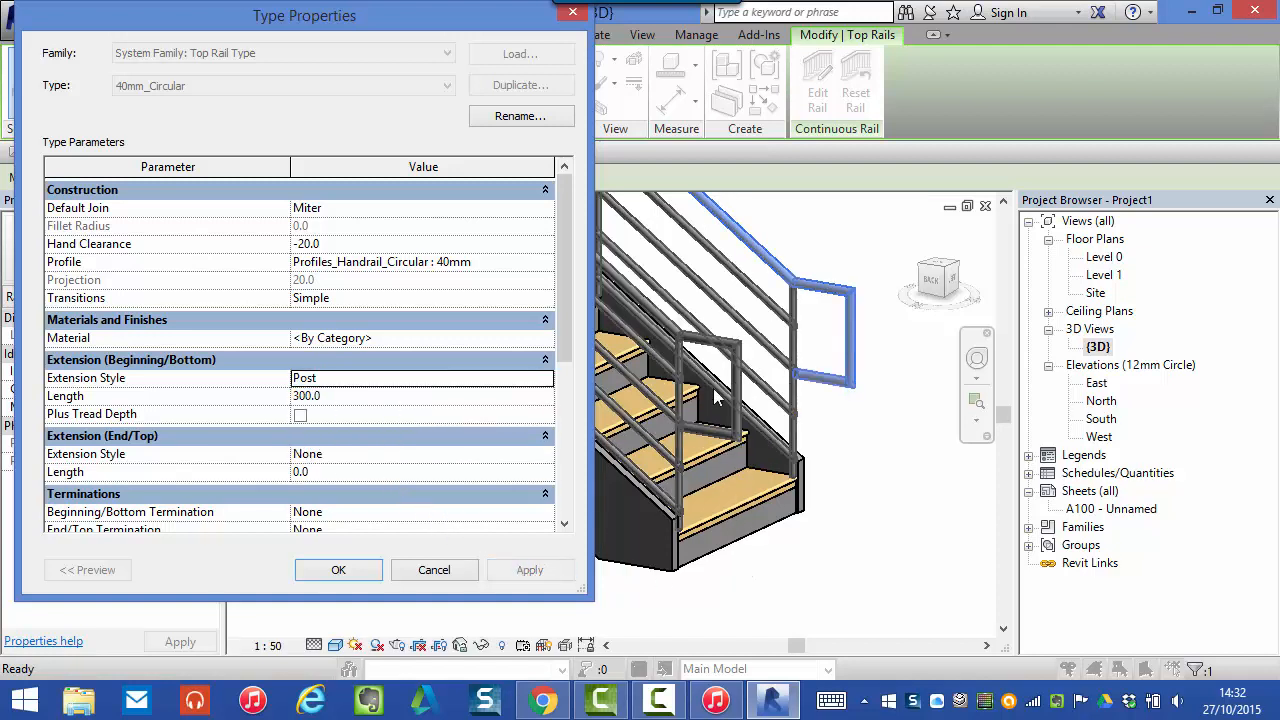
mouse_move(848, 392)
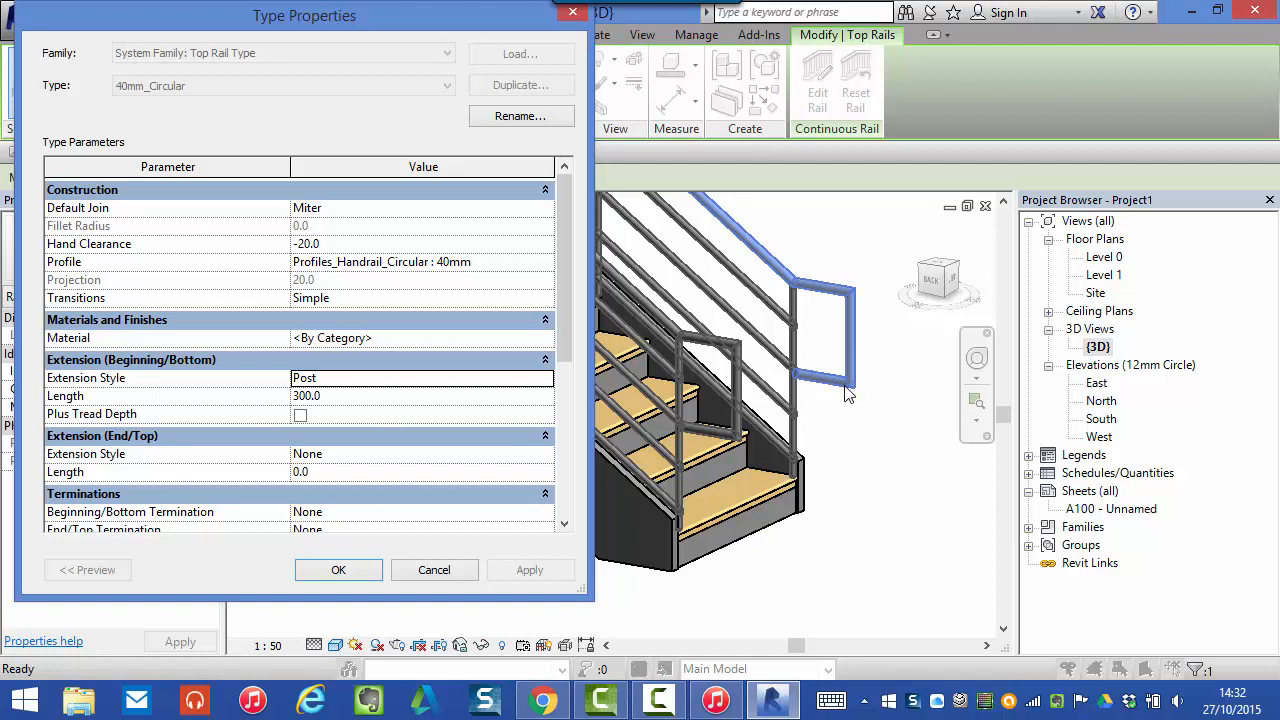
mouse_move(790, 280)
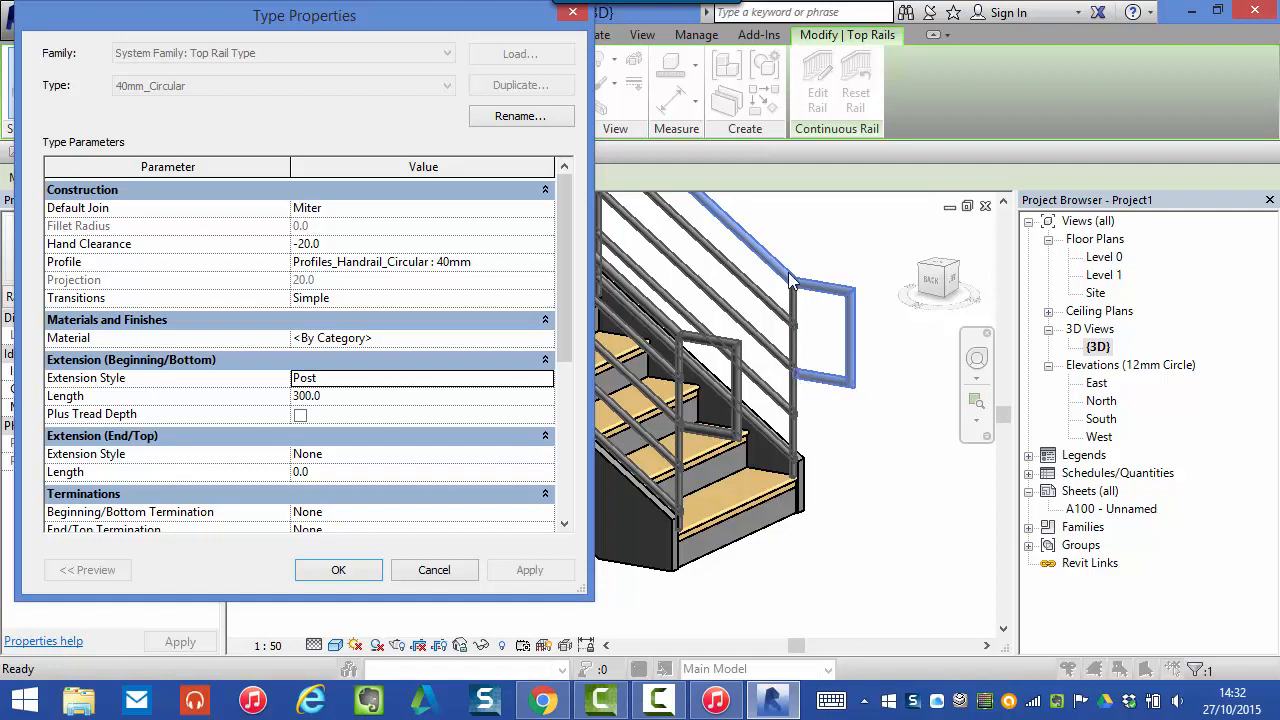
mouse_move(510, 198)
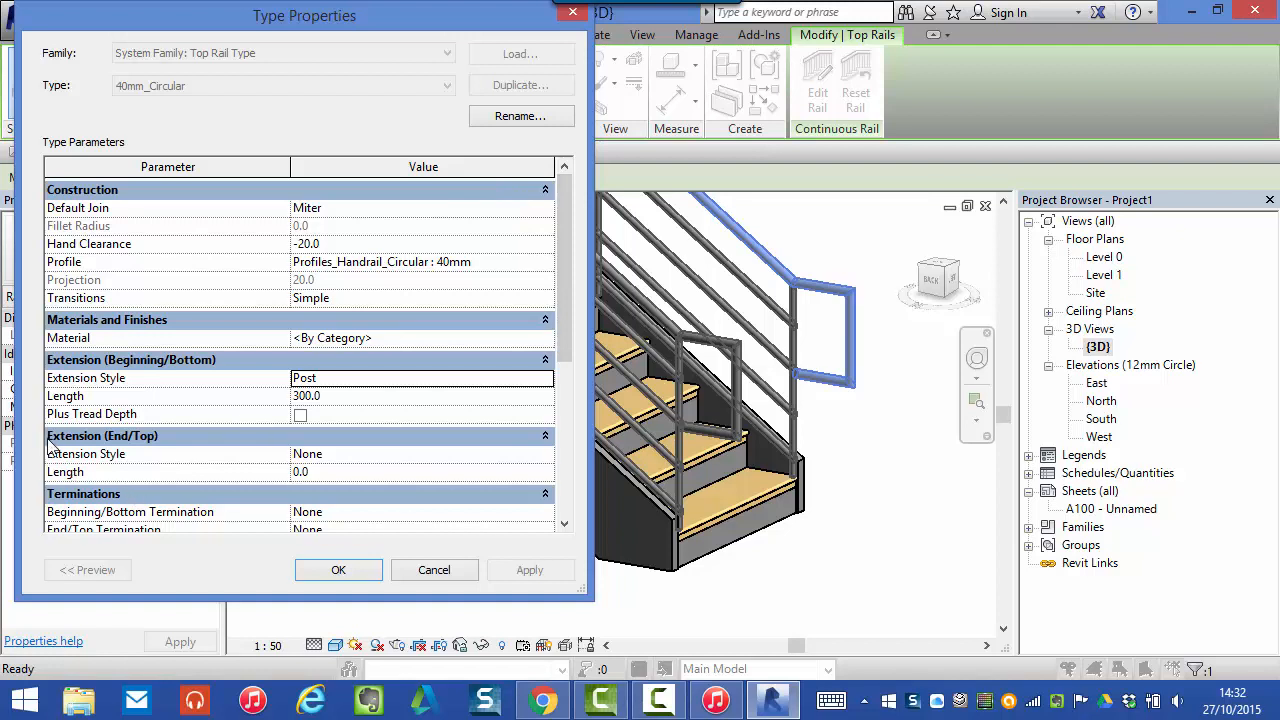
mouse_move(184, 456)
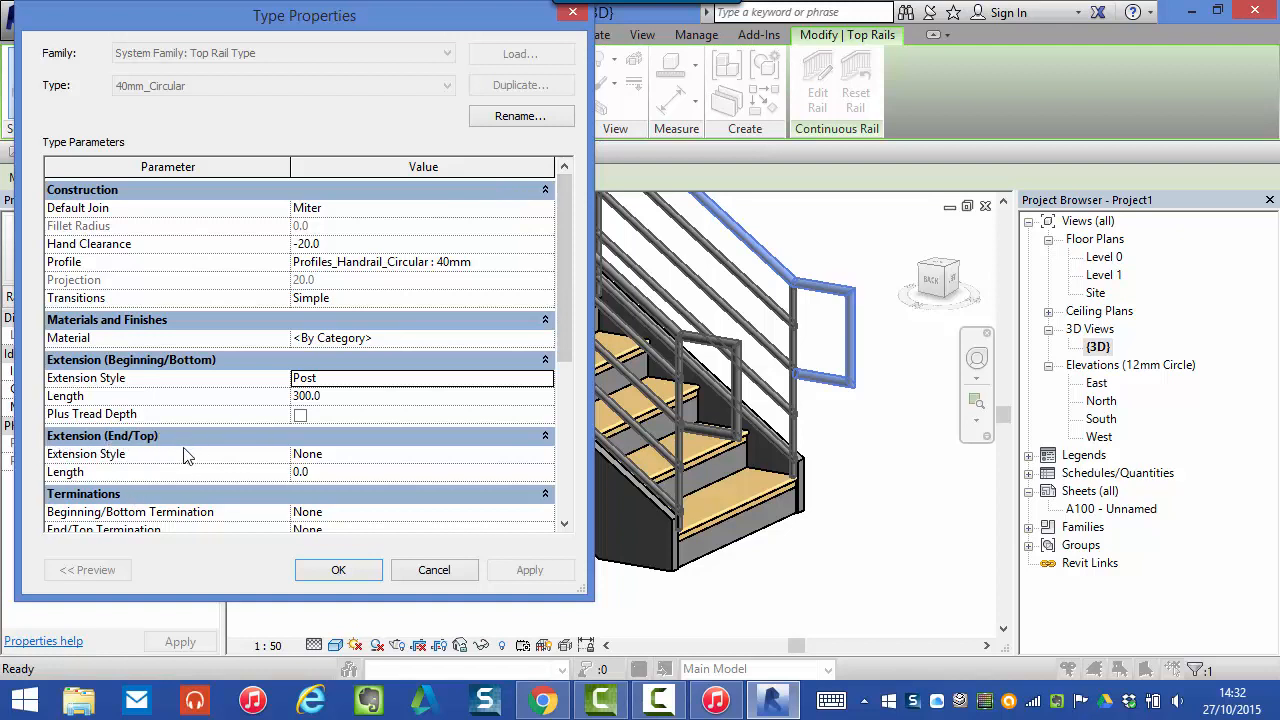
mouse_move(212, 460)
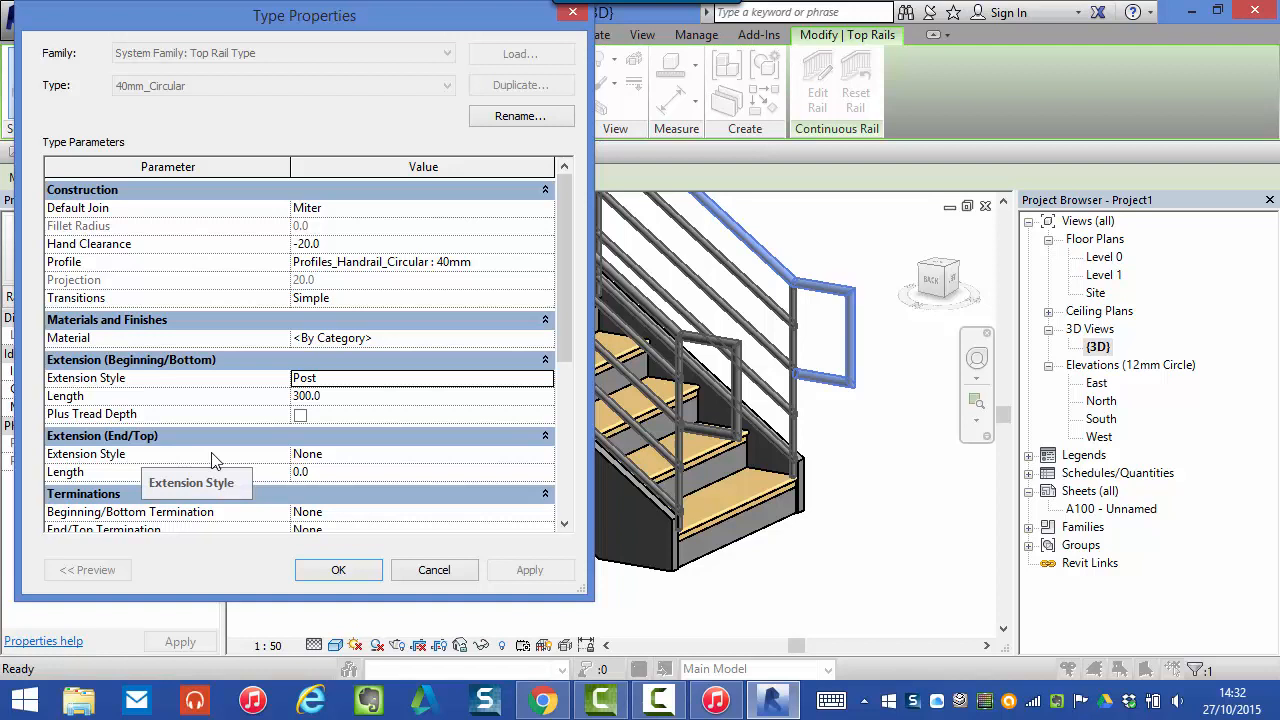
mouse_move(348, 480)
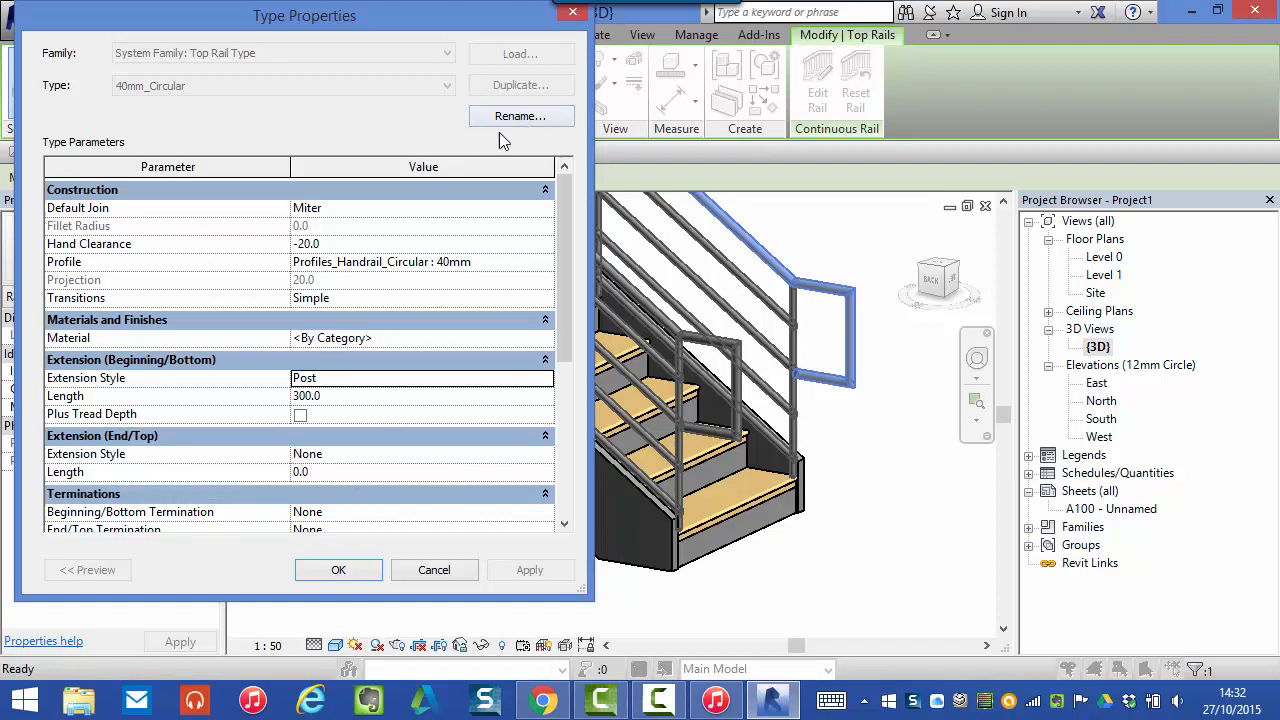
mouse_move(584, 264)
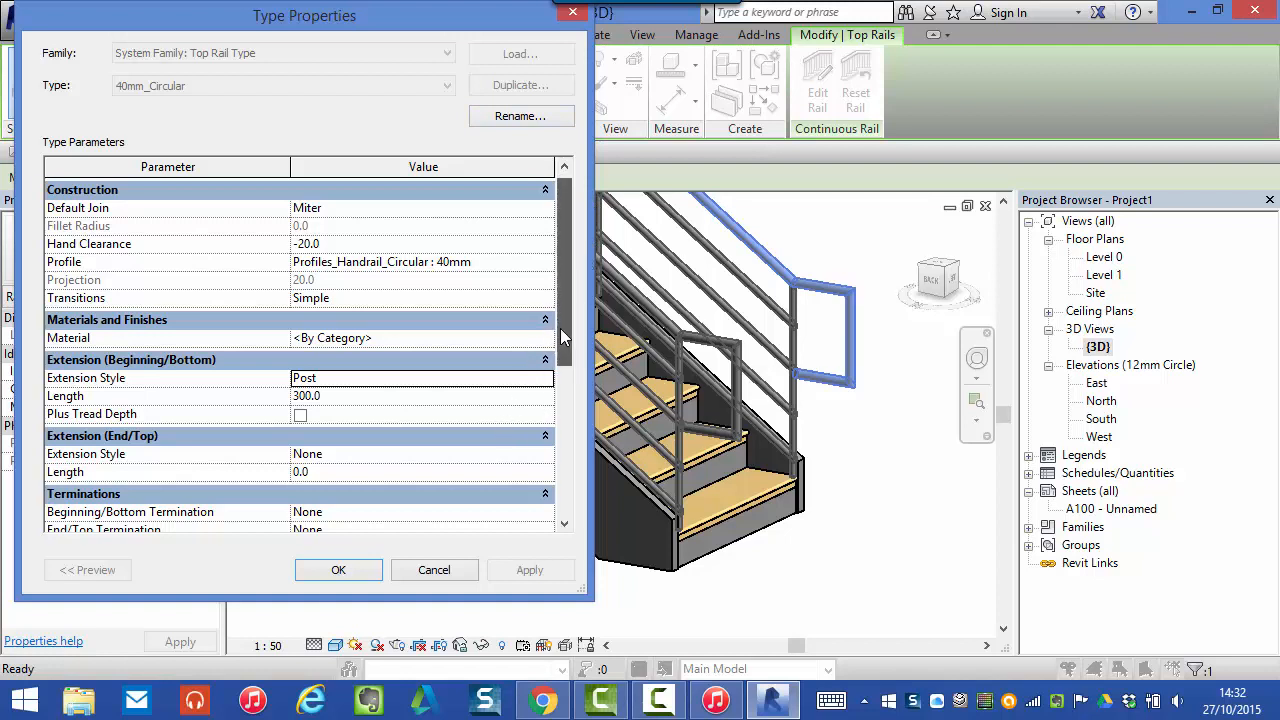
Choose a Standard bottom termination with the Floor-style extension and apply both
scroll(down, 3)
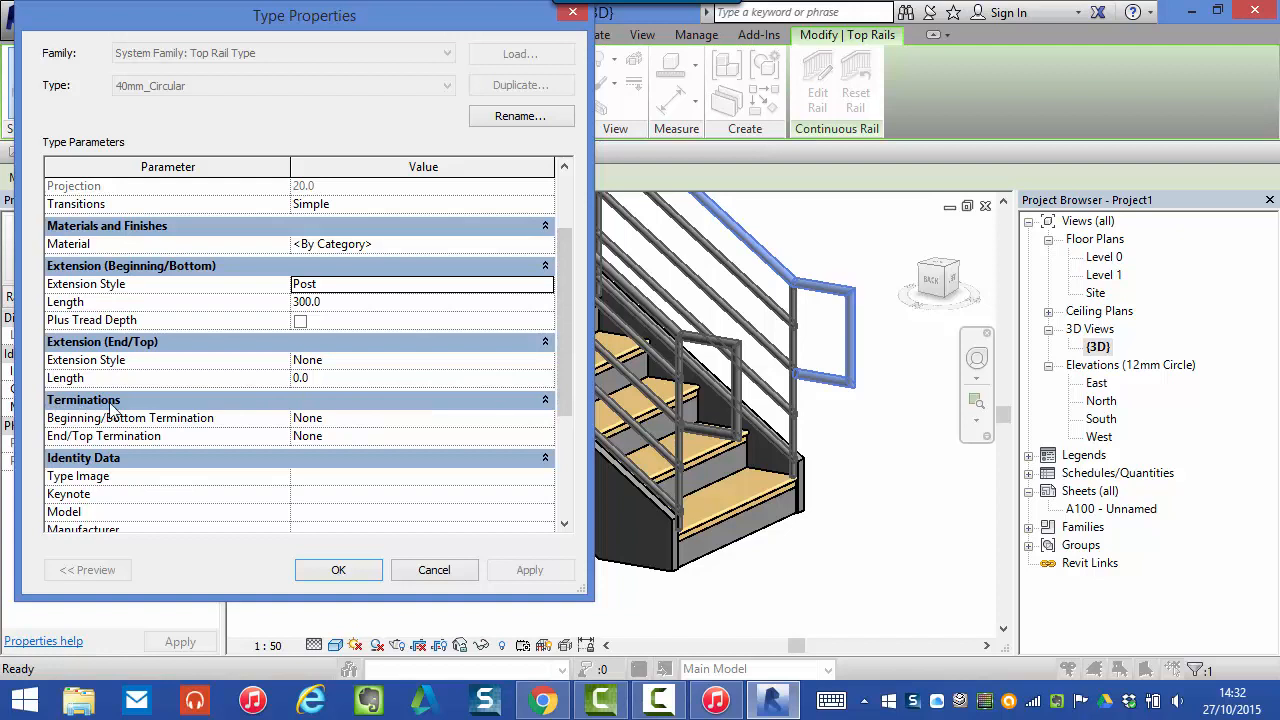
mouse_move(204, 420)
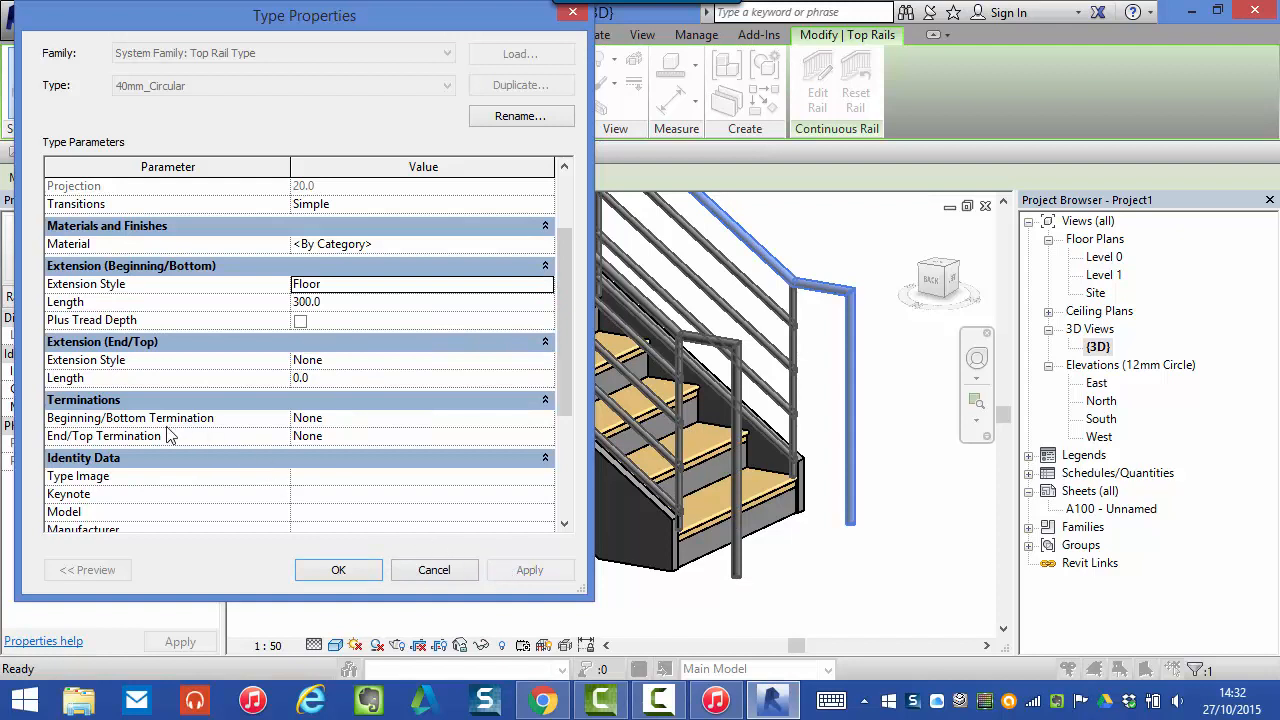
mouse_move(180, 418)
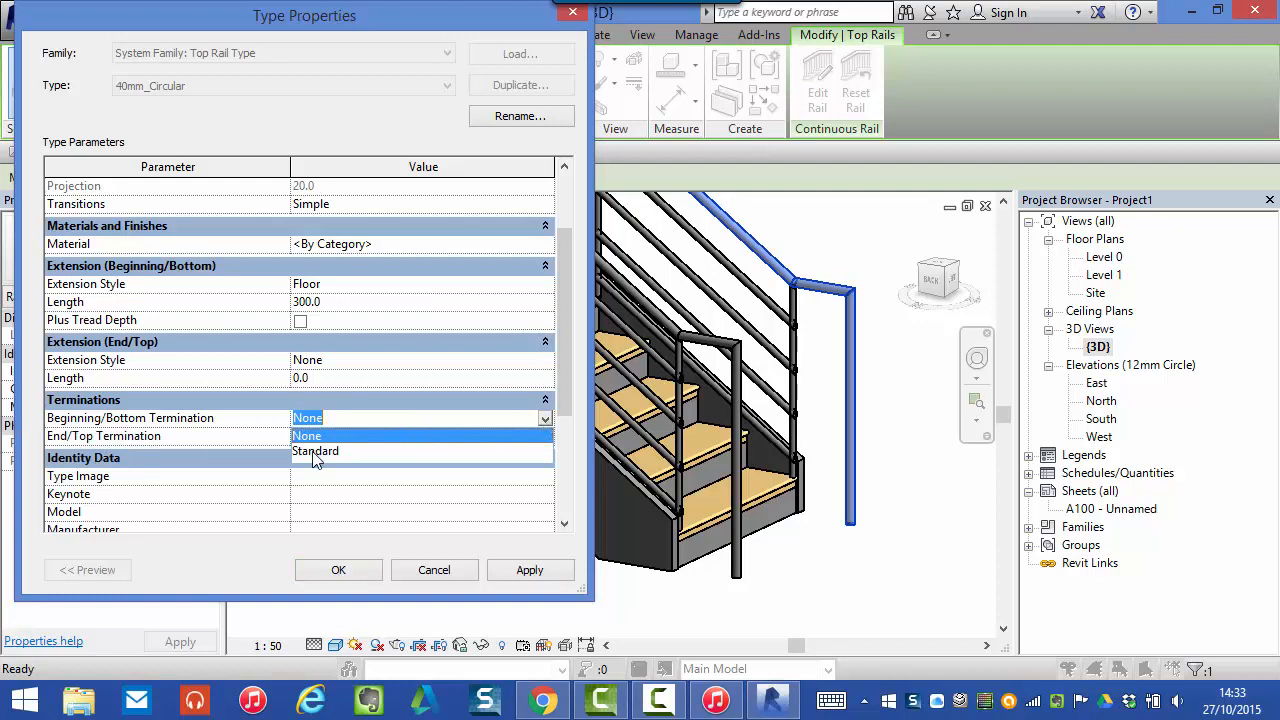
click(316, 452)
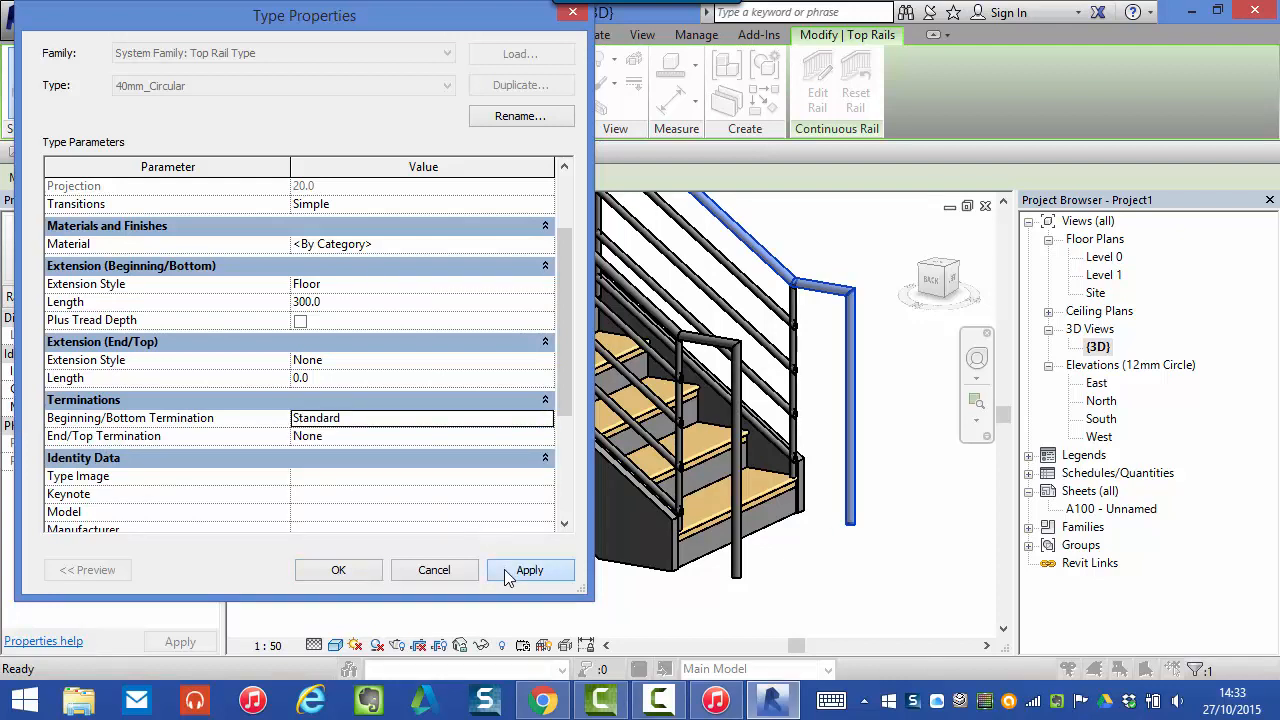
click(528, 568)
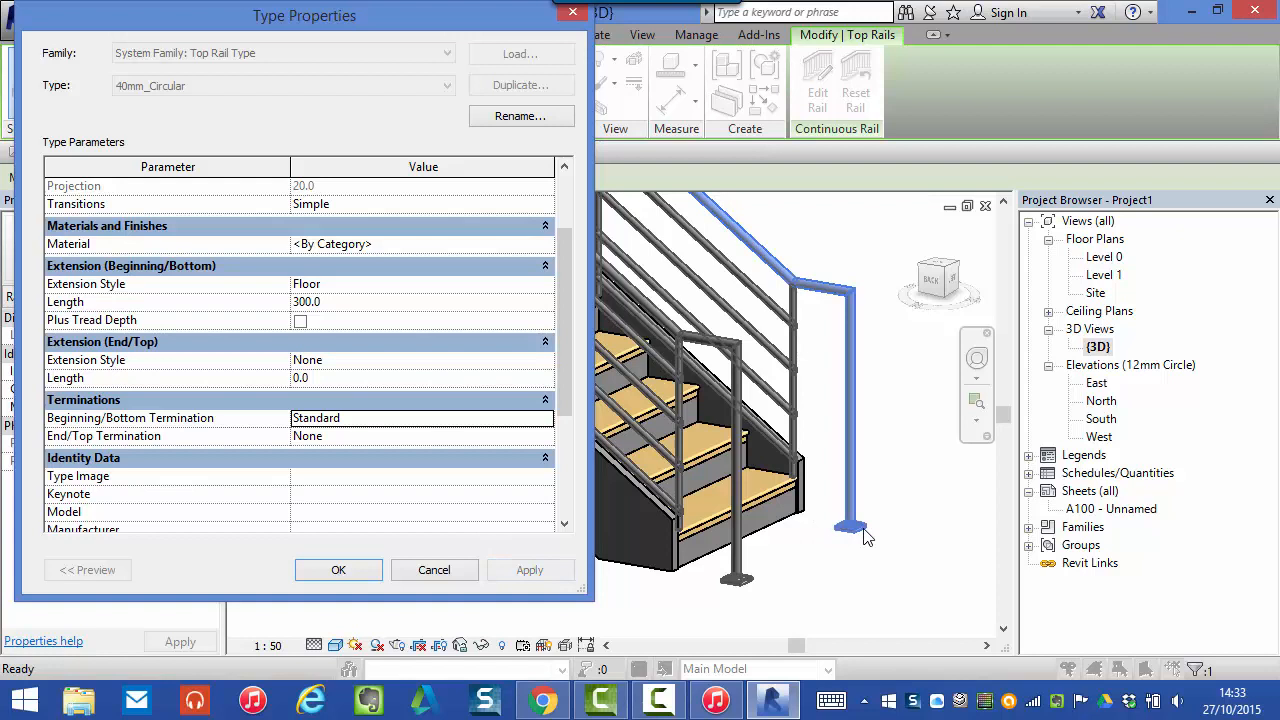
mouse_move(862, 520)
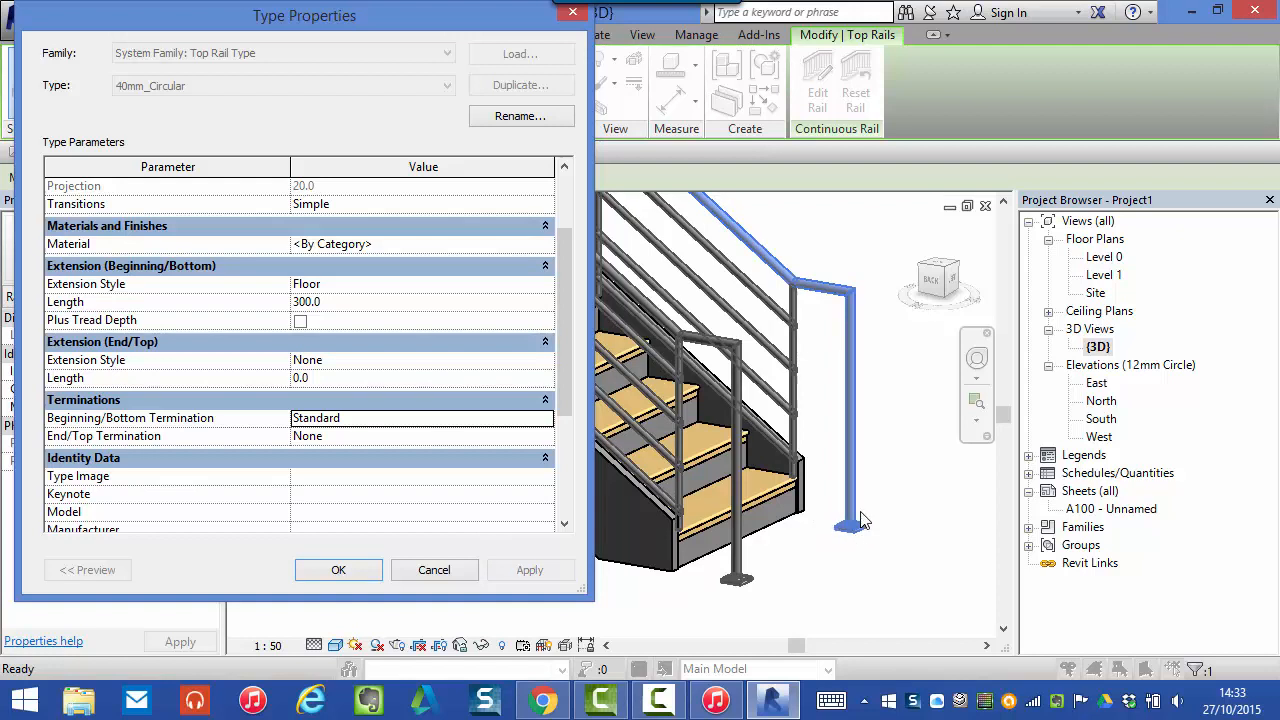
mouse_move(832, 536)
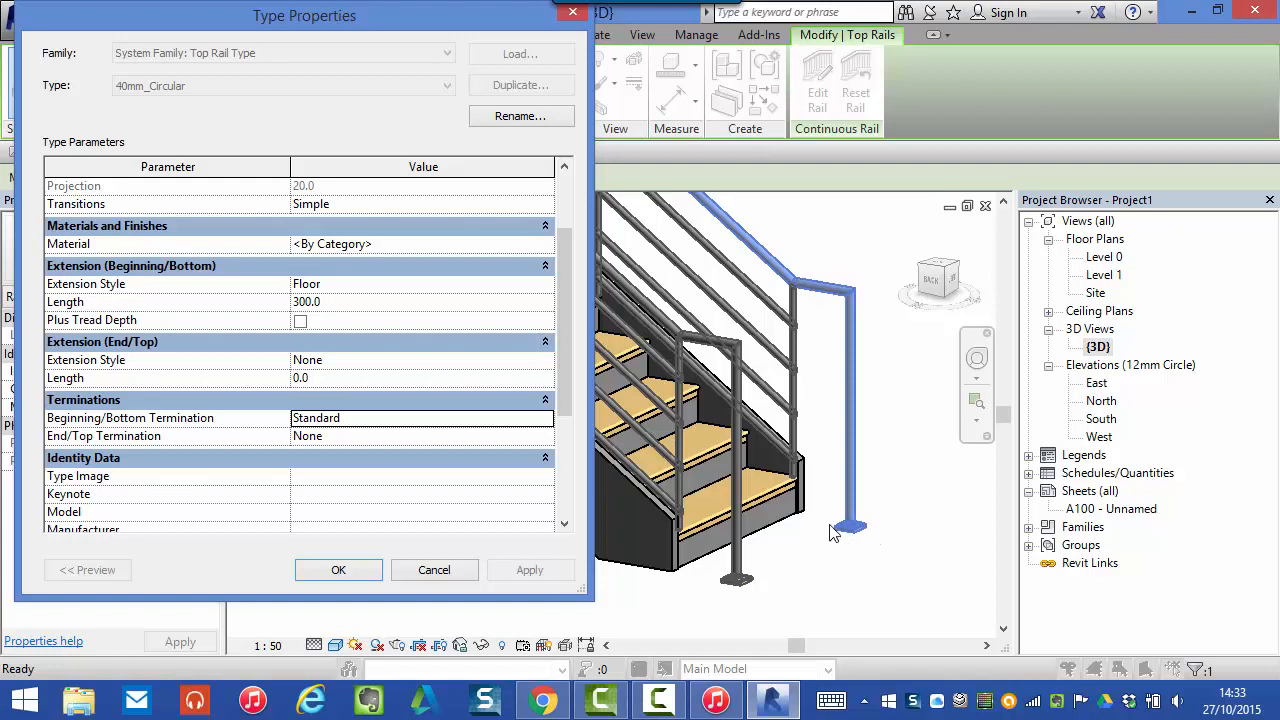
mouse_move(836, 524)
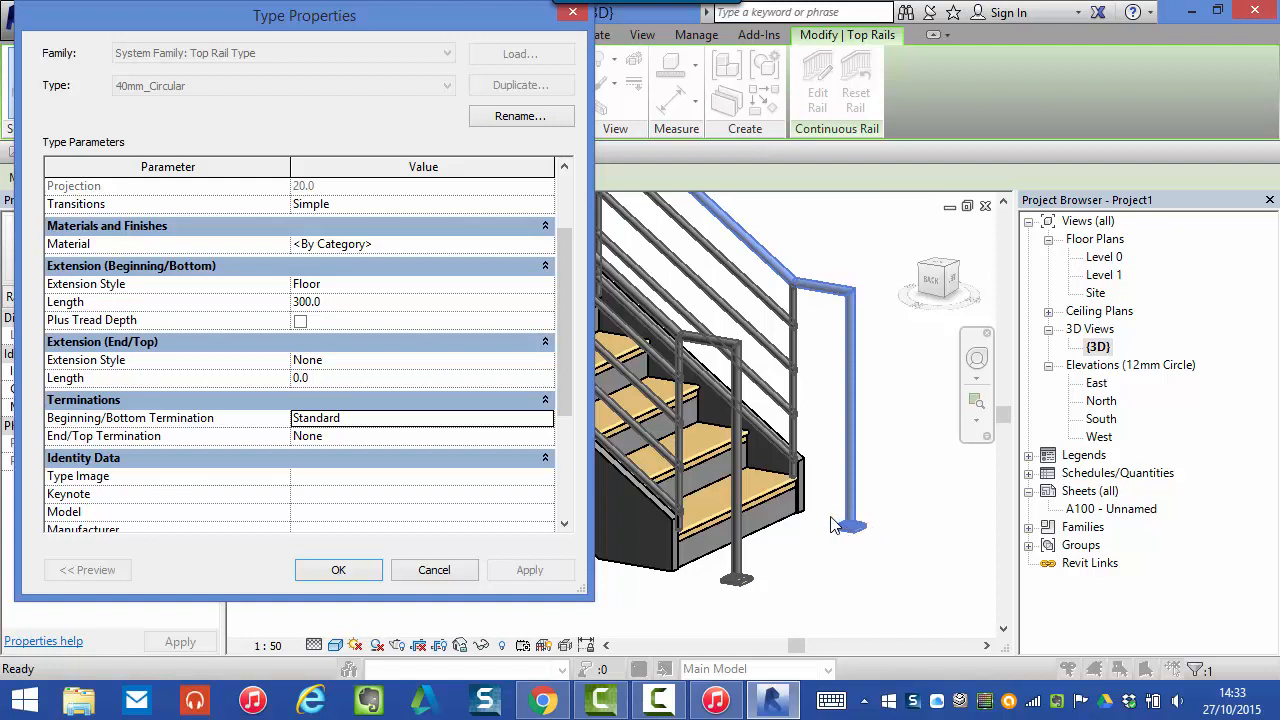
mouse_move(618, 492)
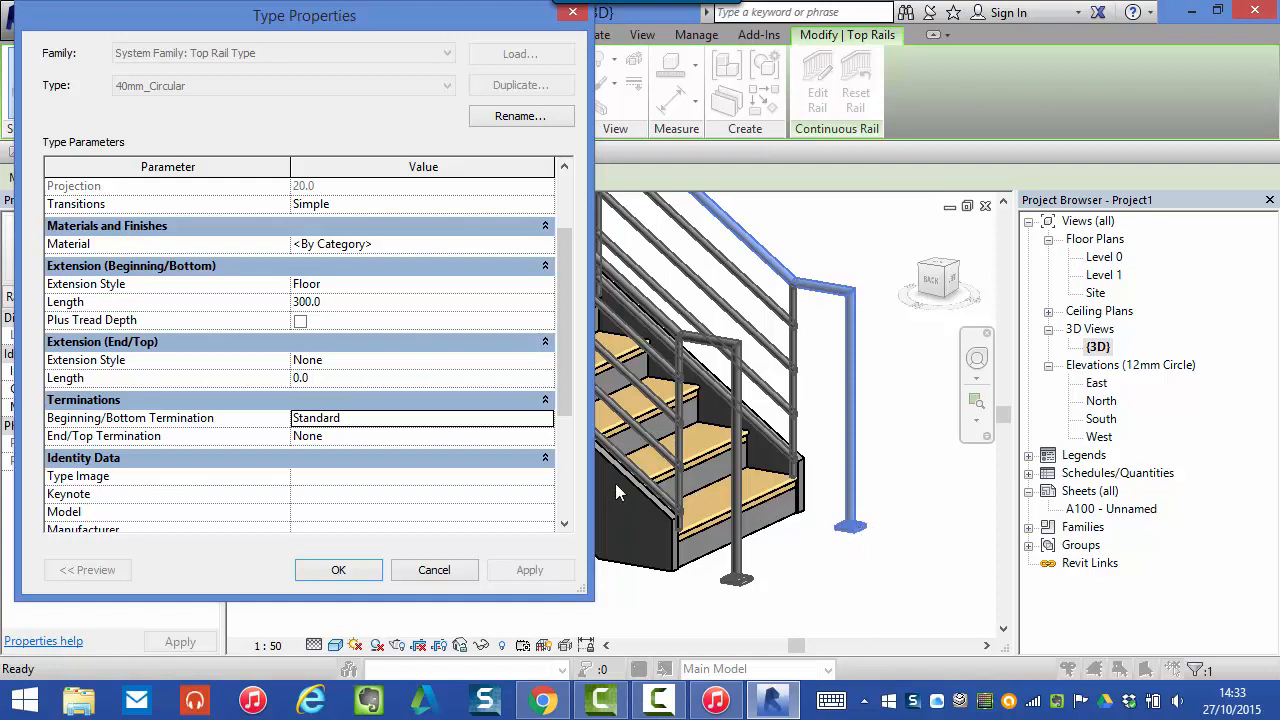
mouse_move(344, 288)
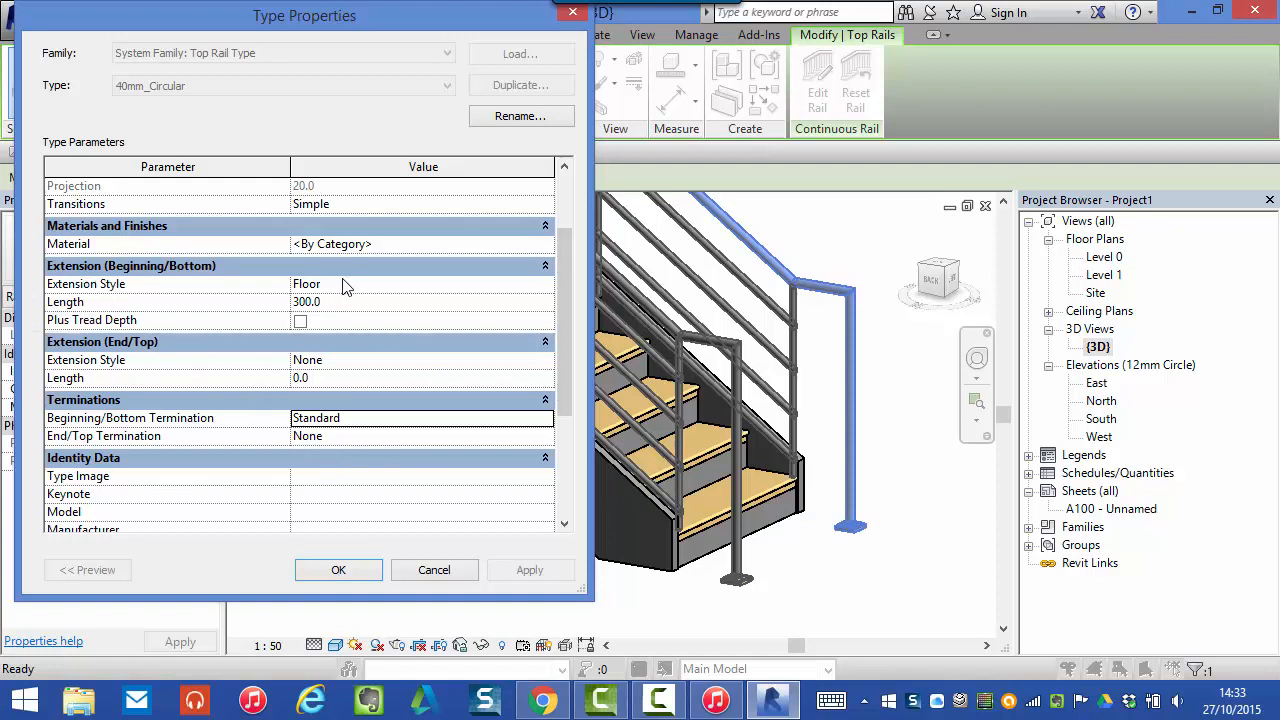
mouse_move(144, 304)
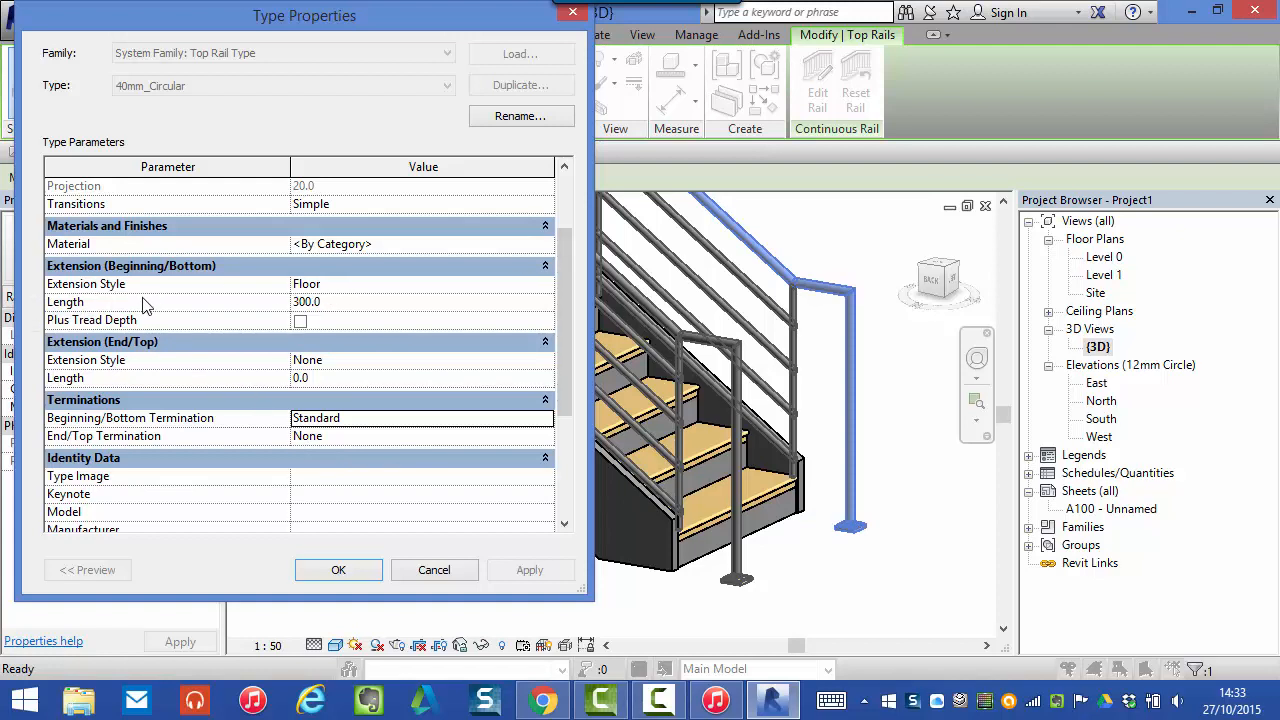
mouse_move(140, 324)
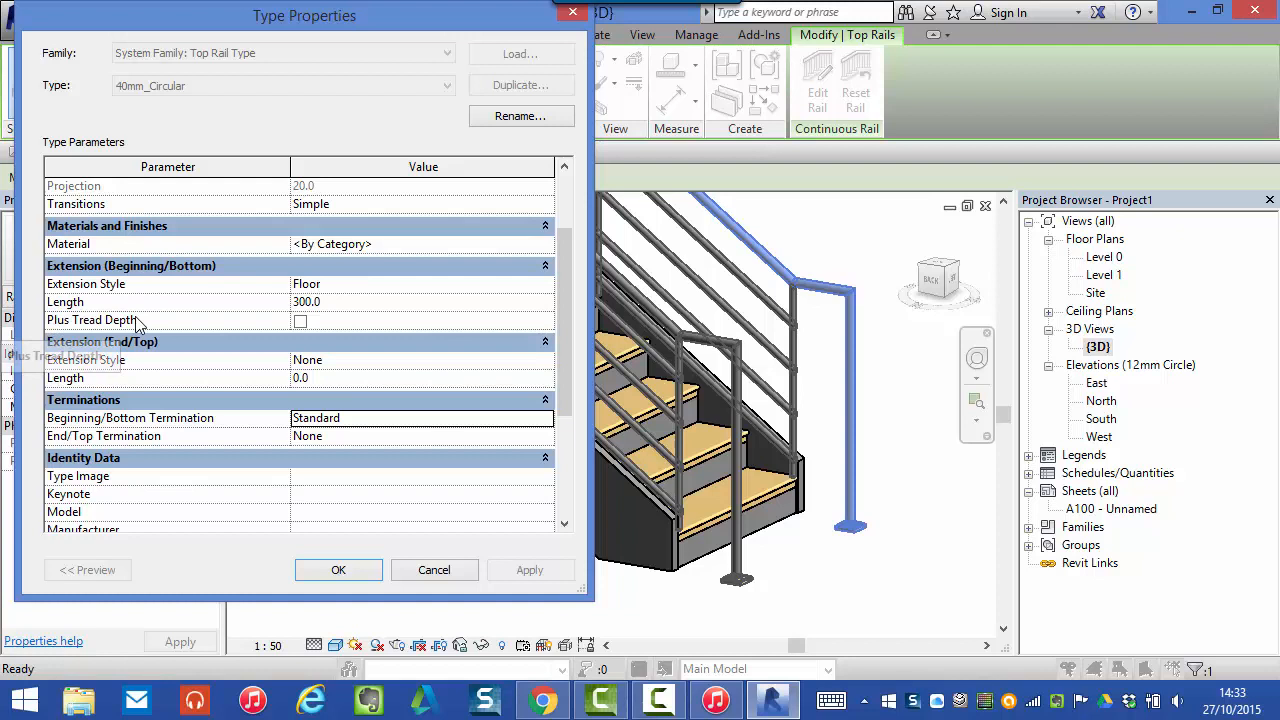
mouse_move(62, 274)
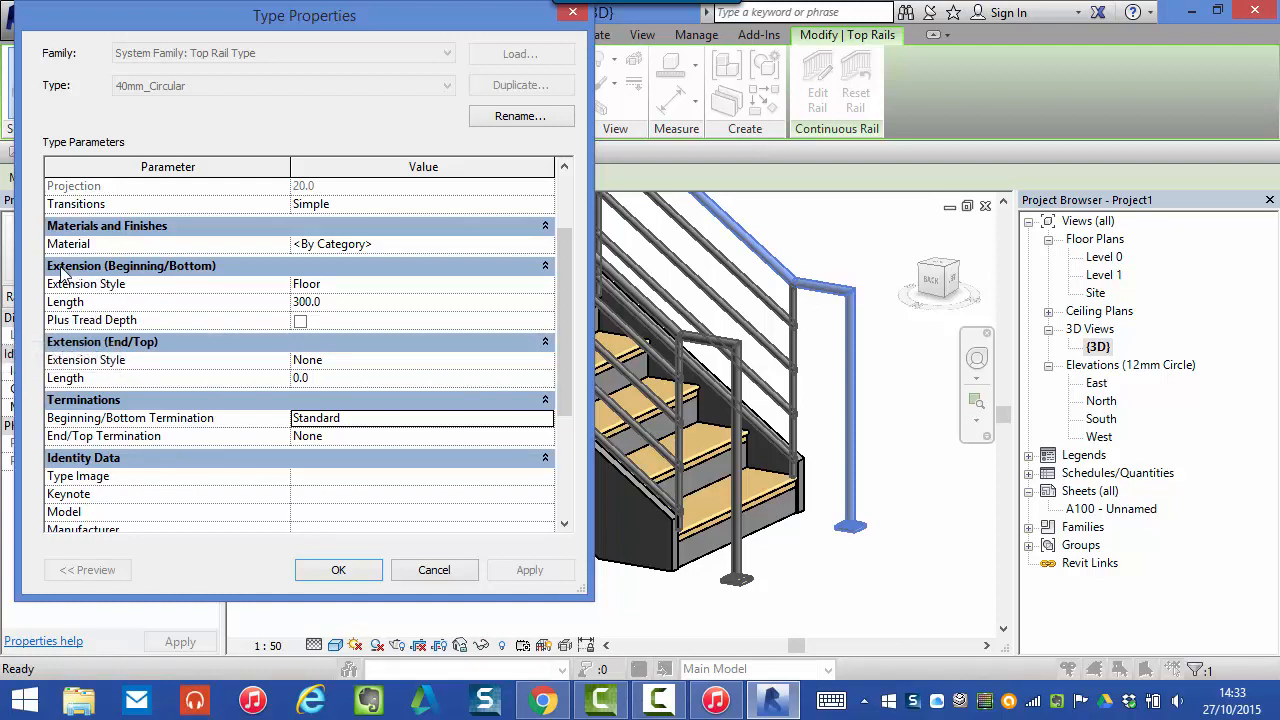
mouse_move(76, 304)
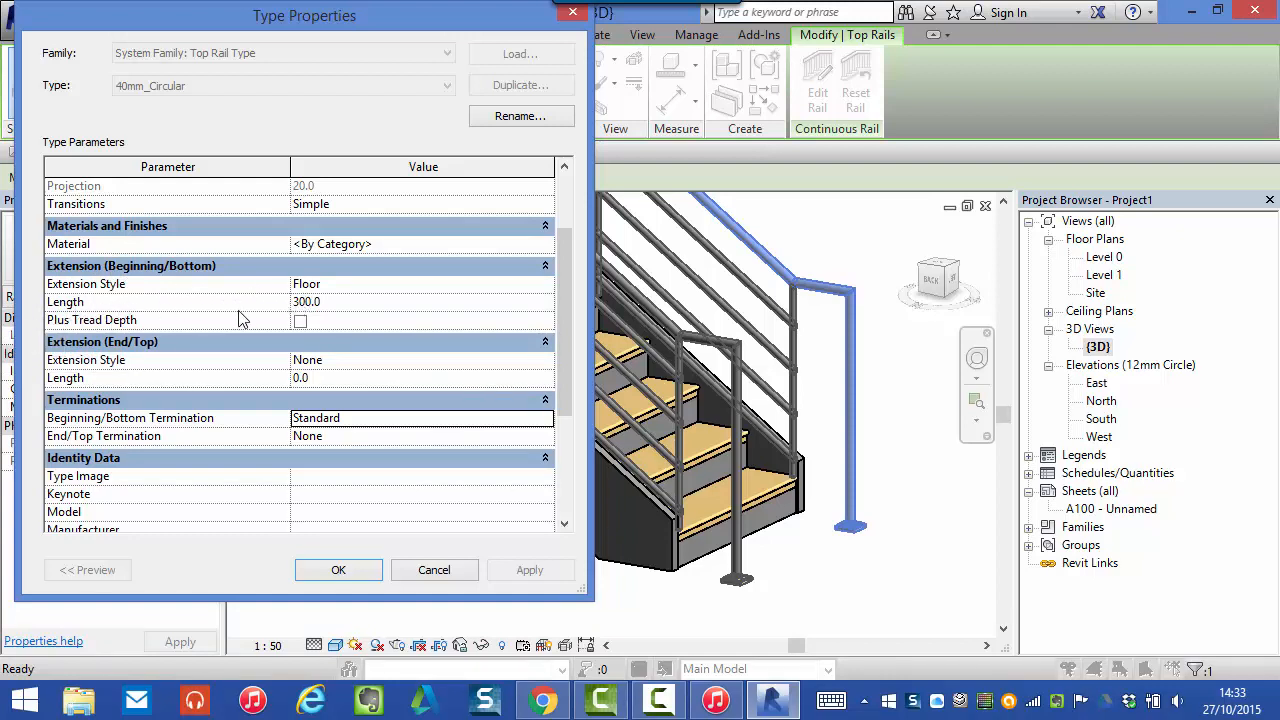
mouse_move(92, 320)
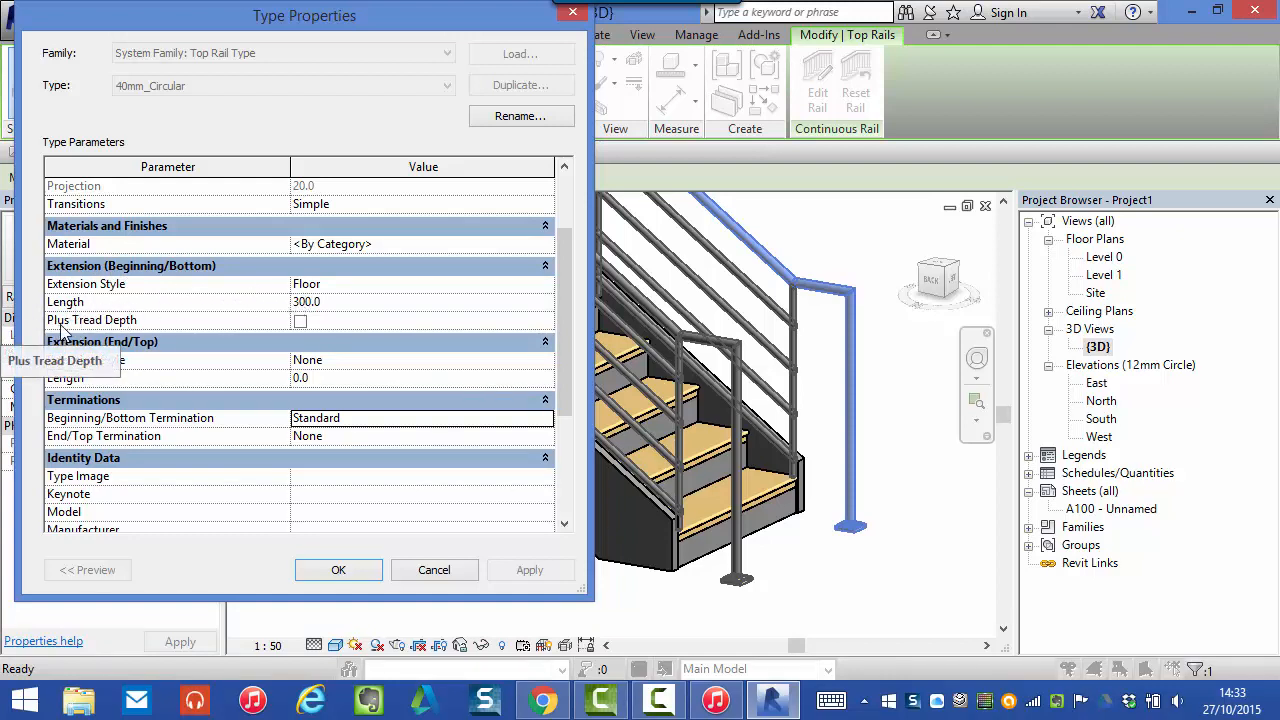
mouse_move(260, 338)
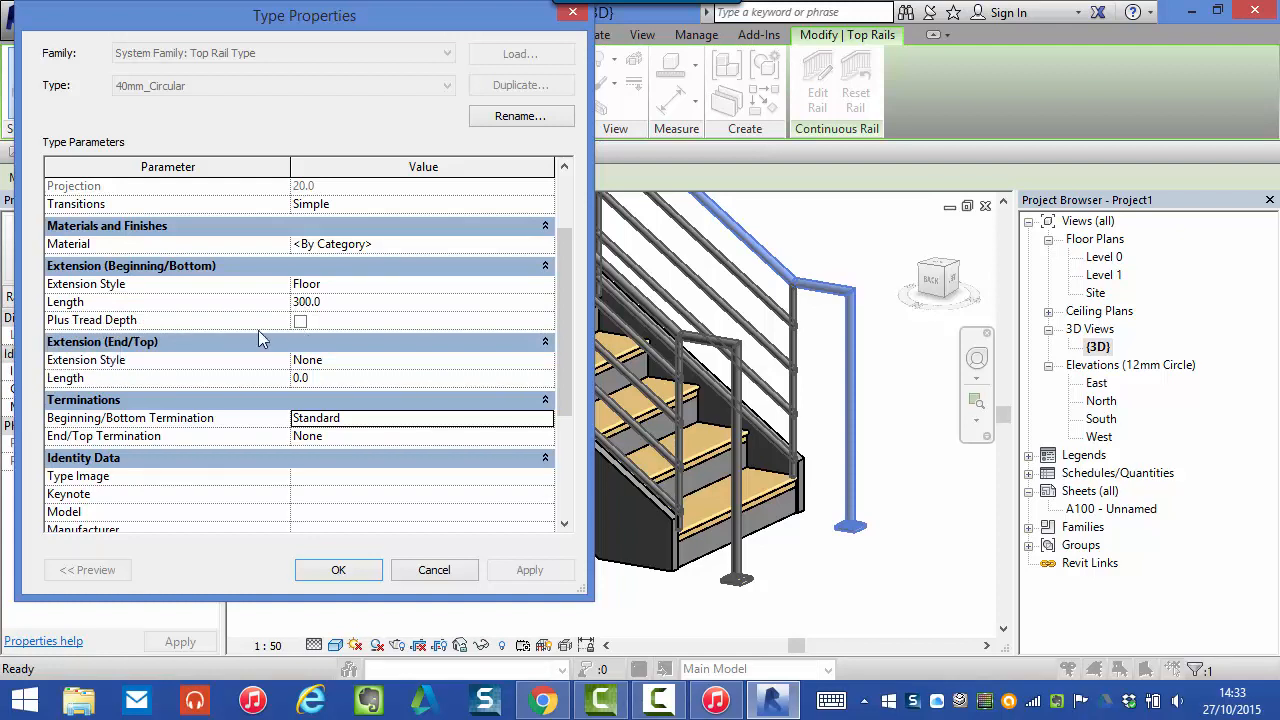
mouse_move(302, 324)
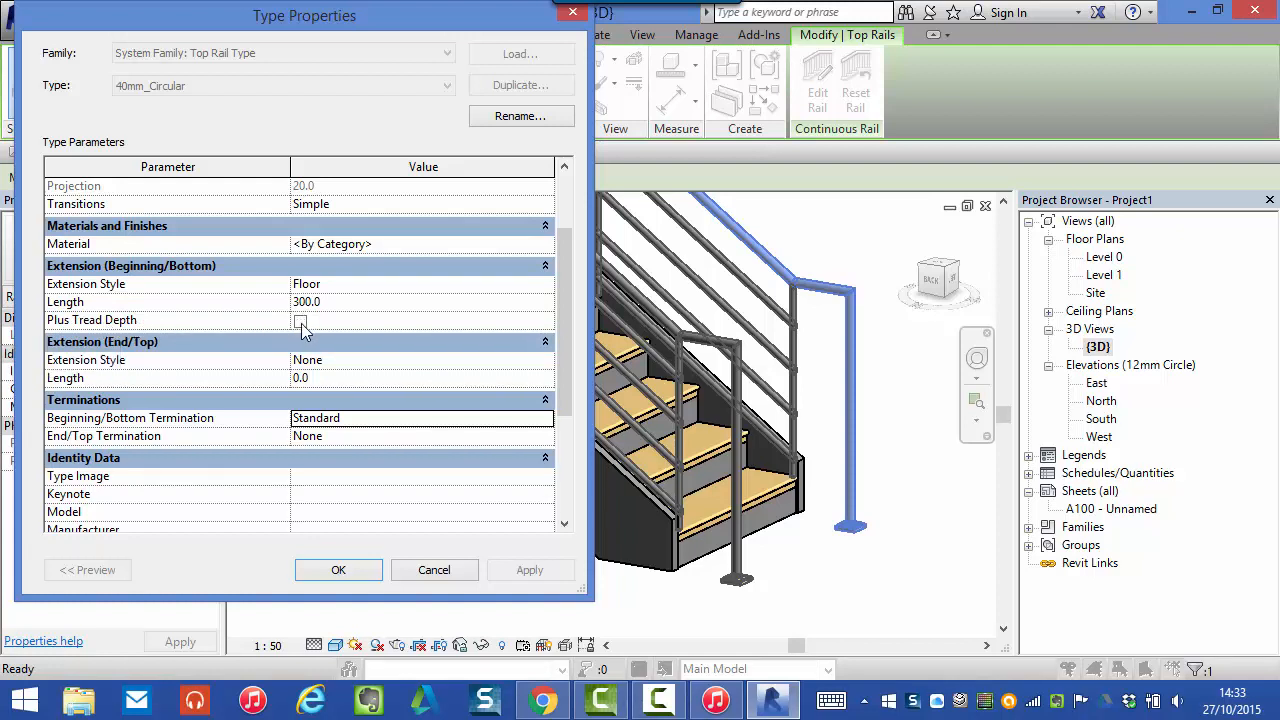
Tick Plus Tread Depth for the bottom extension
click(300, 320)
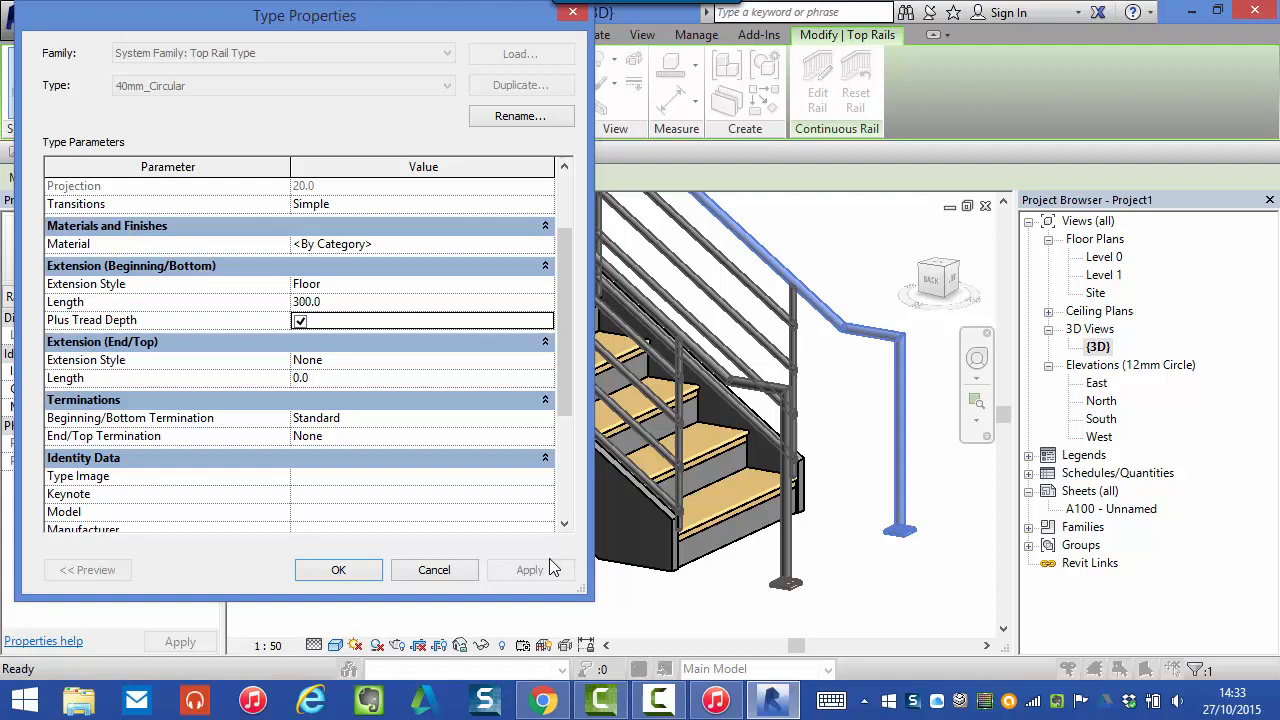
mouse_move(812, 320)
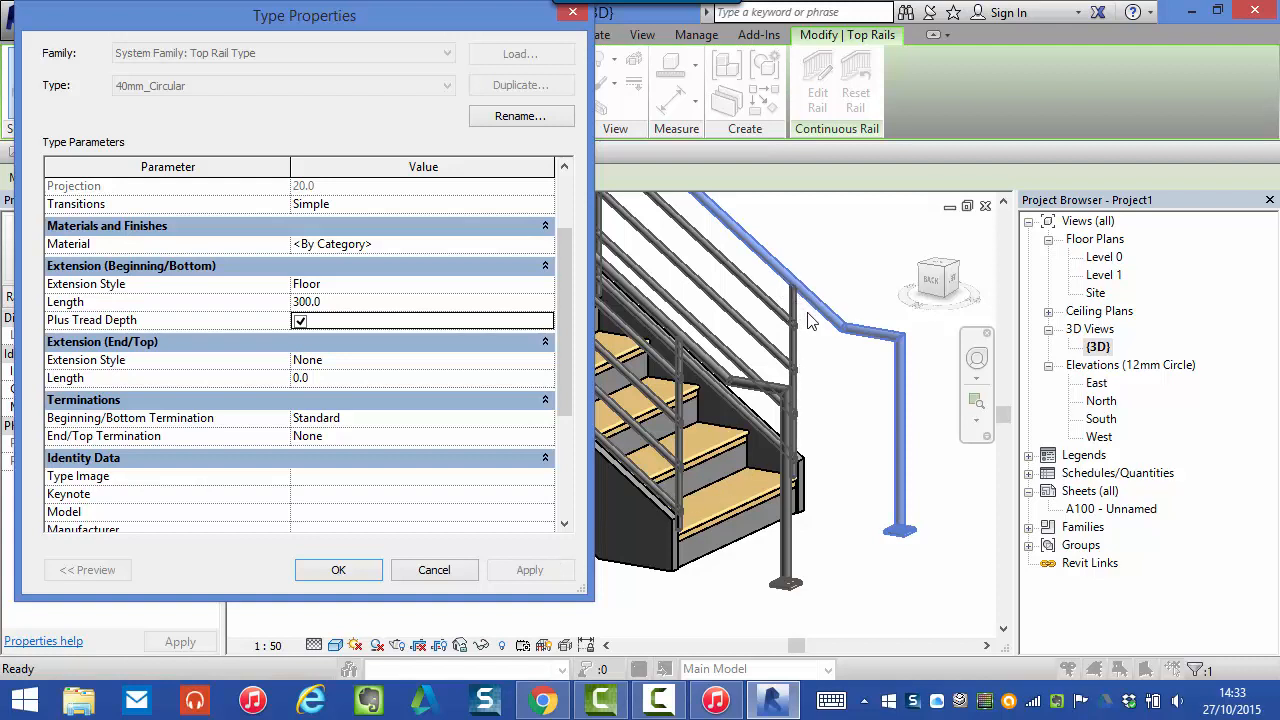
mouse_move(892, 348)
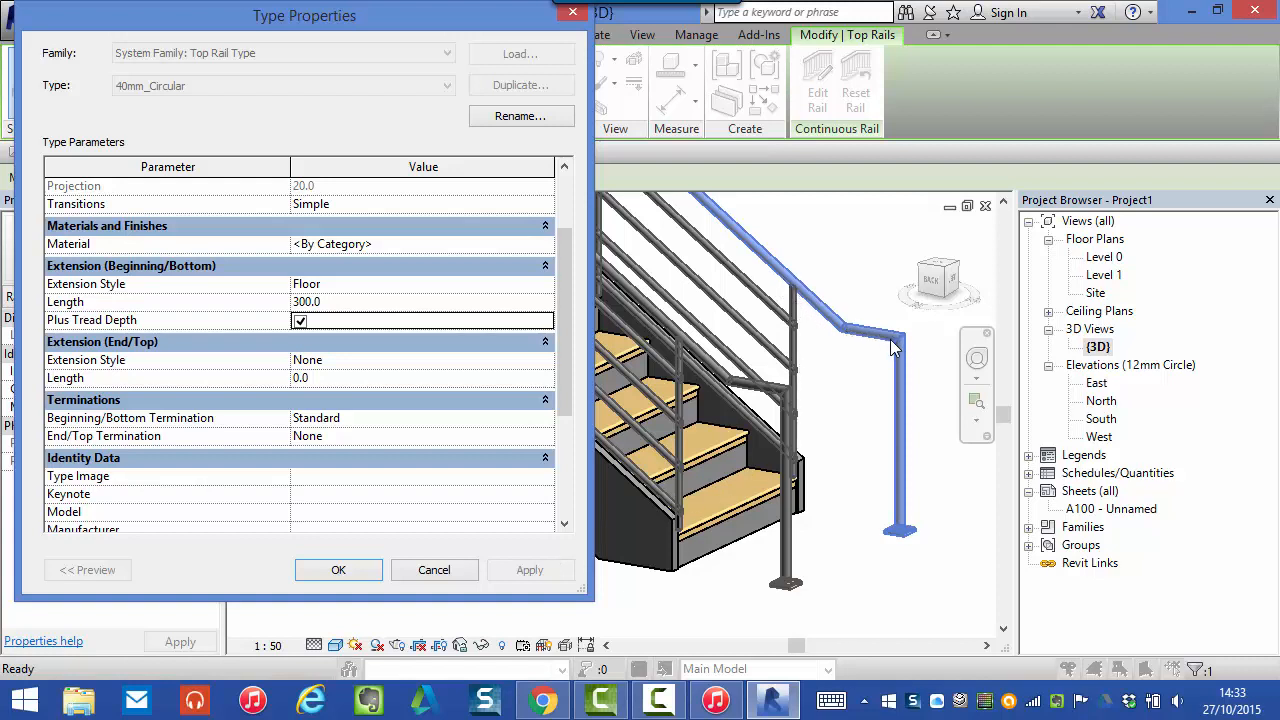
mouse_move(840, 332)
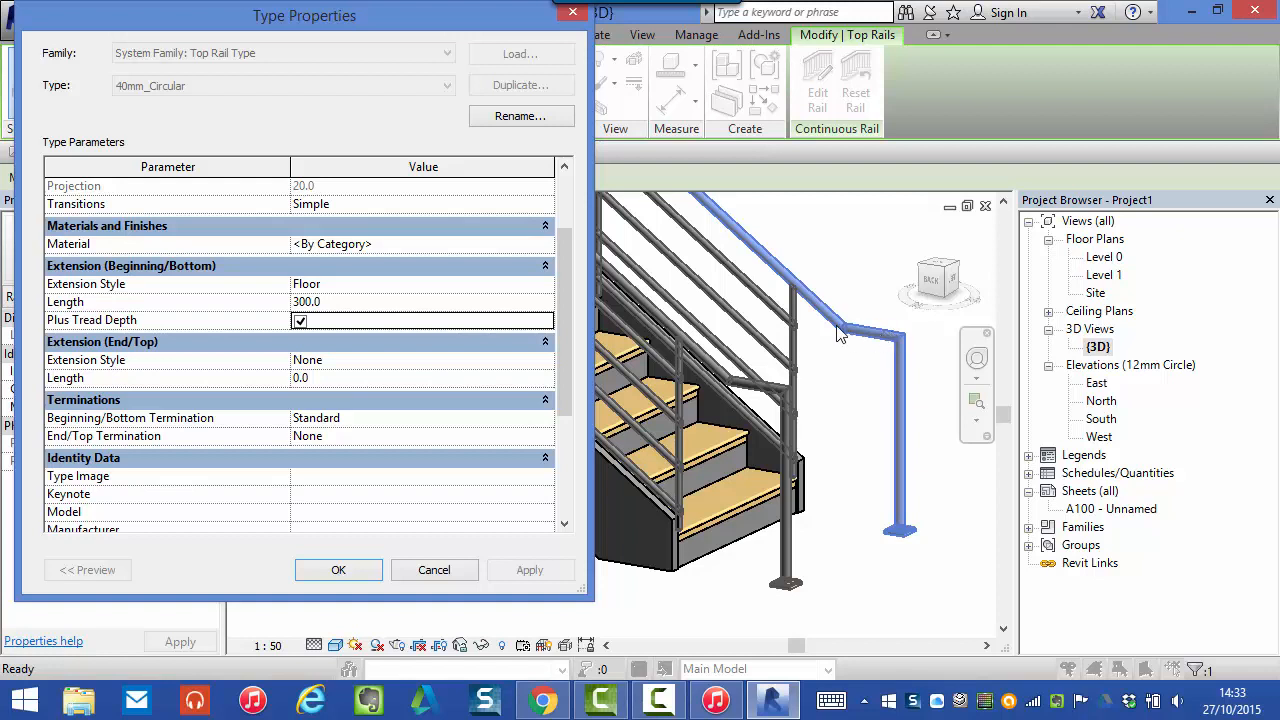
mouse_move(764, 492)
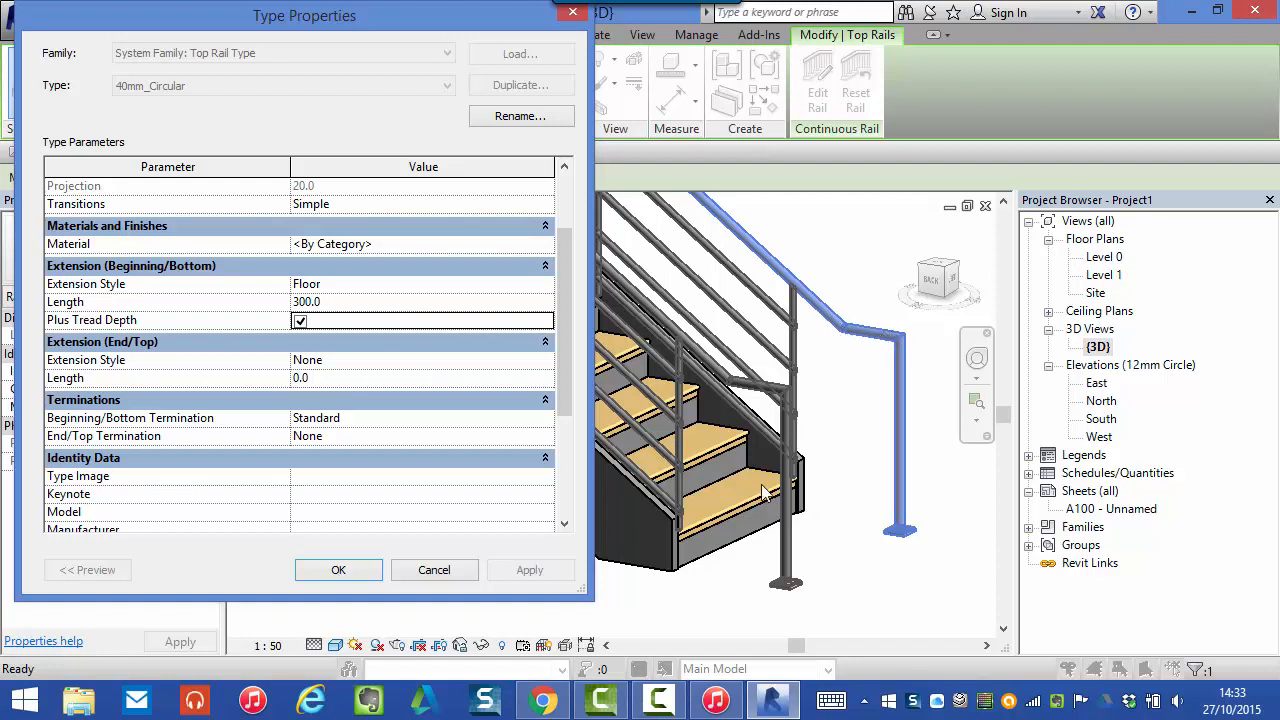
mouse_move(838, 520)
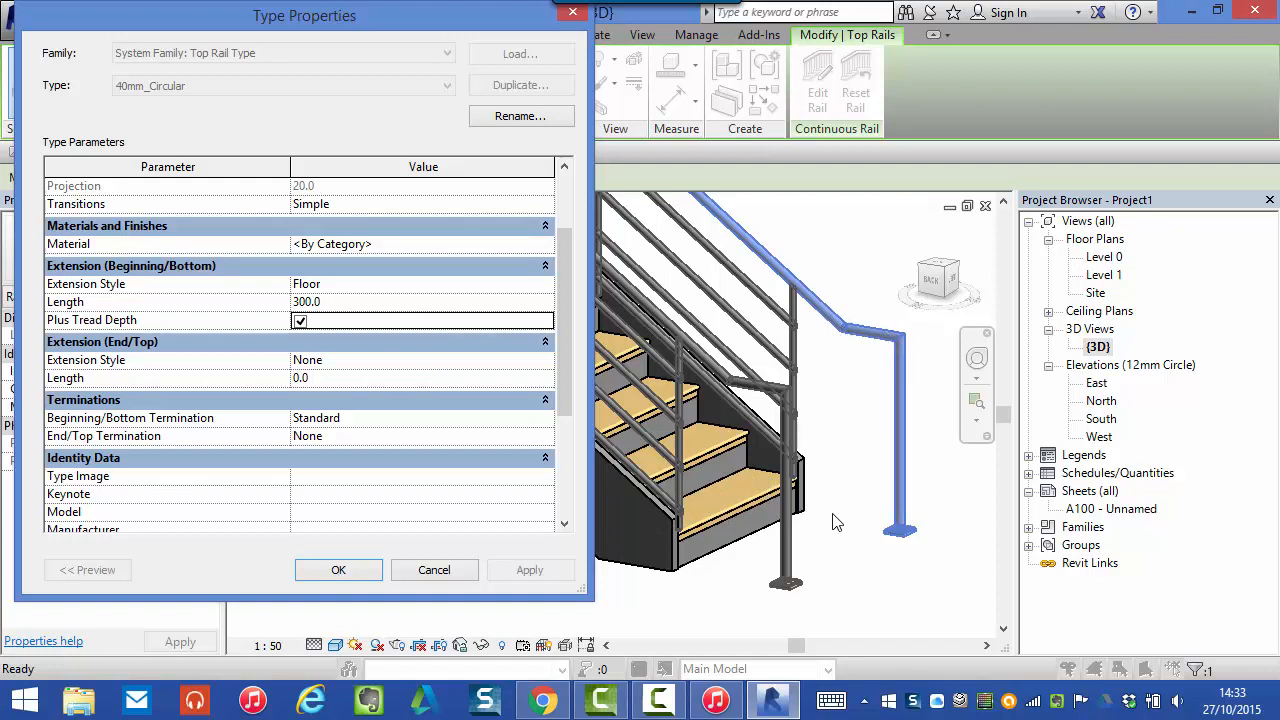
mouse_move(928, 348)
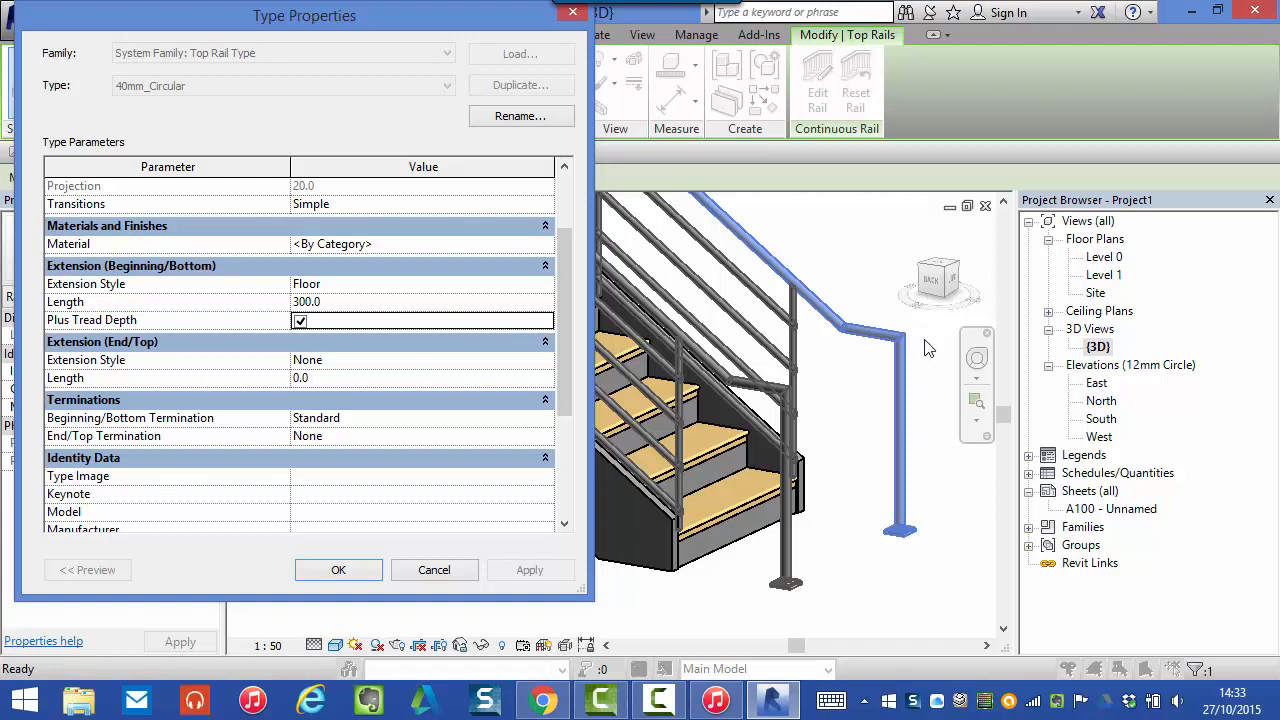
mouse_move(844, 544)
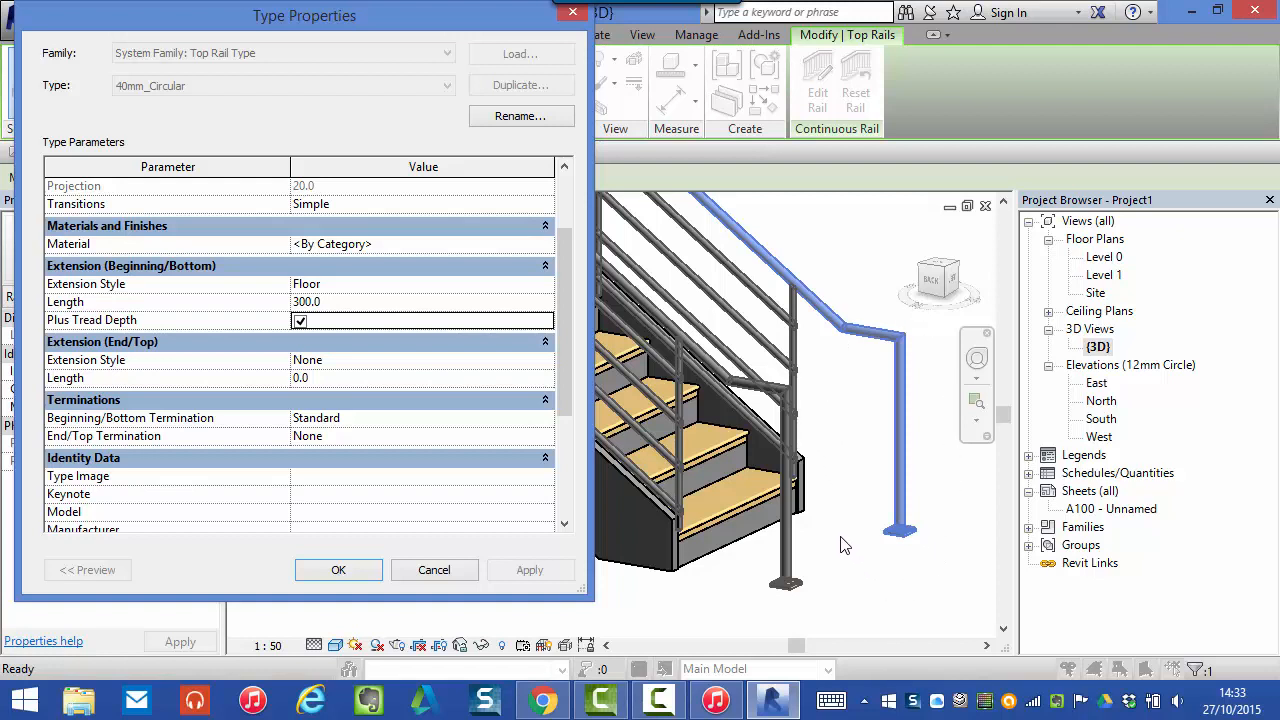
mouse_move(280, 328)
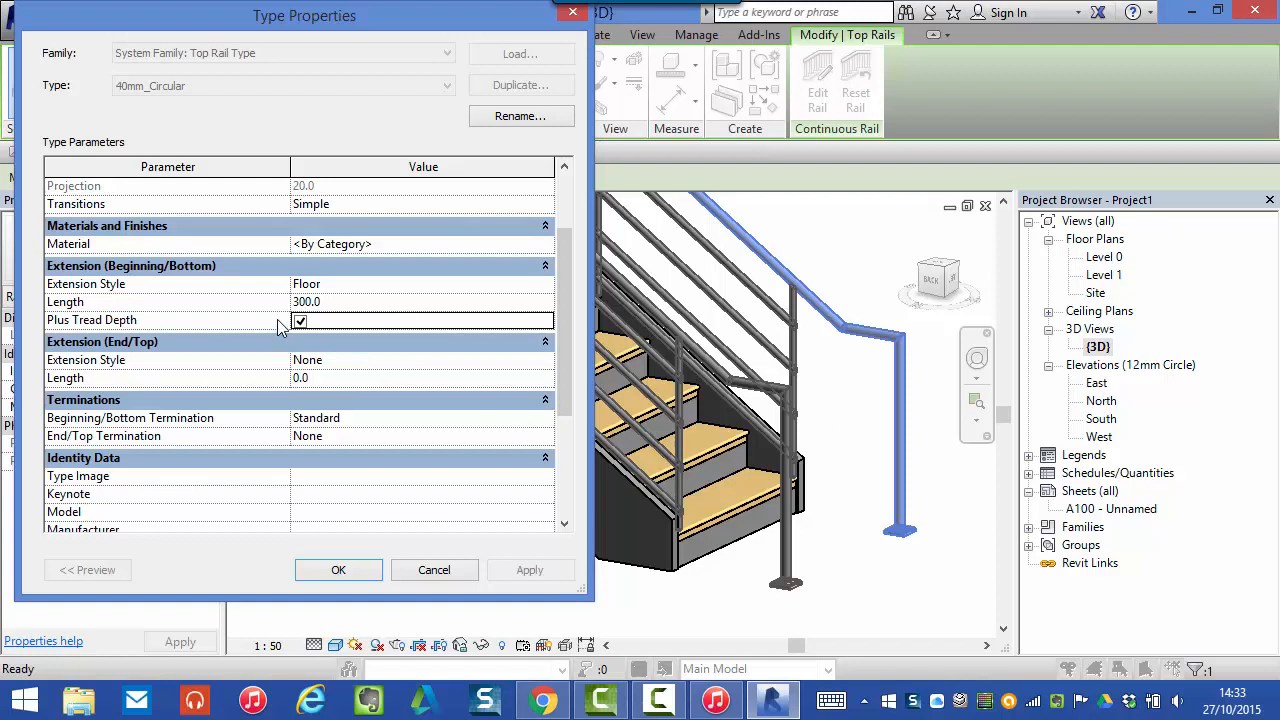
mouse_move(620, 316)
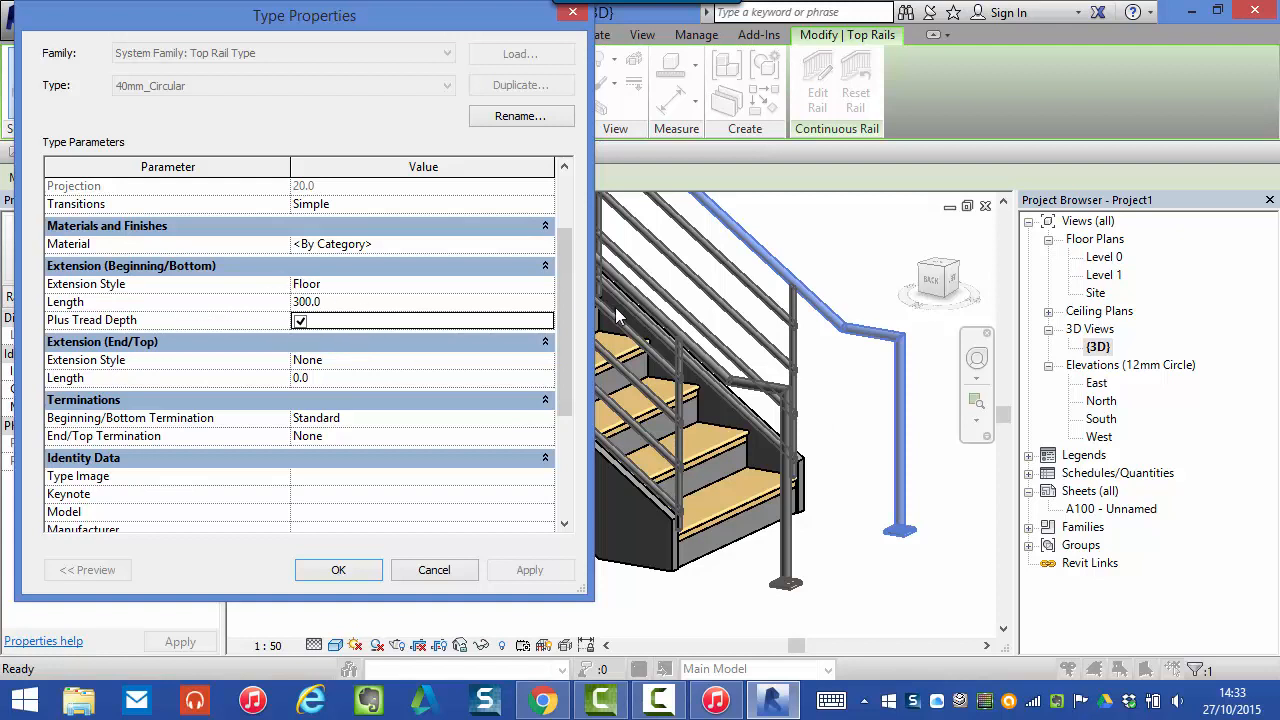
mouse_move(760, 276)
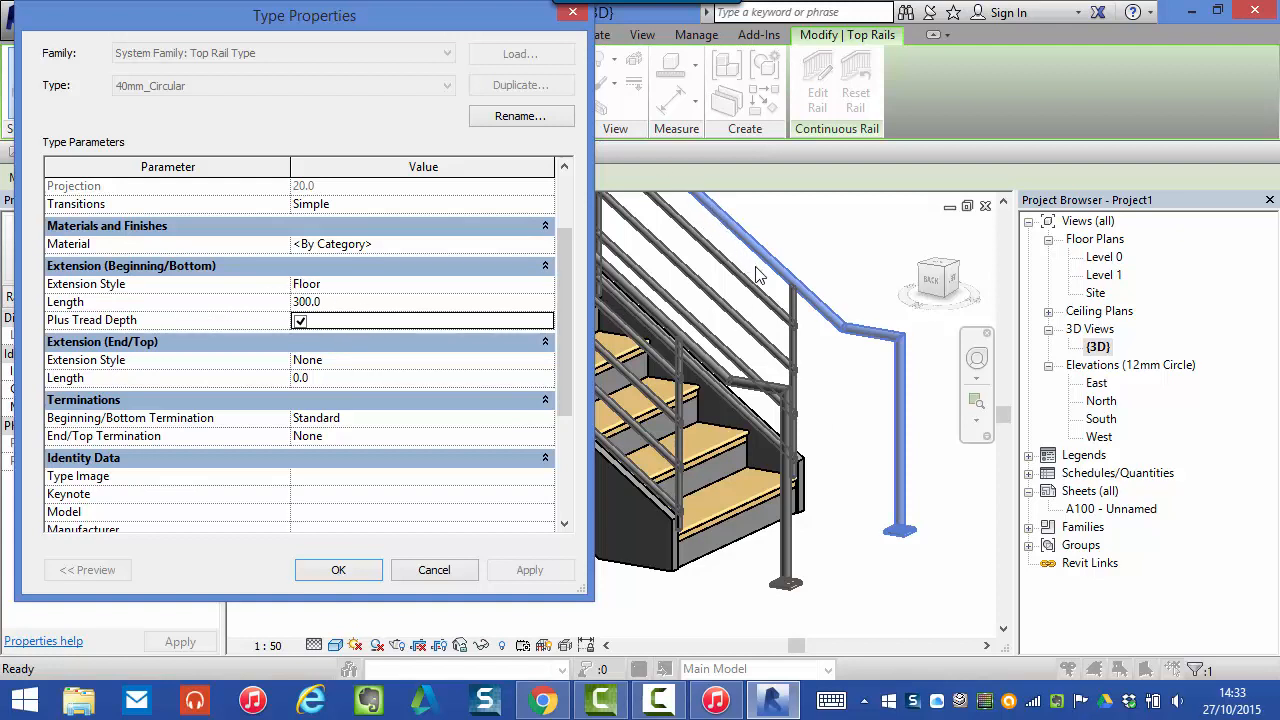
mouse_move(824, 344)
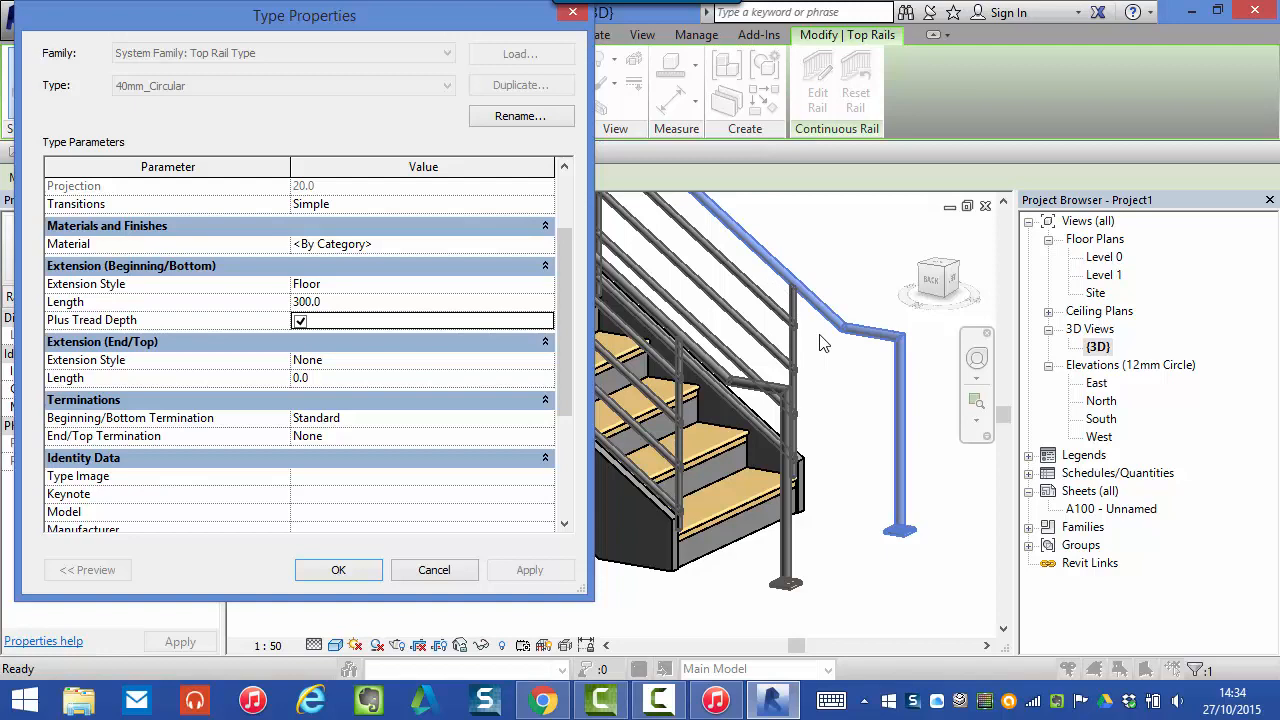
mouse_move(896, 418)
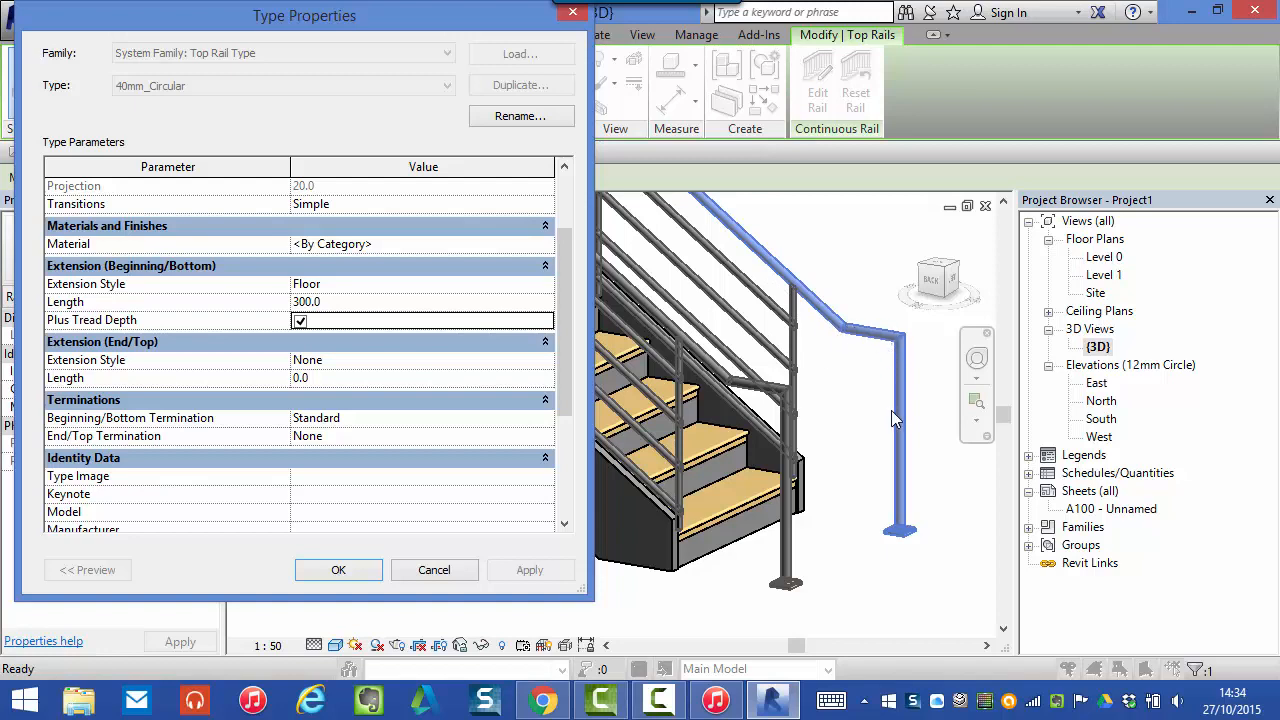